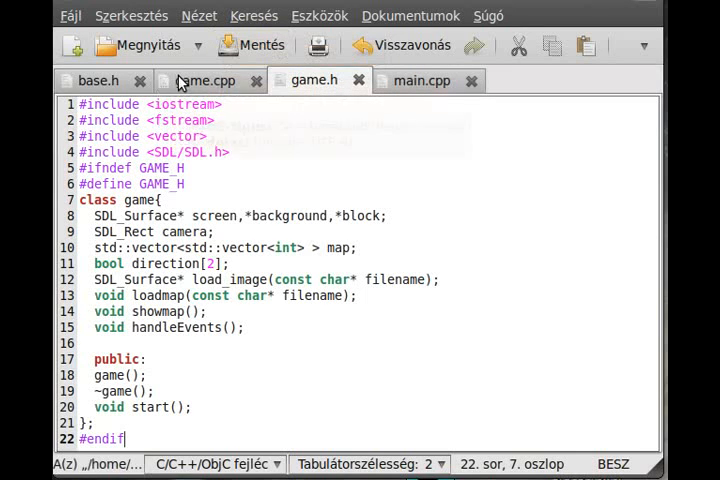
In game.cpp, write #include "game.h" followed by blank lines
{"action": "left_click", "coordinate": [203, 80]}
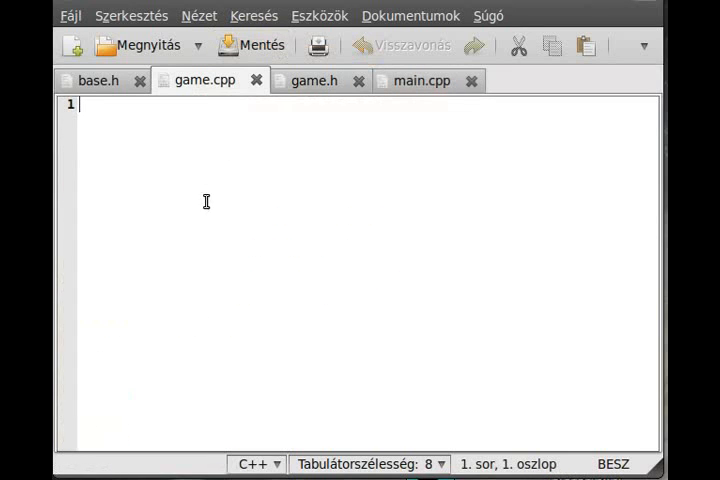
{"action": "mouse_move", "coordinate": [216, 146]}
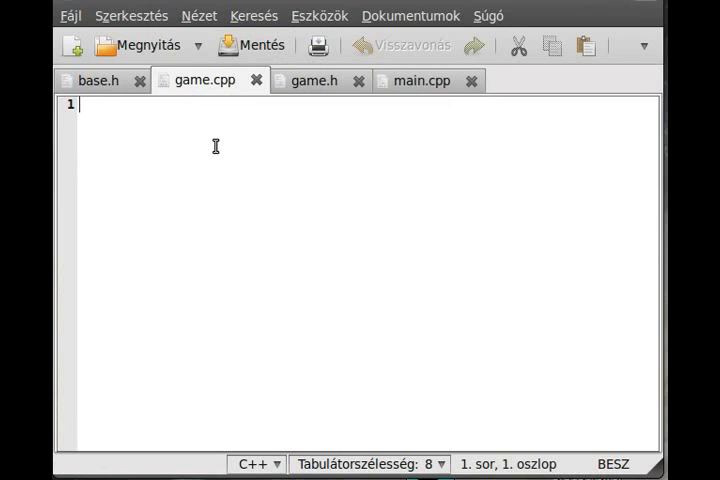
{"action": "type", "text": "#include"}
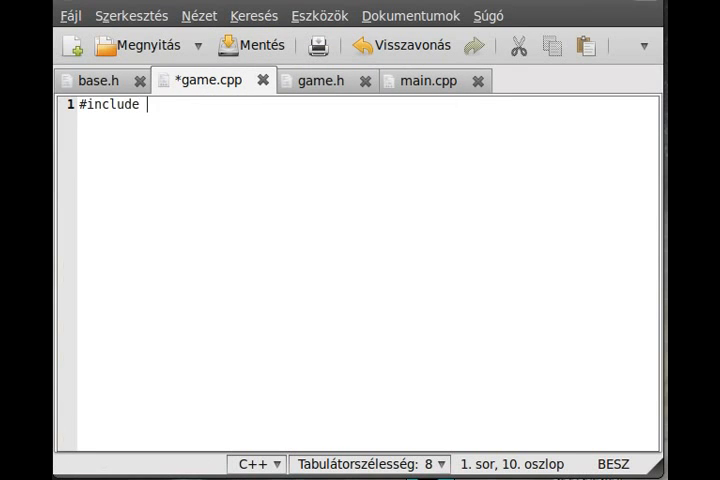
{"action": "type", "text": "\""}
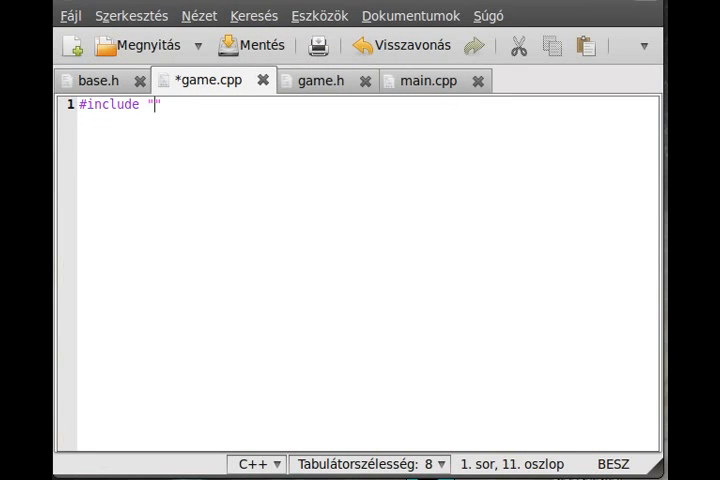
{"action": "type", "text": "game.h"}
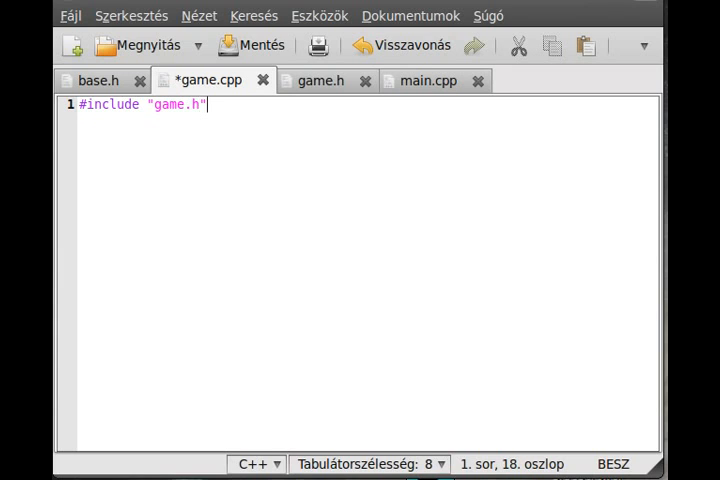
{"action": "key", "text": "Return"}
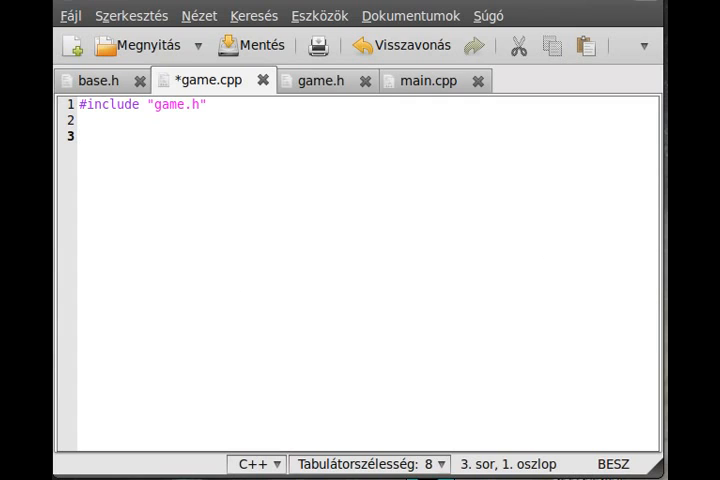
Write the game::game() constructor header, indent its body, and set tab width to 2
{"action": "left_click", "coordinate": [85, 137]}
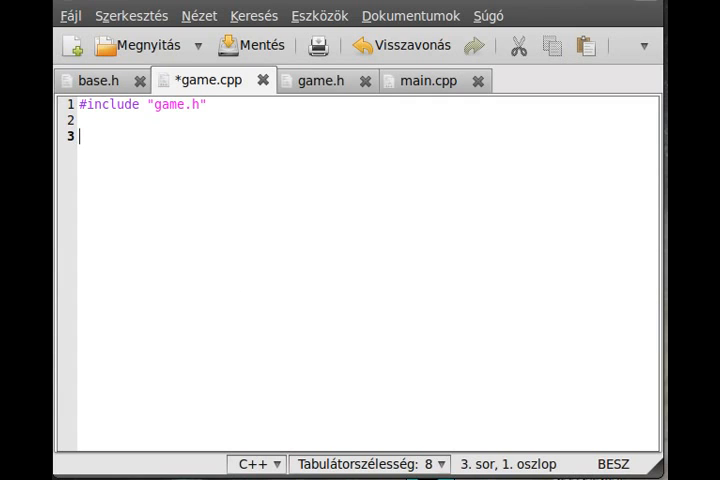
{"action": "mouse_move", "coordinate": [332, 298]}
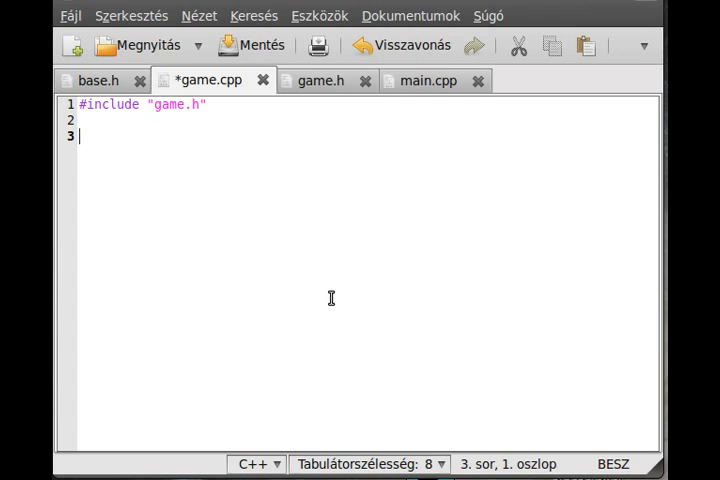
{"action": "type", "text": "ga"}
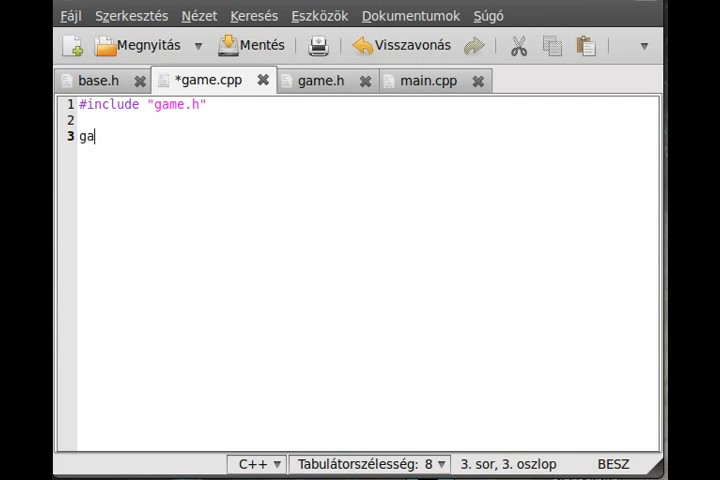
{"action": "type", "text": "me::g"}
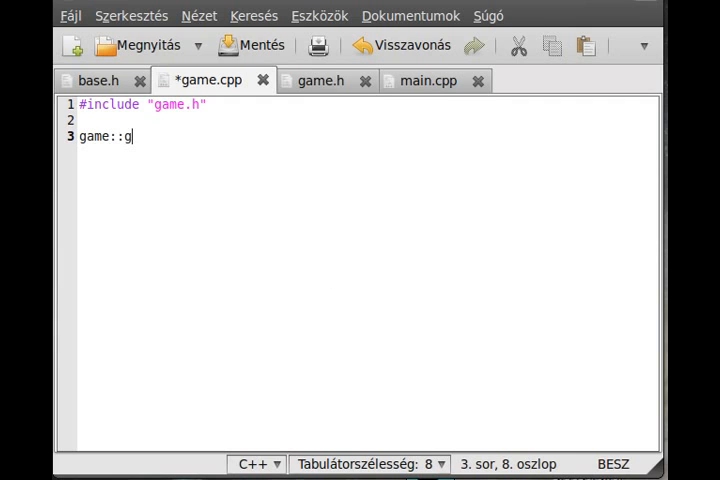
{"action": "type", "text": "ame()"}
{"action": "type", "text": "{"}
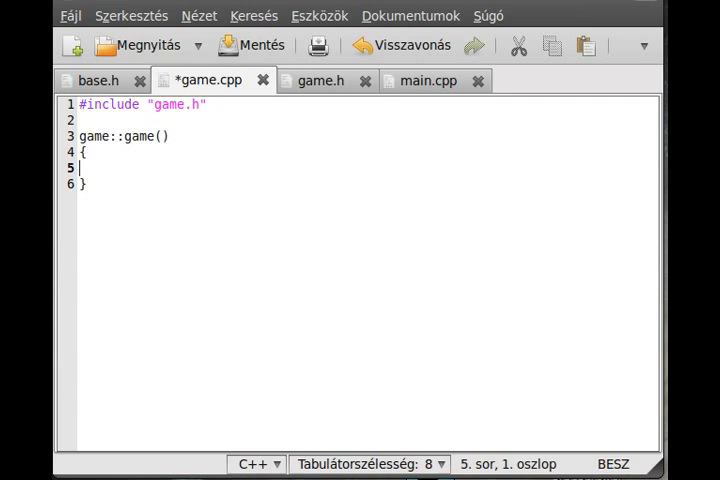
{"action": "key", "text": "Tab"}
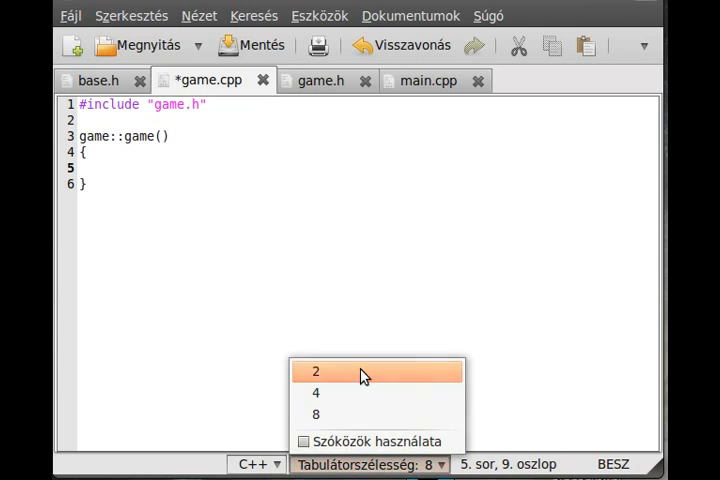
{"action": "left_click", "coordinate": [315, 371]}
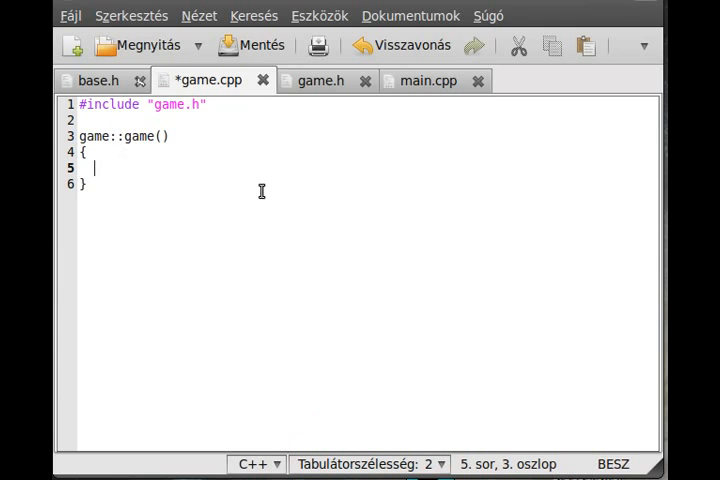
Begin the constructor's first line with screen=SDL_SetVideoMode(
{"action": "type", "text": "sc"}
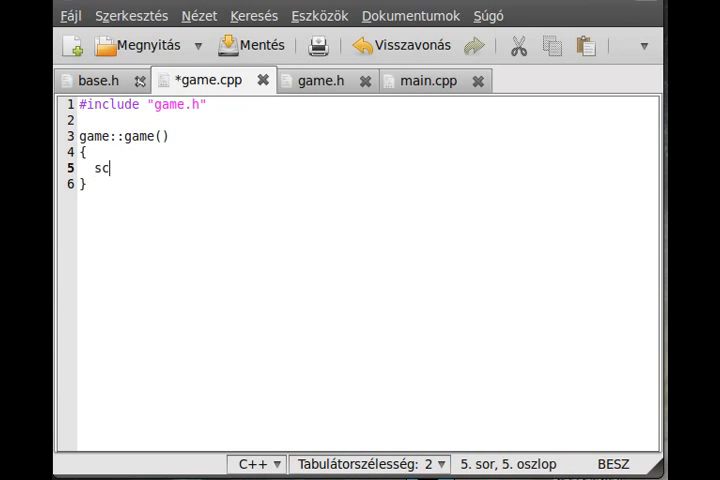
{"action": "type", "text": "ree"}
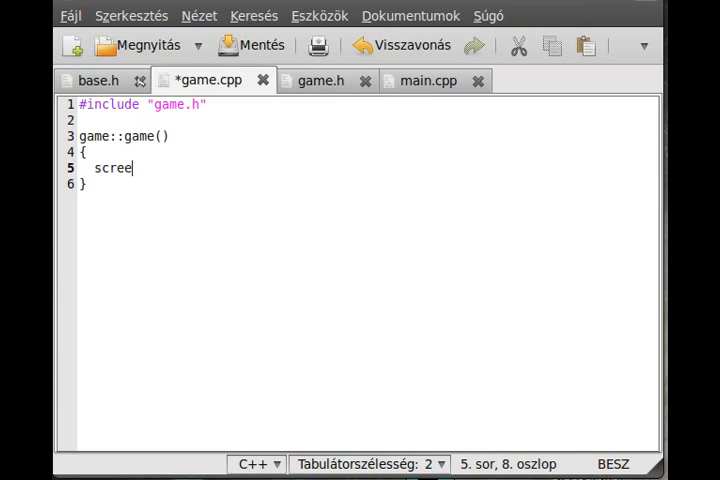
{"action": "type", "text": "n="}
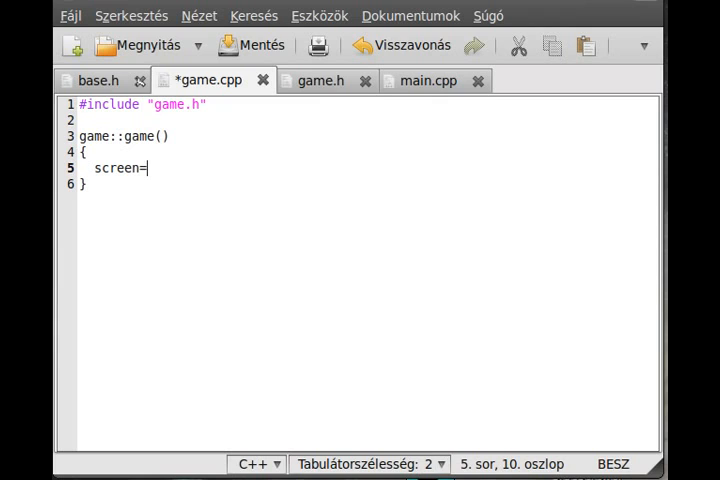
{"action": "type", "text": "SDL_SetV"}
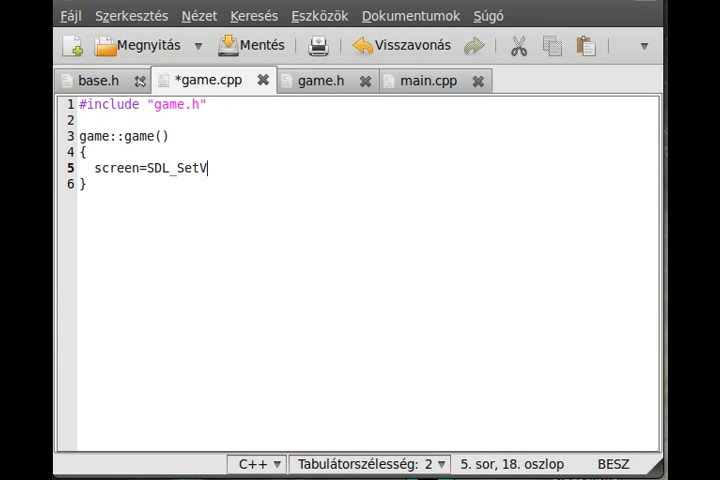
{"action": "type", "text": "ideoMode"}
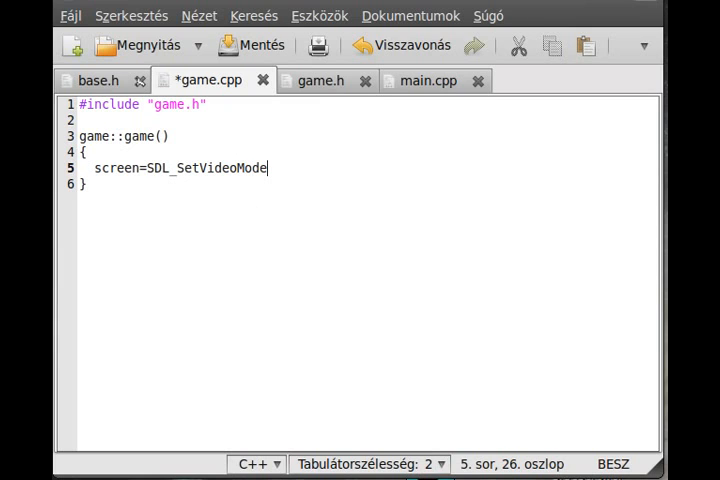
{"action": "type", "text": "("}
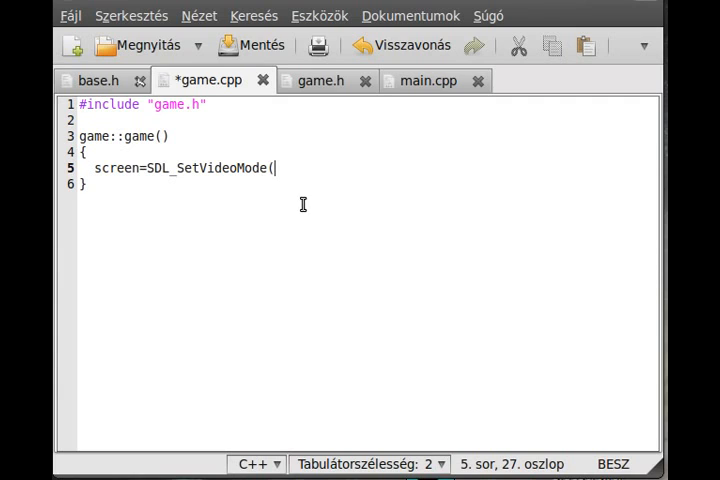
{"action": "mouse_move", "coordinate": [317, 169]}
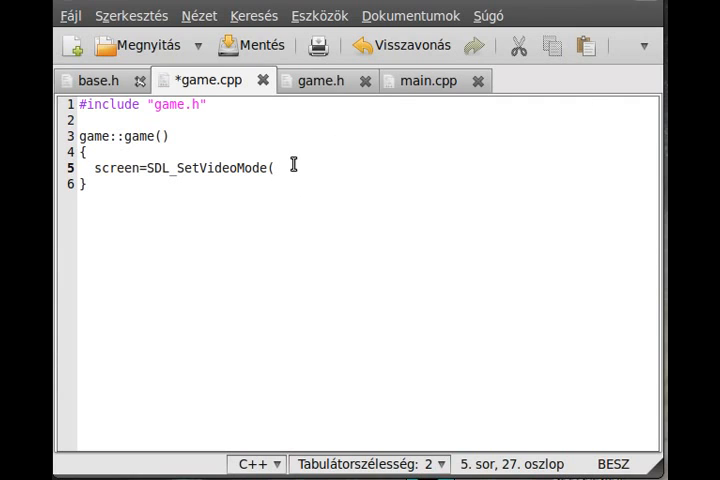
Add 'static const int SCREEN_WIDTH=640;' before public: in game.h
{"action": "left_click", "coordinate": [320, 80]}
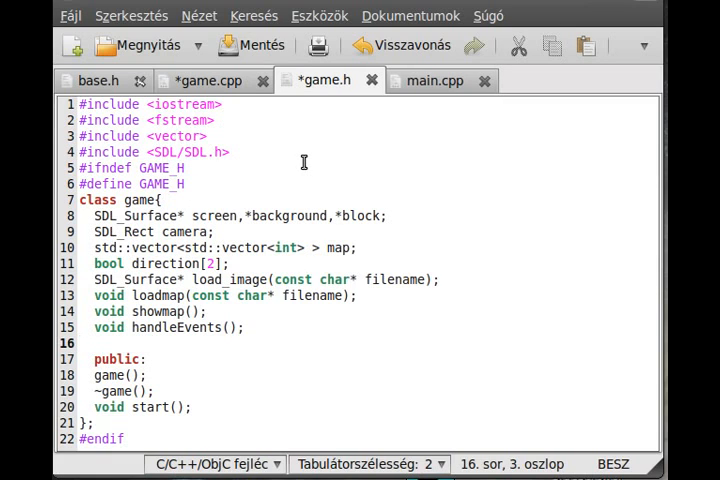
{"action": "type", "text": "s"}
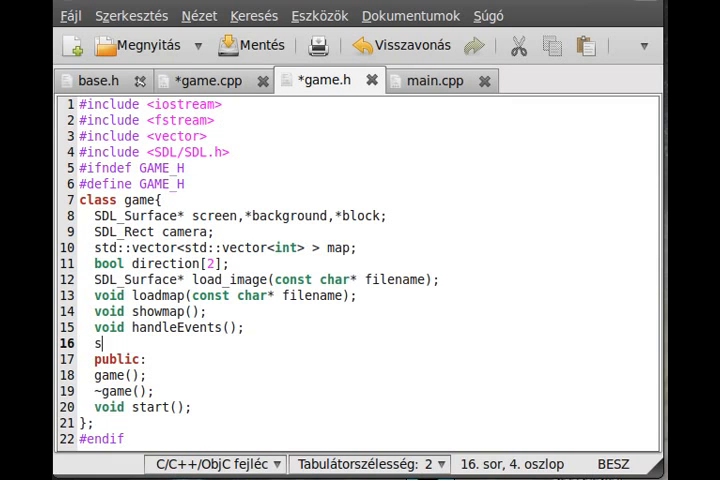
{"action": "type", "text": "tatic"}
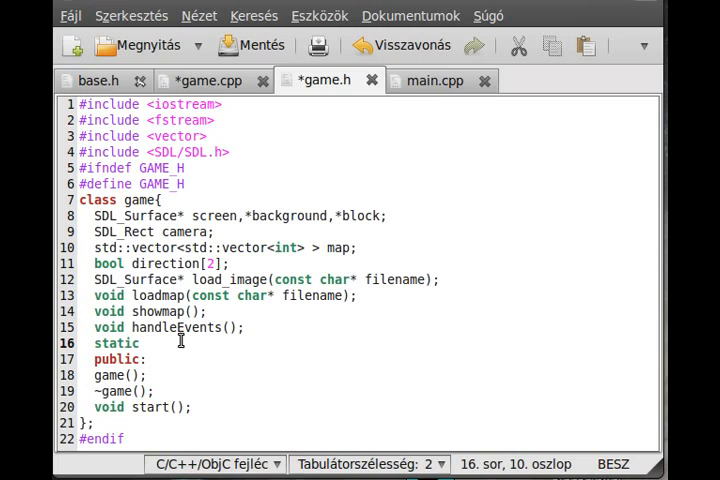
{"action": "type", "text": "const"}
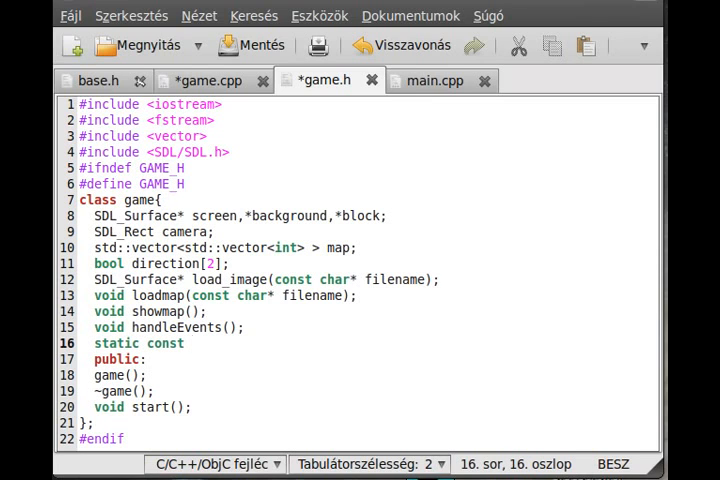
{"action": "type", "text": "int"}
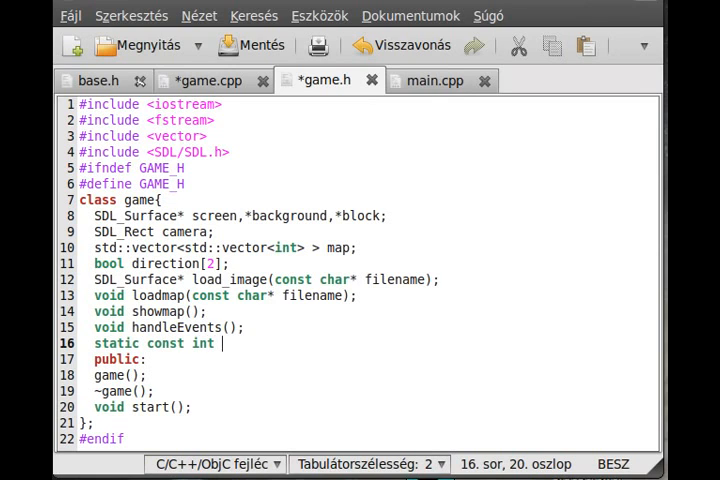
{"action": "type", "text": "SCREE"}
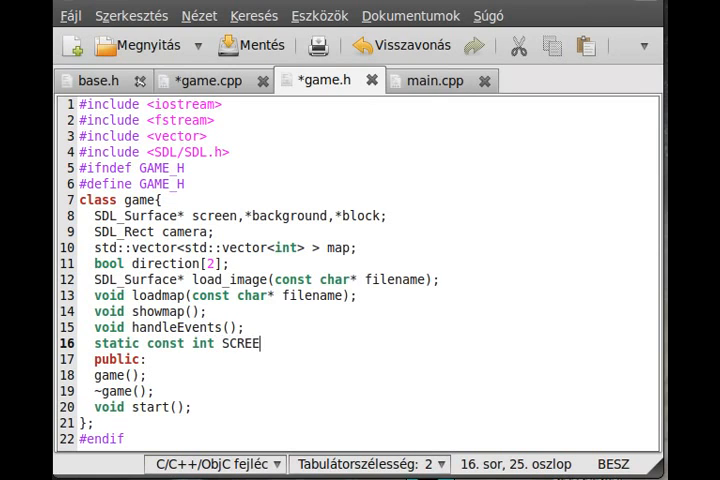
{"action": "type", "text": "N_WIDTH="}
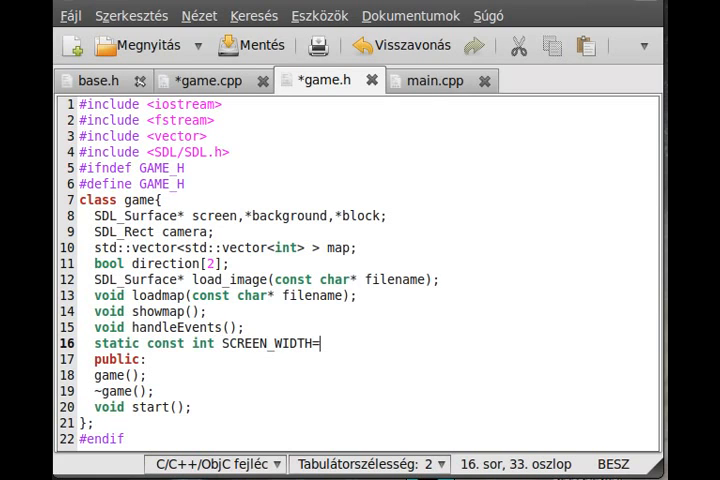
{"action": "type", "text": "640;"}
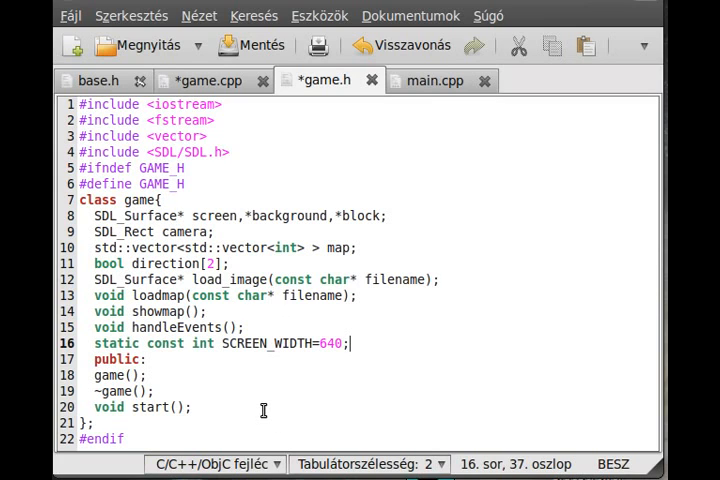
{"action": "mouse_move", "coordinate": [363, 342]}
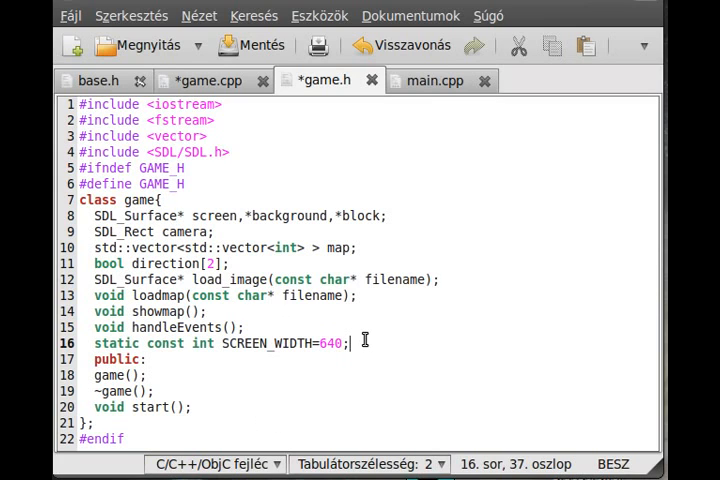
{"action": "double_click", "coordinate": [114, 343]}
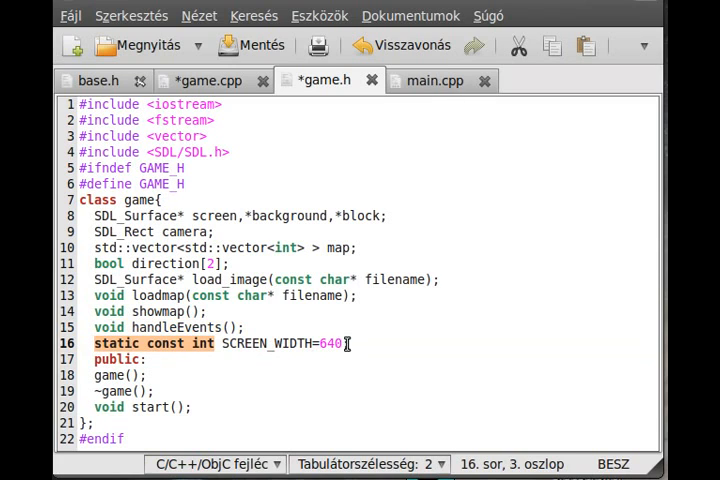
{"action": "mouse_move", "coordinate": [345, 367]}
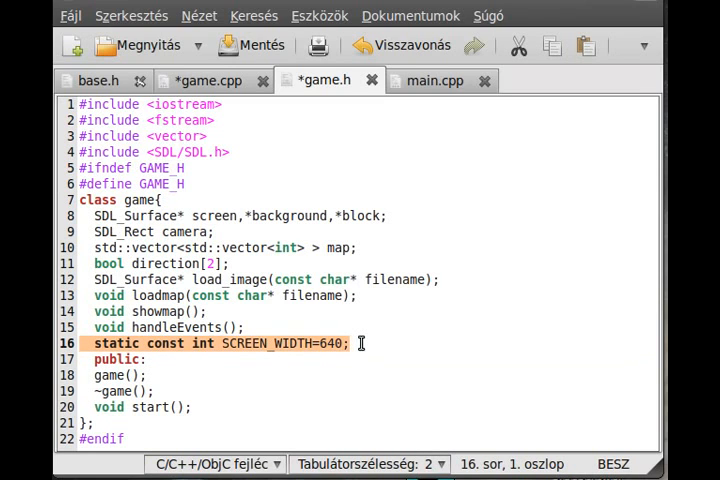
{"action": "mouse_move", "coordinate": [330, 270]}
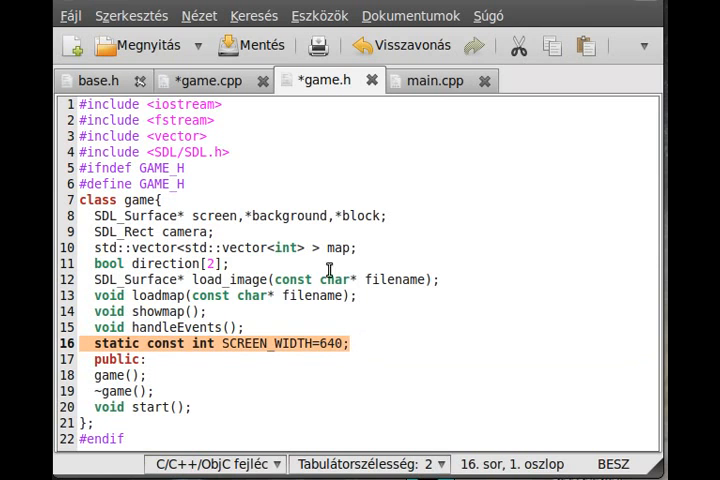
Turn the copied constant into SCREEN_HEIGHT=480 and save game.h
{"action": "left_click", "coordinate": [205, 80]}
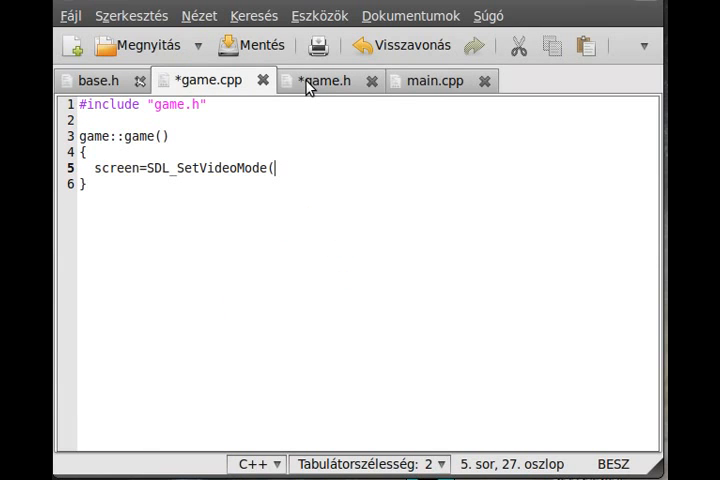
{"action": "left_click", "coordinate": [325, 80]}
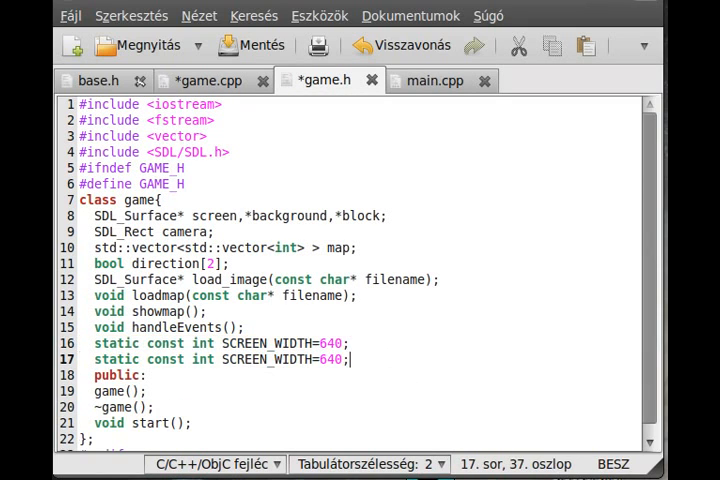
{"action": "double_click", "coordinate": [283, 359]}
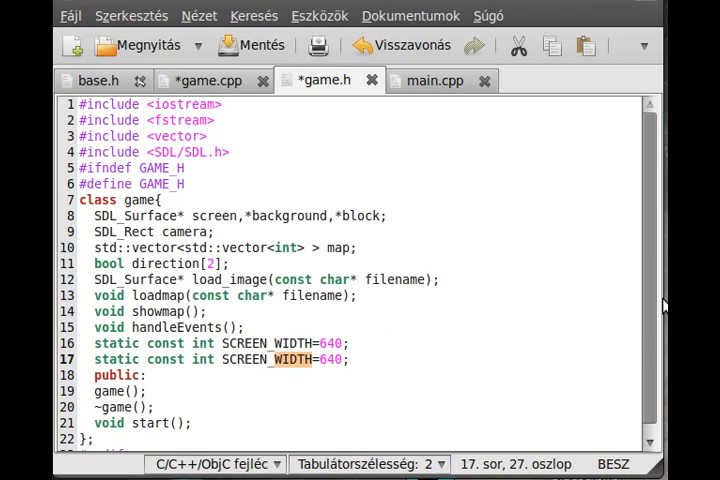
{"action": "type", "text": "HEIGHT"}
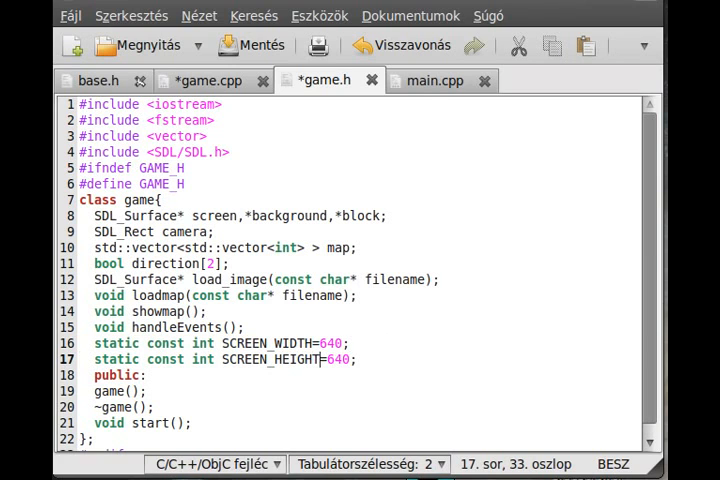
{"action": "double_click", "coordinate": [336, 359]}
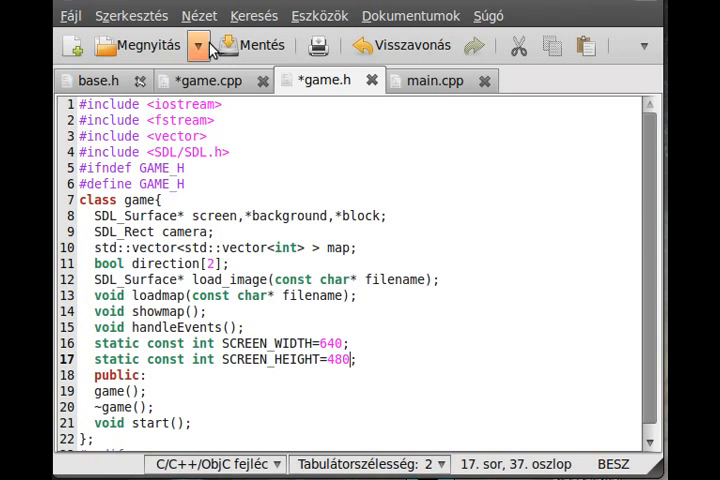
{"action": "left_click", "coordinate": [250, 45]}
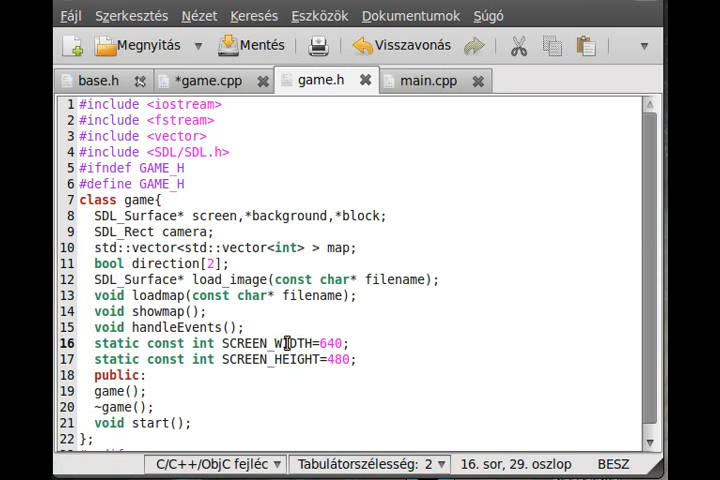
{"action": "double_click", "coordinate": [295, 343]}
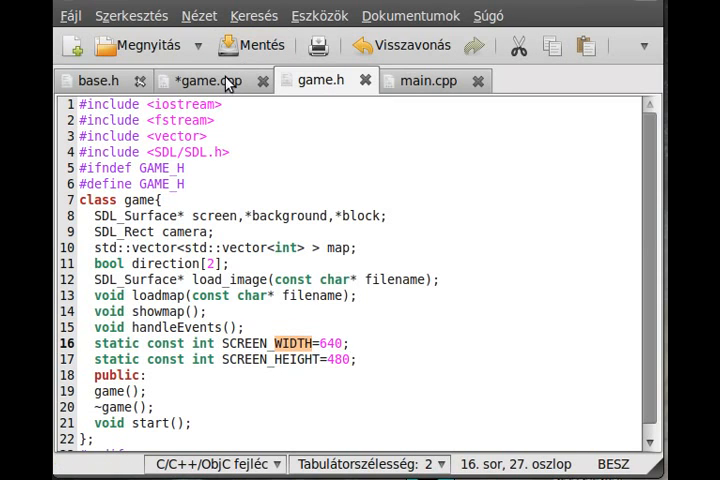
Complete screen=SDL_SetVideoMode(SCREEN_WIDTH,SCREEN_HEIGHT,32,SDL_SWSURFACE); in game.cpp
{"action": "left_click", "coordinate": [205, 80]}
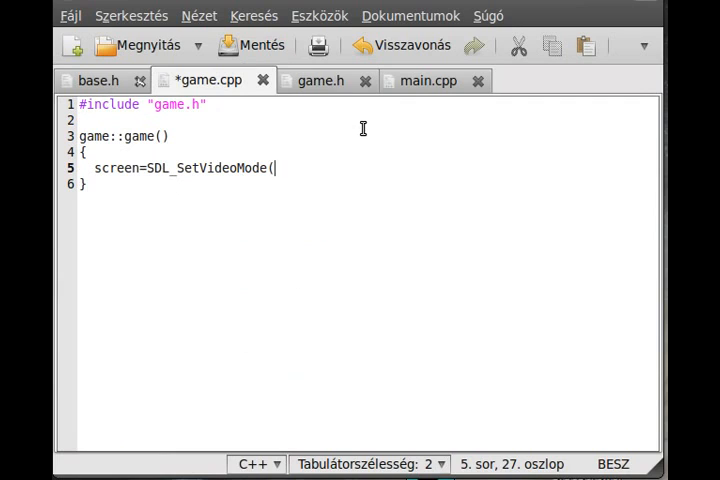
{"action": "type", "text": "SCRE"}
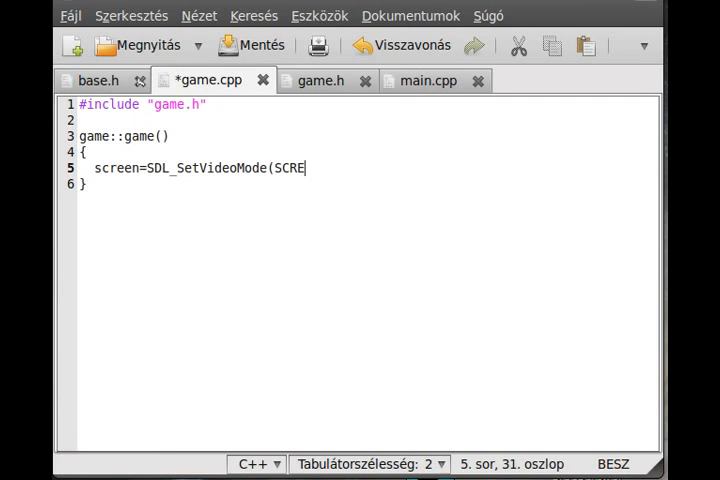
{"action": "type", "text": "EN"}
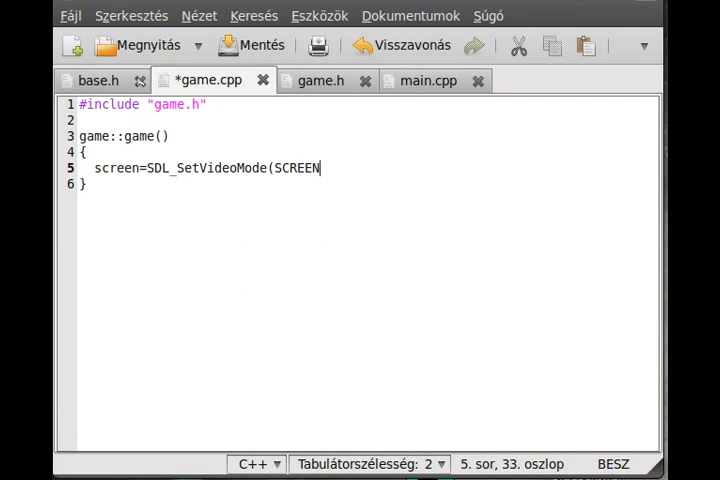
{"action": "type", "text": "_WIDTH,"}
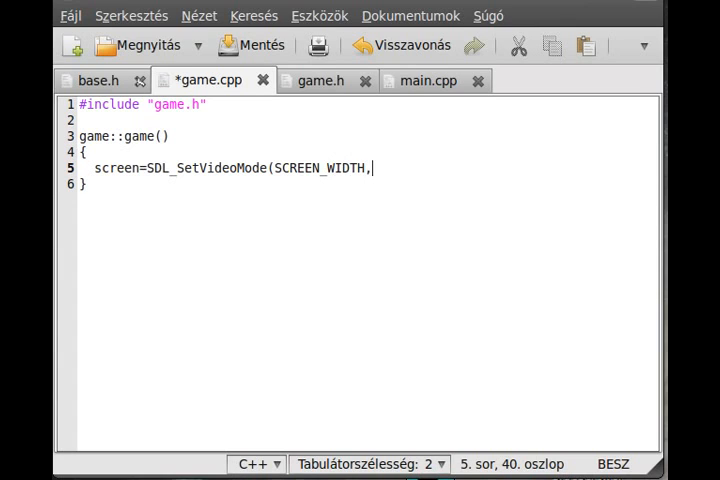
{"action": "type", "text": "SCREEN"}
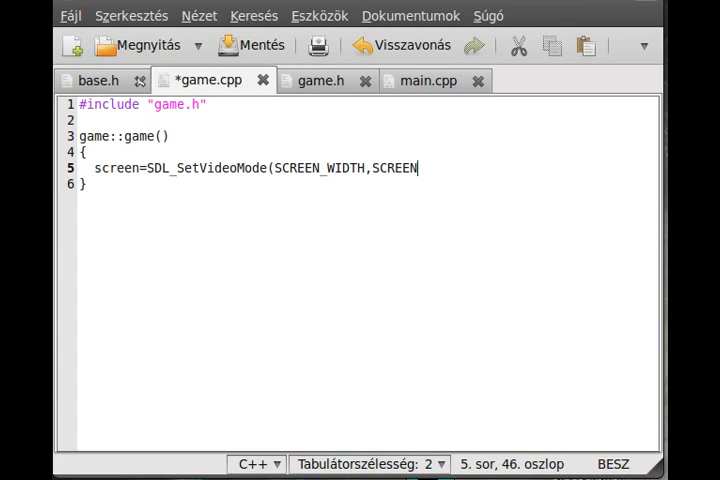
{"action": "type", "text": "_HEIGG"}
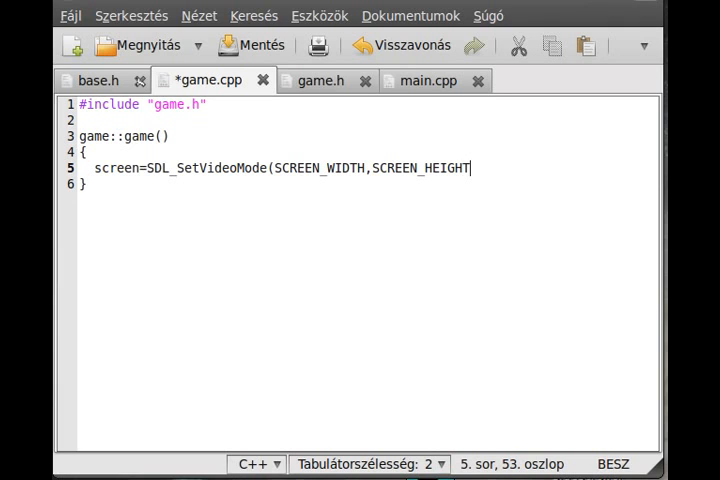
{"action": "type", "text": ",32"}
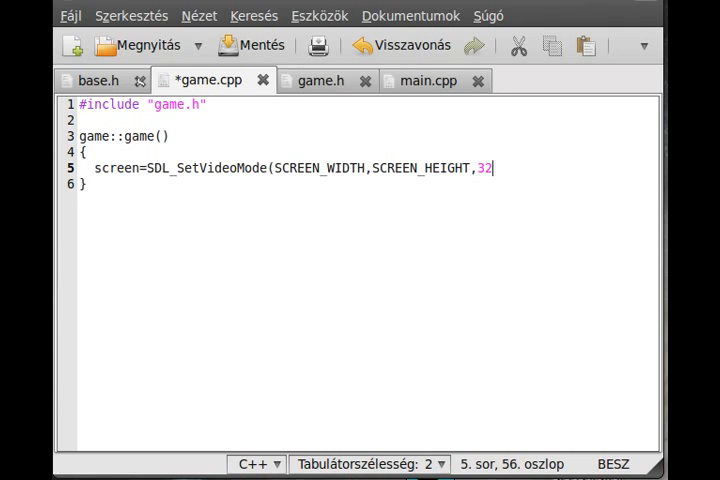
{"action": "type", "text": ",SDL_"}
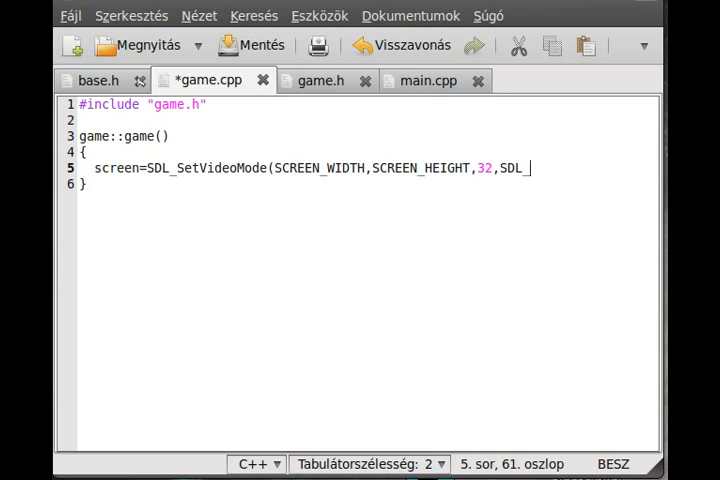
{"action": "type", "text": "SW"}
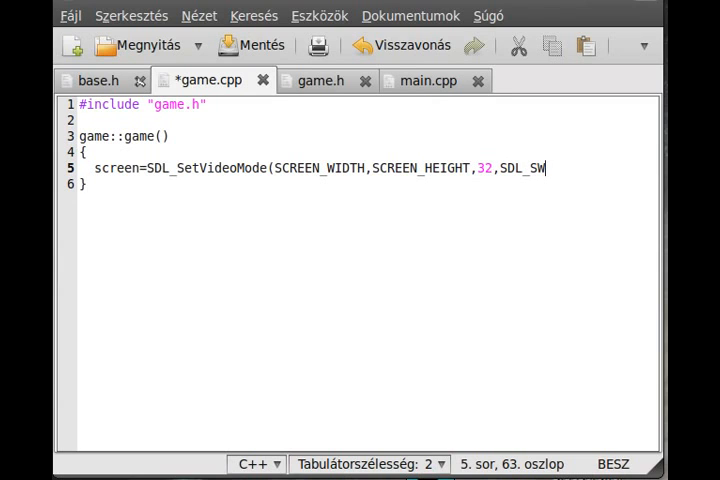
{"action": "type", "text": "URFACE"}
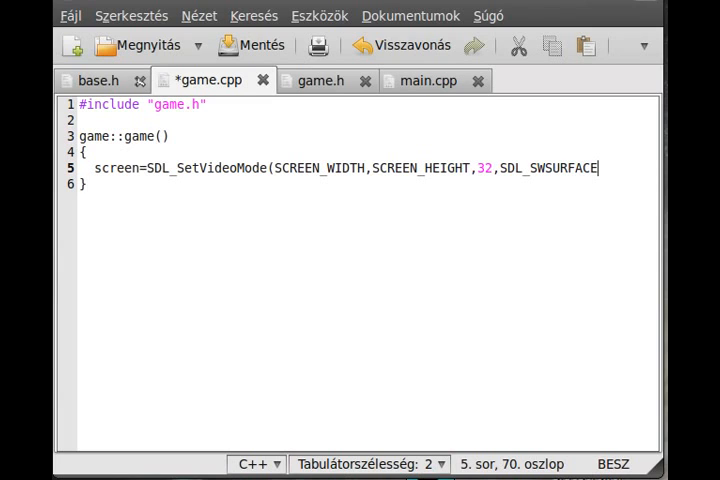
{"action": "type", "text": ");"}
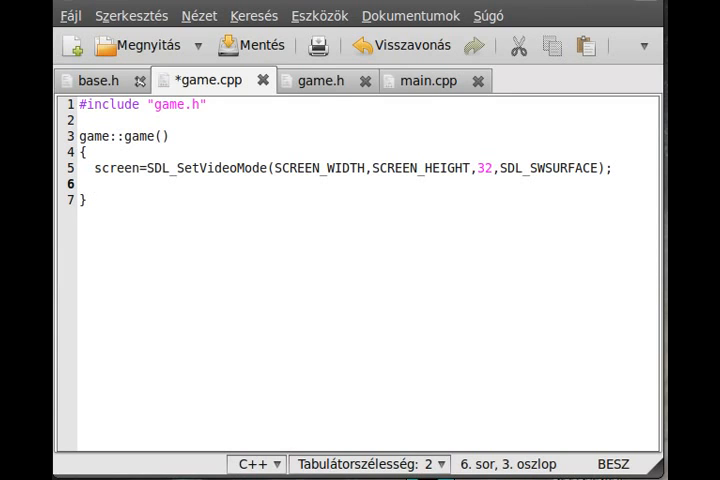
Write block=load_image("blocks.bmp"); after checking the member name in game.h
{"action": "type", "text": "block"}
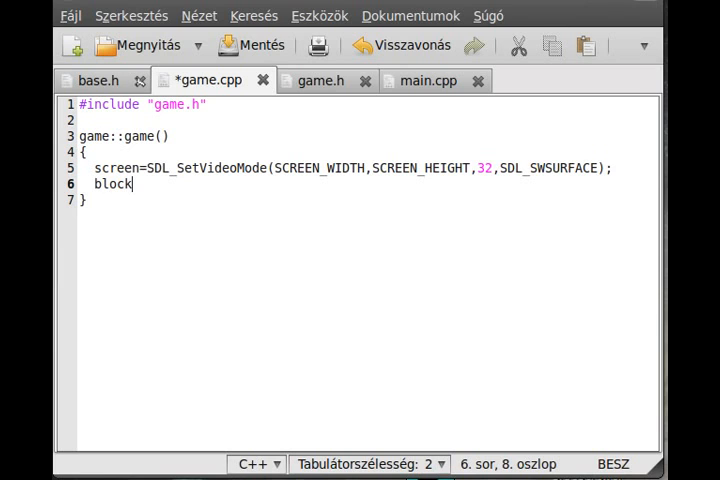
{"action": "mouse_move", "coordinate": [314, 95]}
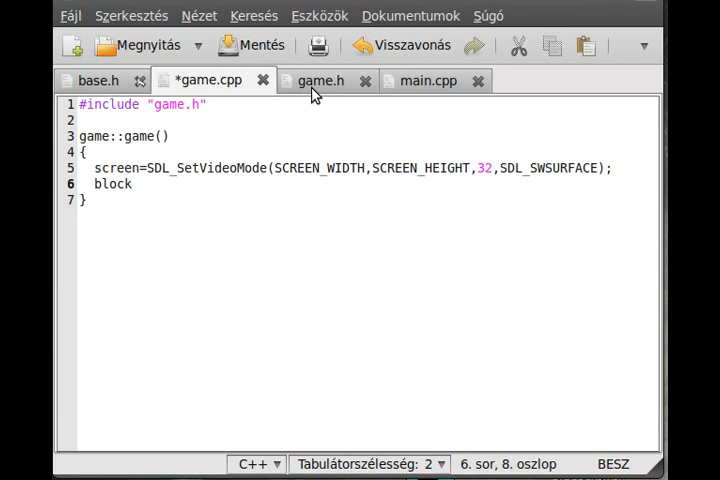
{"action": "left_click", "coordinate": [320, 80]}
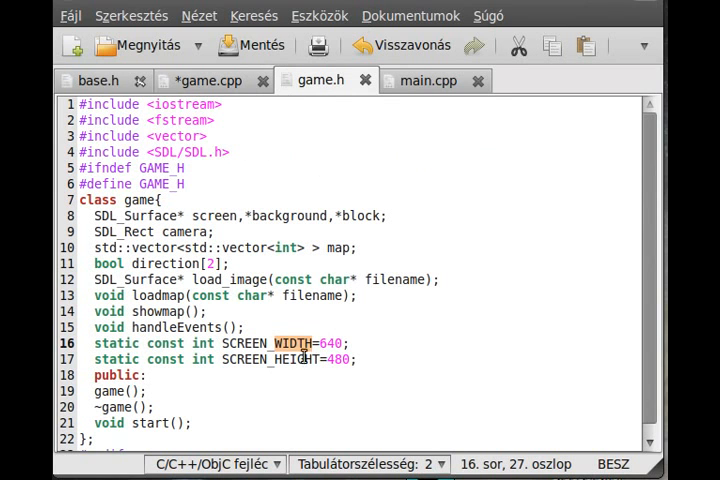
{"action": "double_click", "coordinate": [363, 216]}
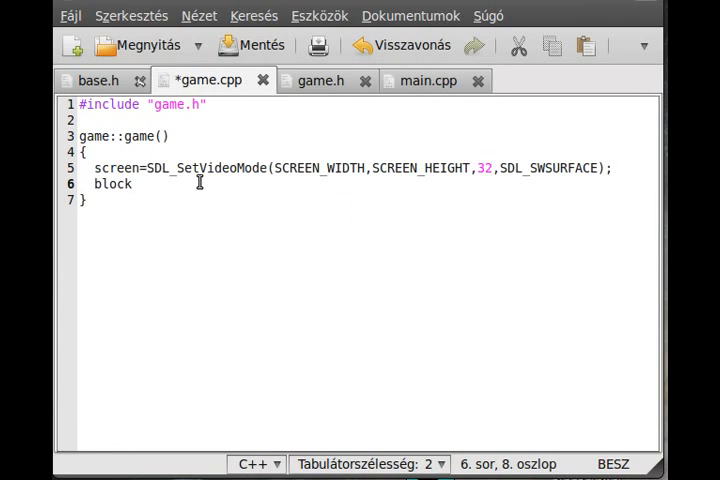
{"action": "type", "text": "="}
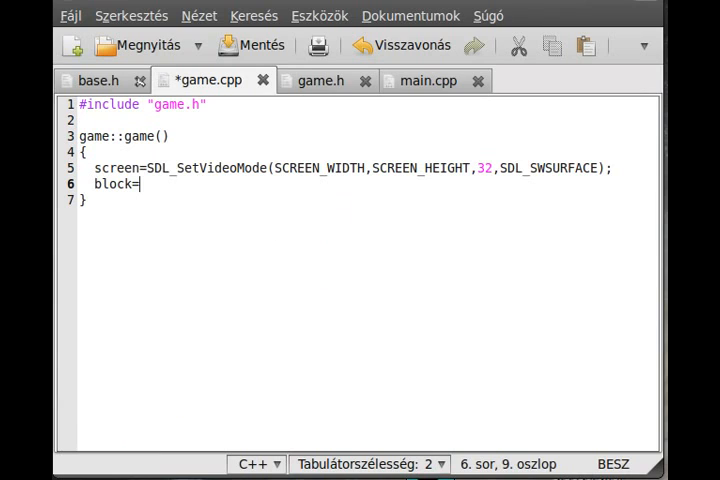
{"action": "type", "text": "load_image"}
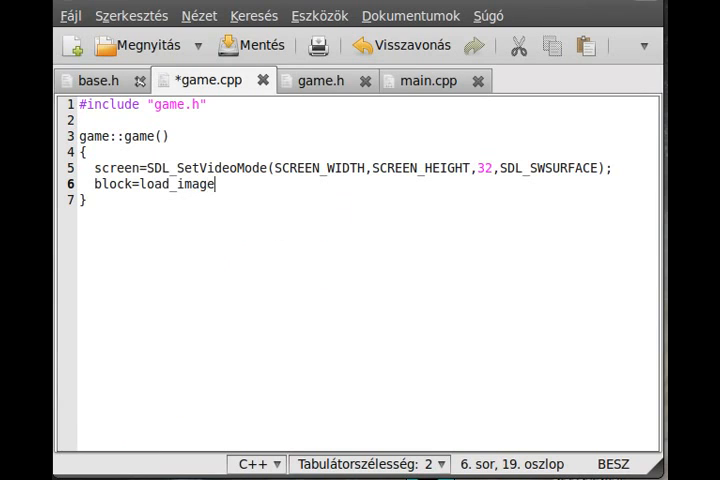
{"action": "type", "text": "(\""}
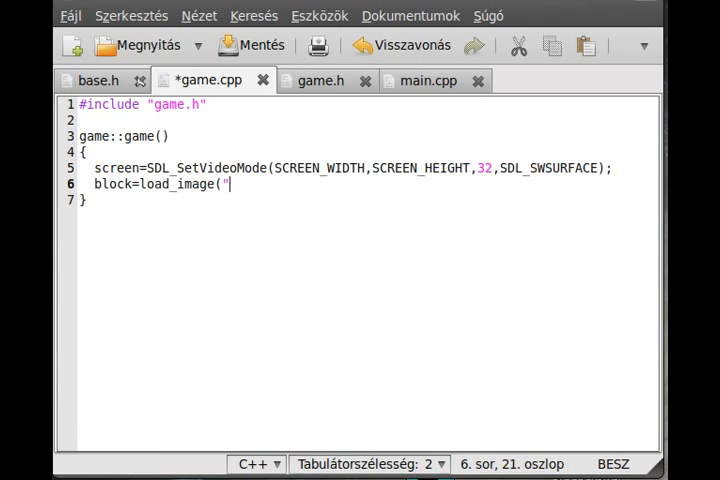
{"action": "type", "text": "blocks.bm"}
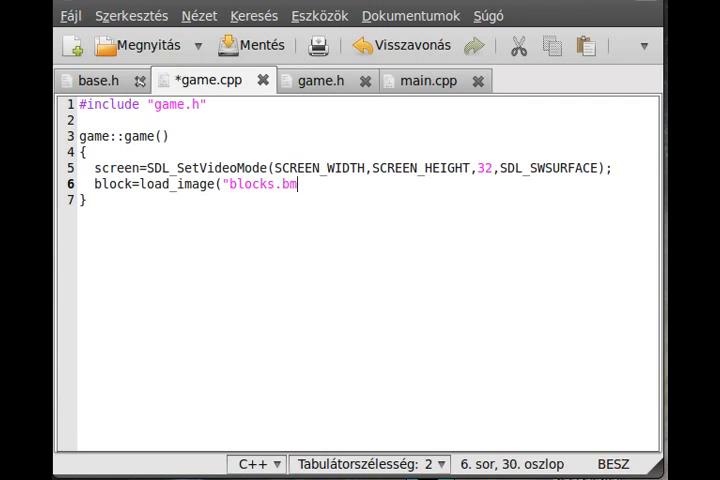
{"action": "type", "text": "p\");"}
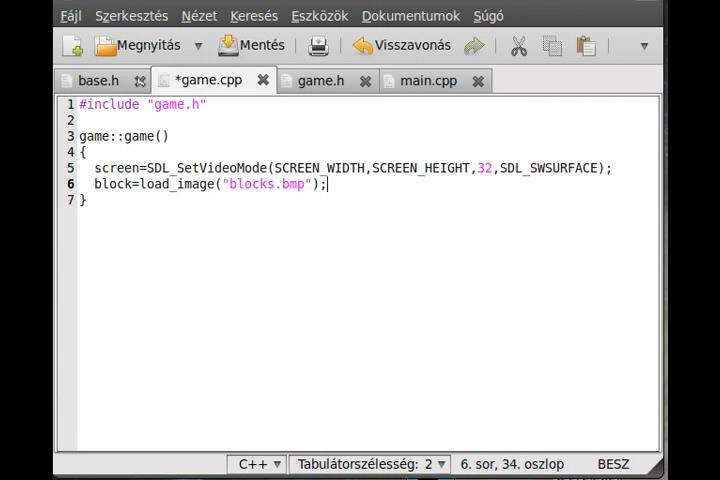
{"action": "mouse_move", "coordinate": [283, 228]}
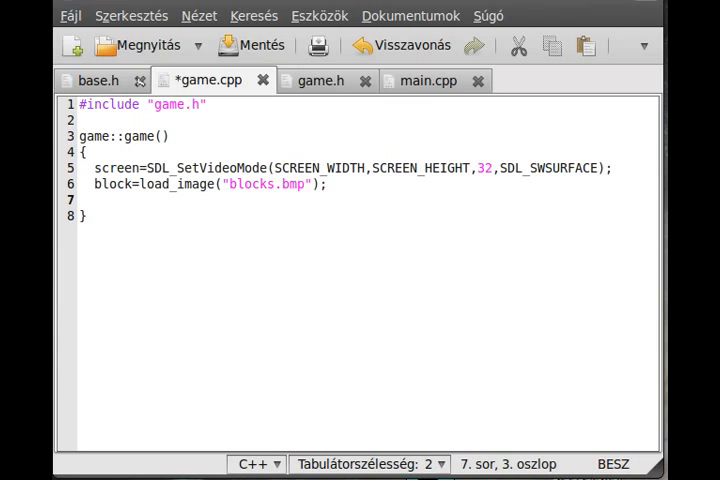
Write background=load_image("endless.bmp"); on a new constructor line
{"action": "type", "text": "background"}
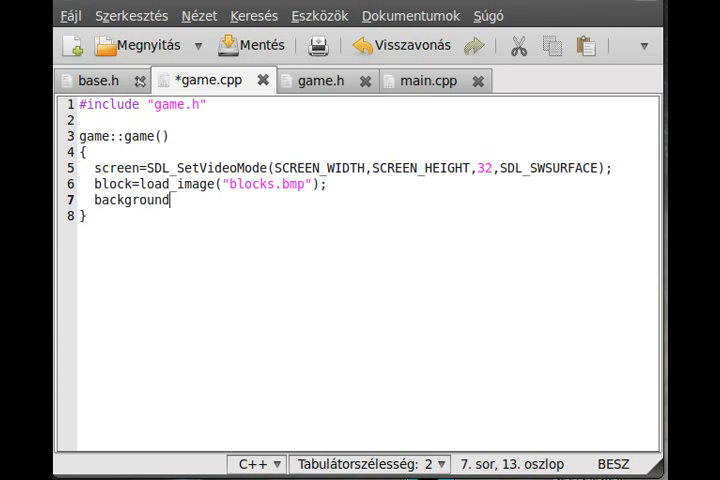
{"action": "type", "text": "=l"}
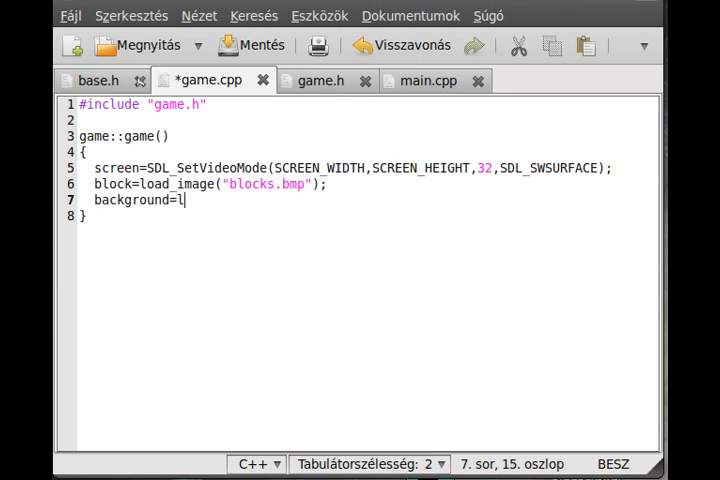
{"action": "type", "text": "oad_imag"}
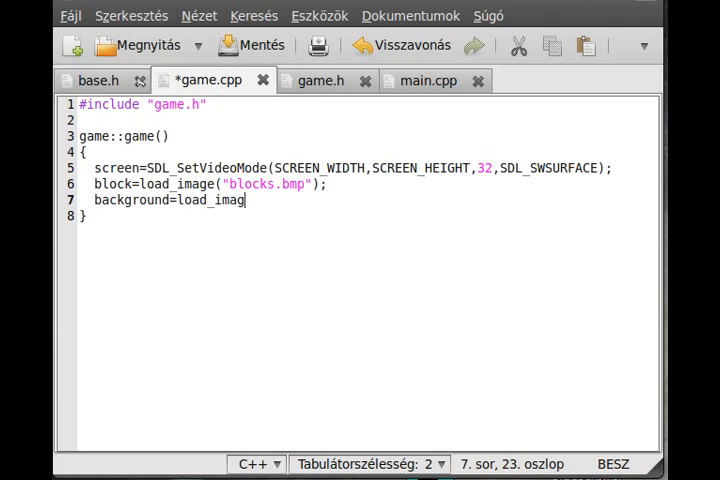
{"action": "type", "text": "e(\""}
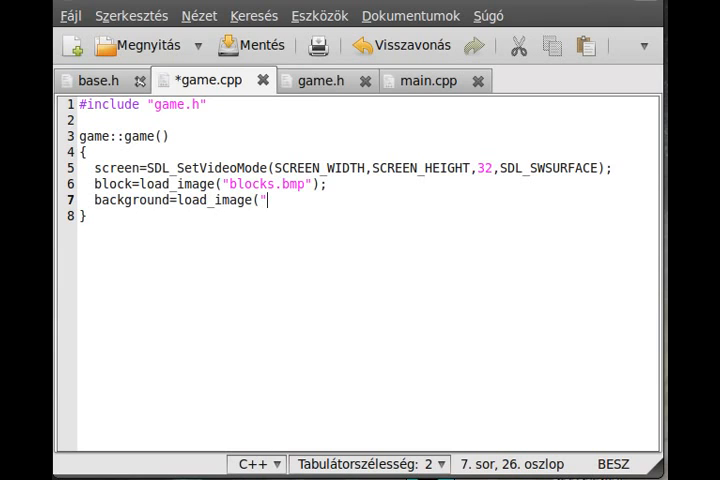
{"action": "type", "text": "endless.bmp"}
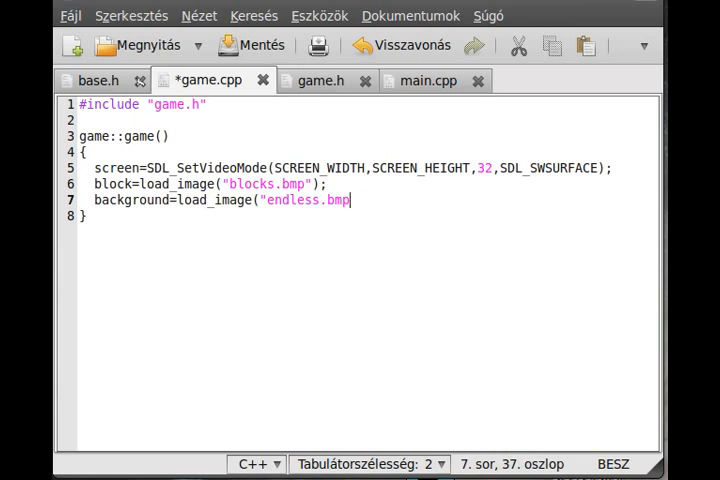
{"action": "type", "text": "\");"}
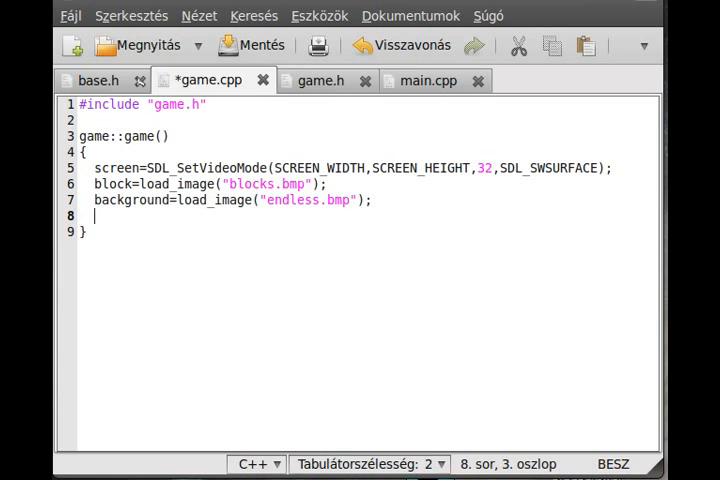
Write camera.x=camera.y=0;, camera.w=SCREEN_WIDTH; and camera.h=SCREEN_HEIGHT; lines
{"action": "type", "text": "camera"}
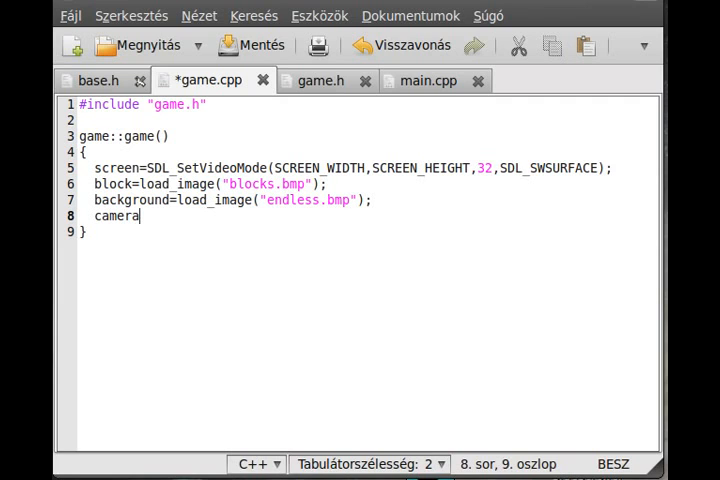
{"action": "type", "text": ".x="}
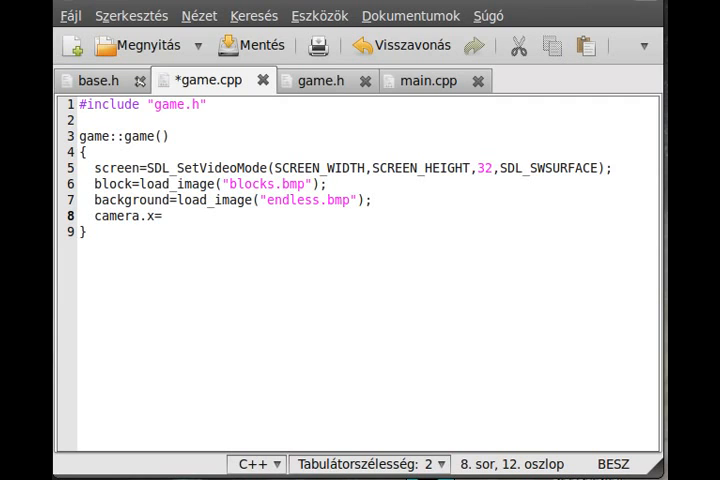
{"action": "type", "text": "camera.y"}
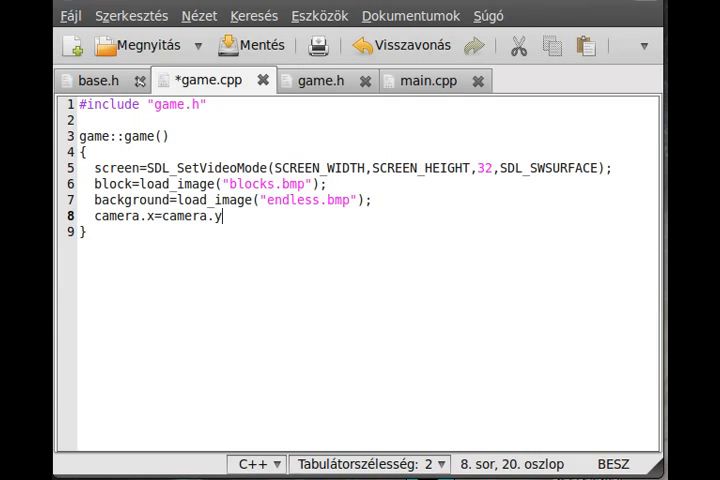
{"action": "type", "text": "=0;"}
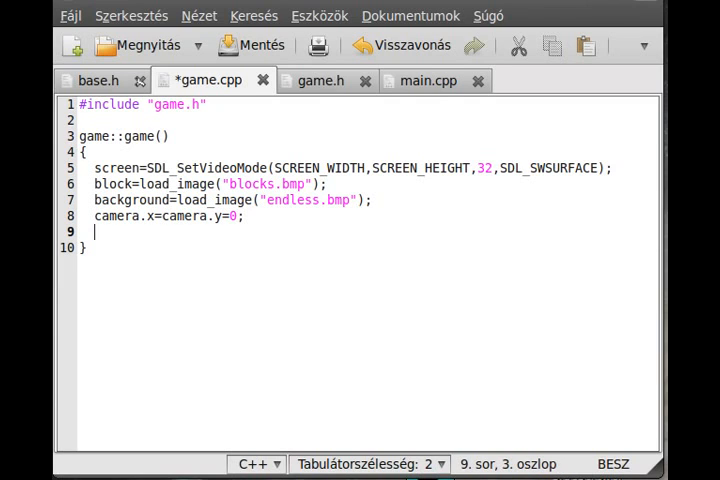
{"action": "type", "text": "ma"}
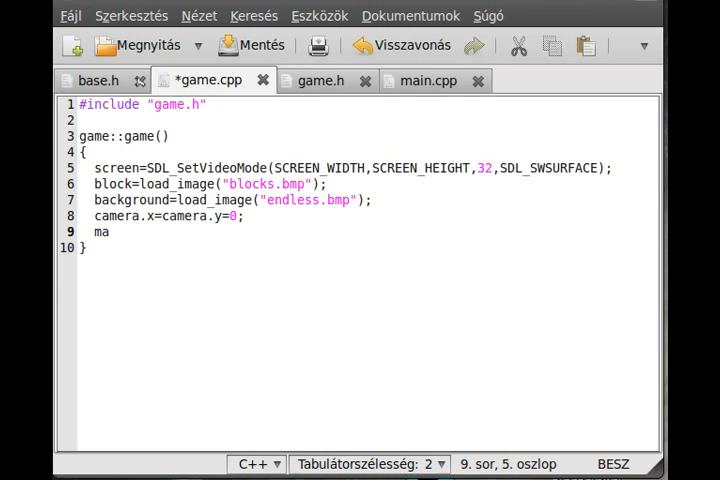
{"action": "type", "text": "camera.w"}
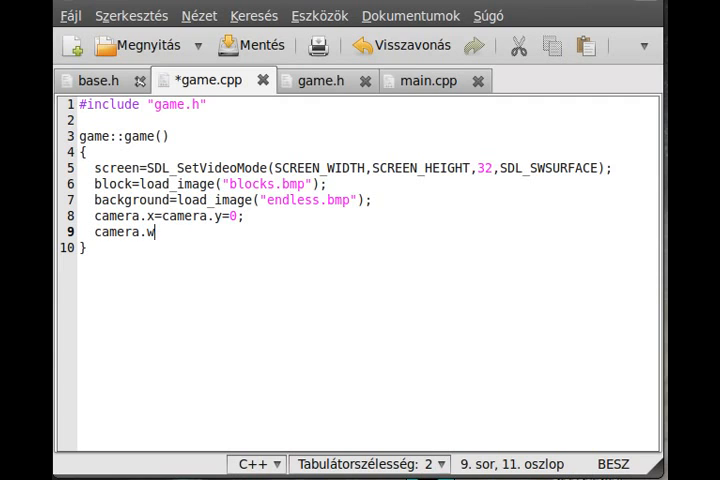
{"action": "type", "text": "=SCREEN"}
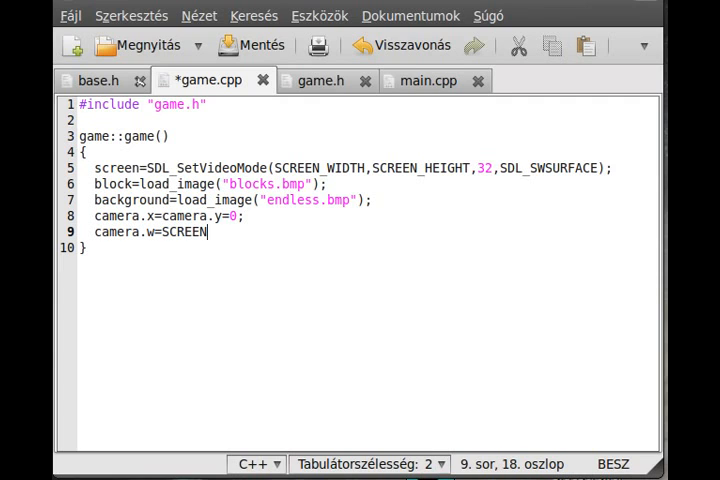
{"action": "type", "text": "_WIDTH;"}
{"action": "type", "text": "camera.h"}
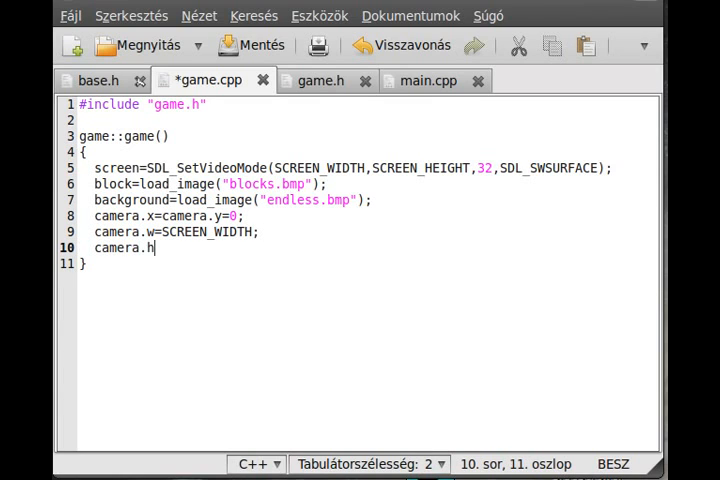
{"action": "type", "text": "=SCREEN"}
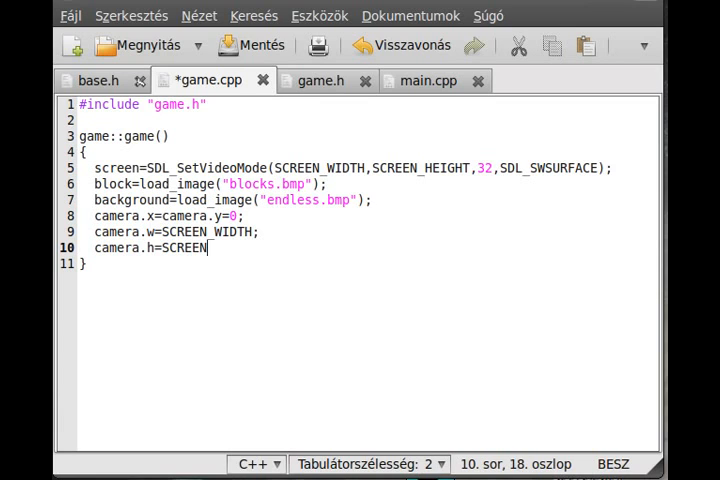
{"action": "key", "text": "BackSpace"}
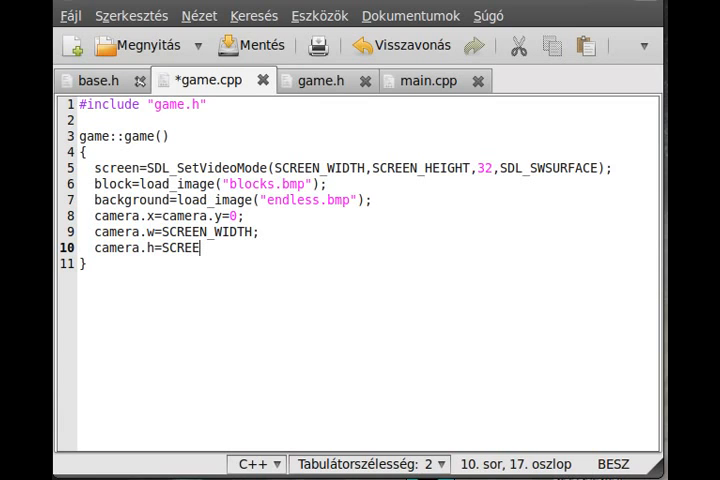
{"action": "type", "text": "N_HEIGHT"}
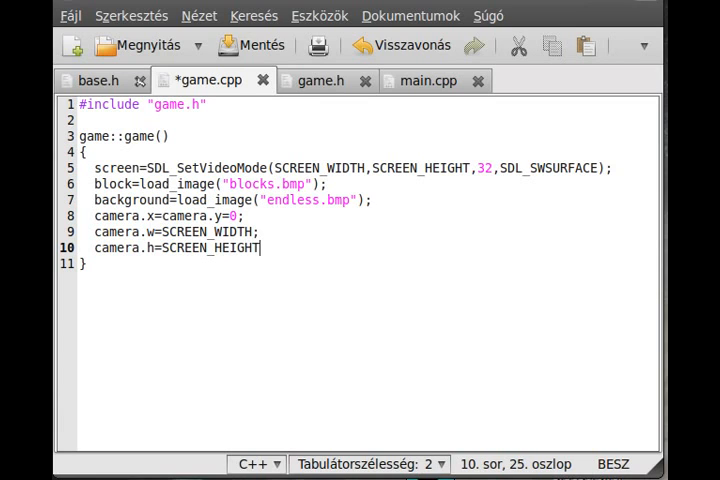
{"action": "type", "text": ";"}
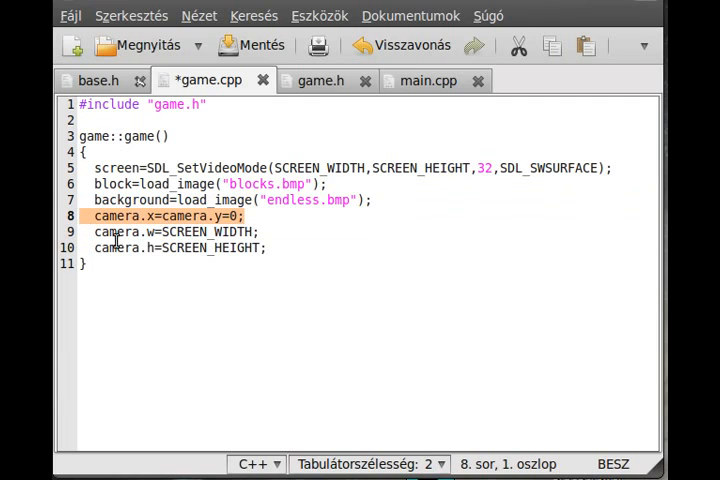
{"action": "mouse_move", "coordinate": [232, 231]}
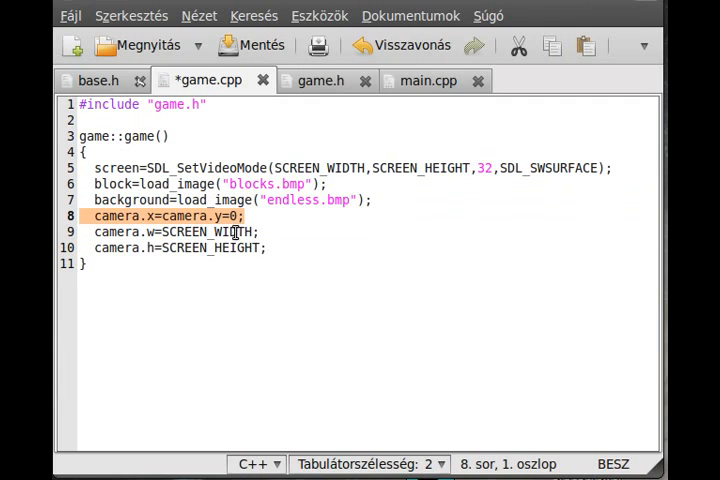
{"action": "mouse_move", "coordinate": [248, 231]}
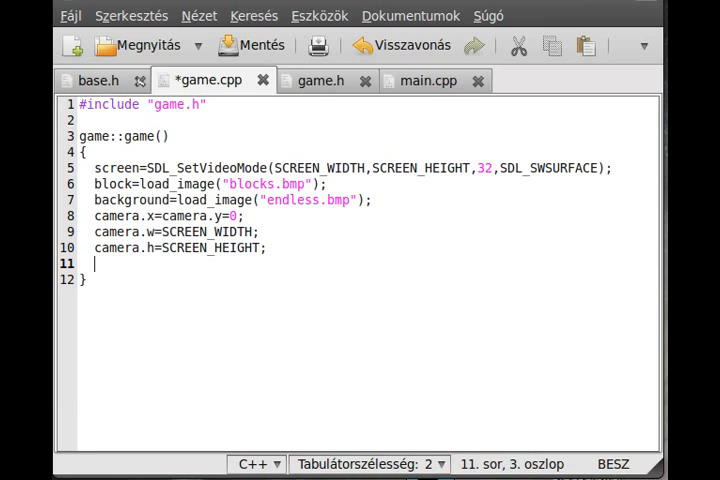
Write direction[0]=direction[1]=0; as the constructor's last line
{"action": "type", "text": "directio"}
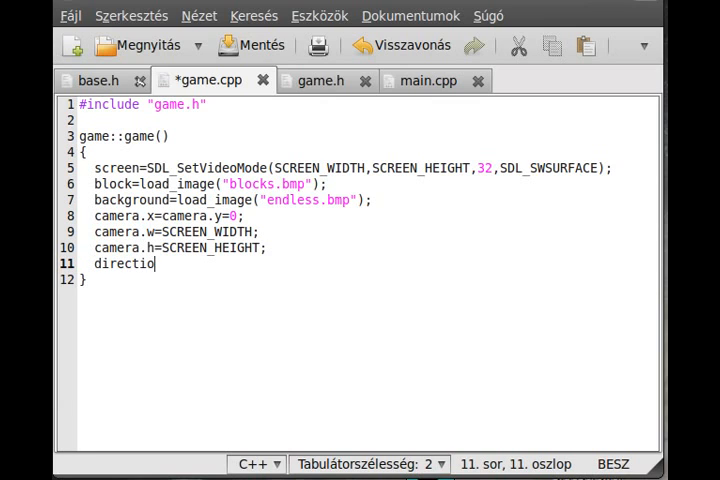
{"action": "type", "text": "n["}
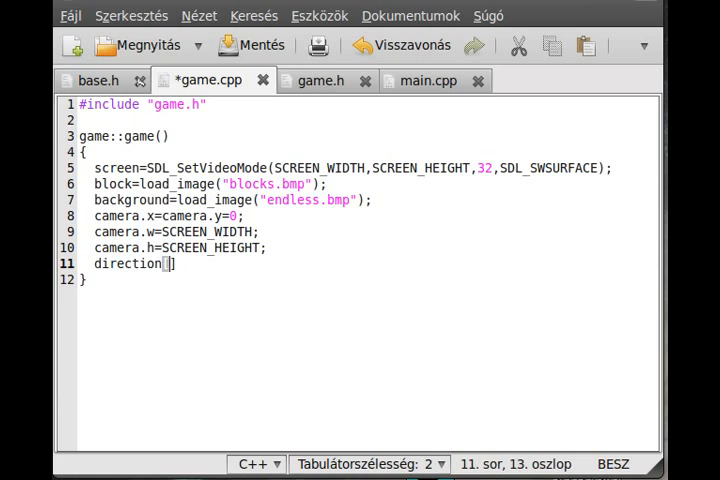
{"action": "type", "text": "0]"}
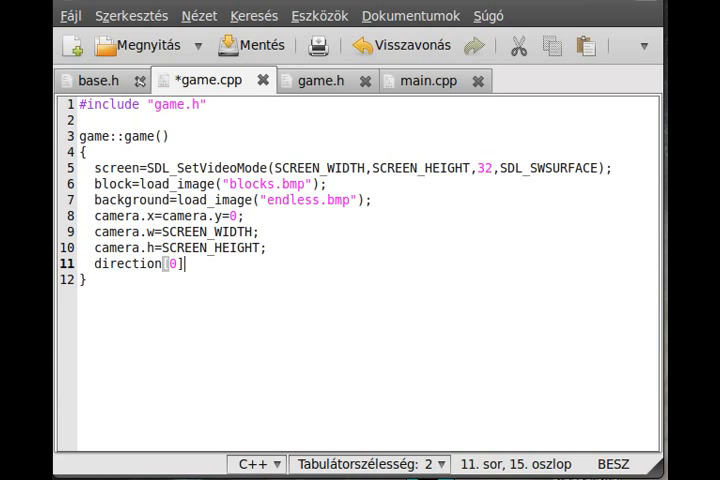
{"action": "type", "text": "=direction"}
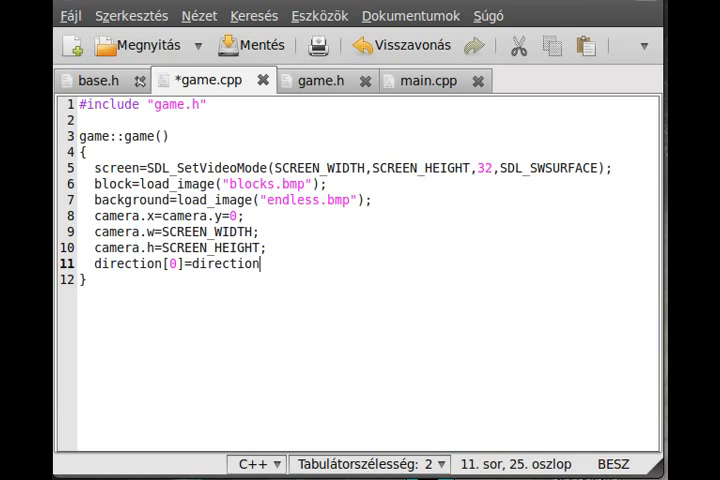
{"action": "type", "text": "[]"}
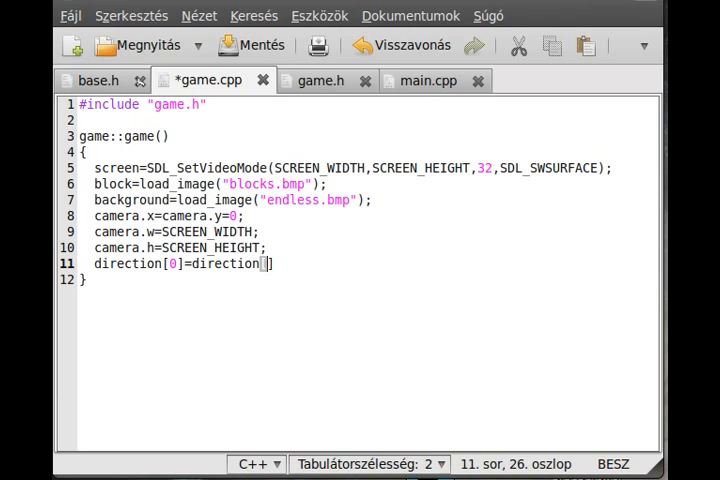
{"action": "type", "text": "1]=0;"}
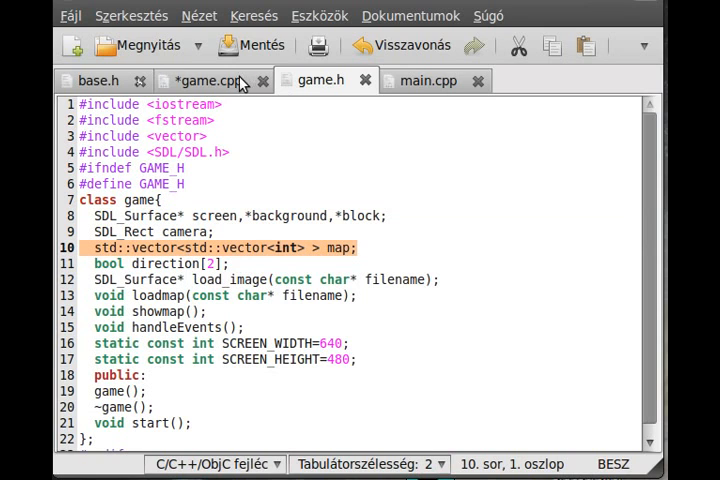
{"action": "left_click", "coordinate": [200, 80]}
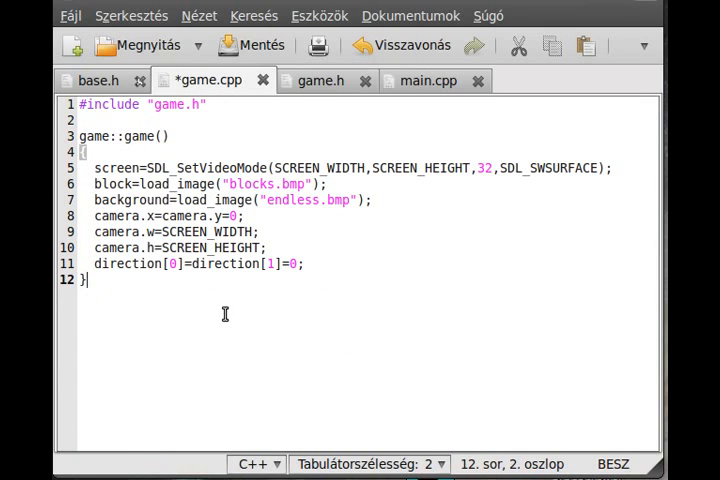
Add a game::~game() destructor below the constructor
{"action": "key", "text": "Return"}
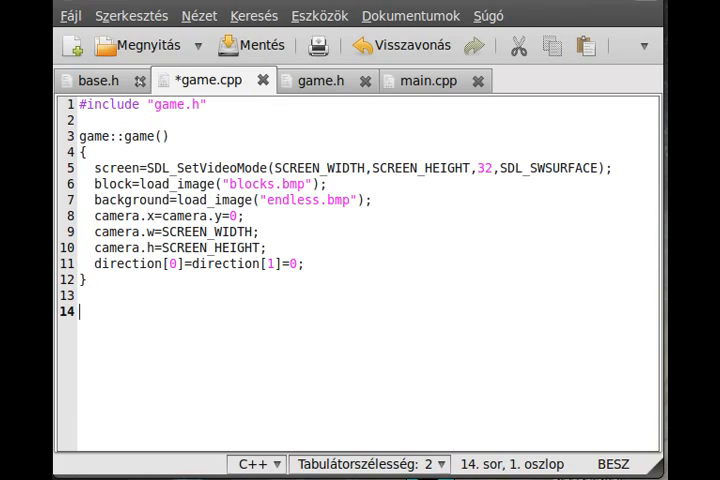
{"action": "type", "text": "game::~"}
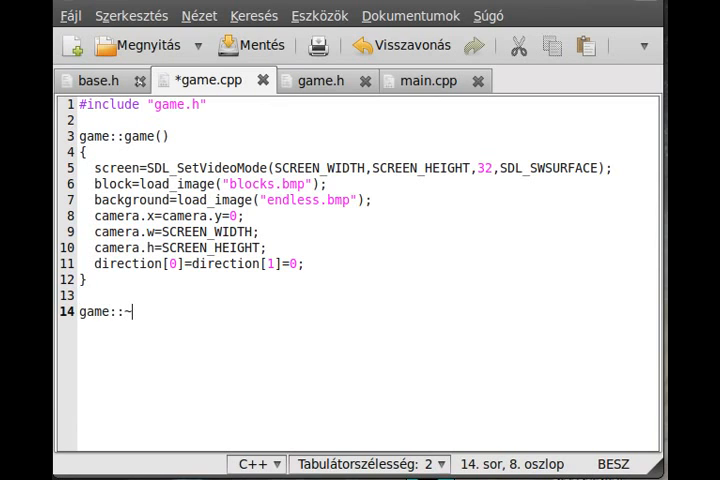
{"action": "type", "text": "game()"}
{"action": "type", "text": "{"}
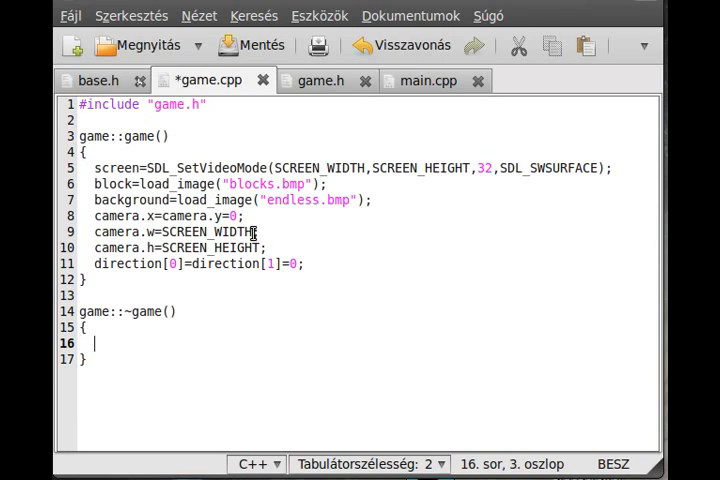
{"action": "mouse_move", "coordinate": [100, 215]}
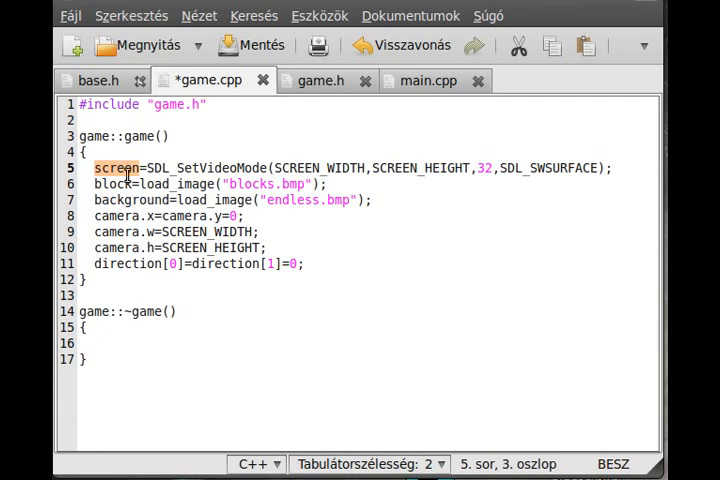
Fill the destructor with SDL_FreeSurface(block), SDL_FreeSurface(background) and SDL_Quit()
{"action": "left_click", "coordinate": [95, 343]}
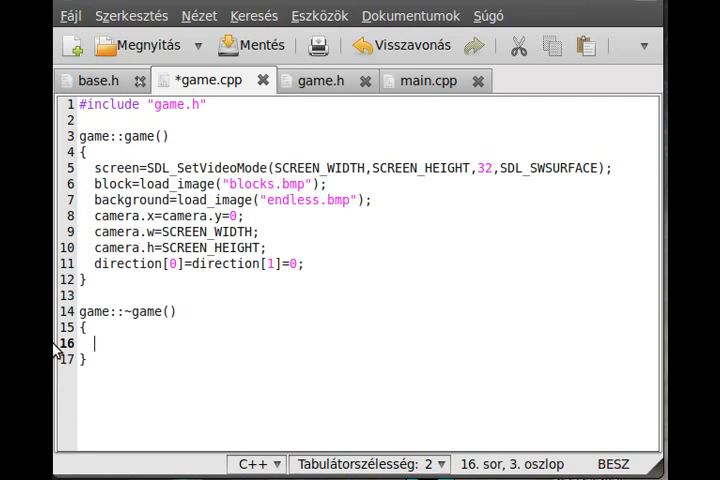
{"action": "type", "text": "SDL_F"}
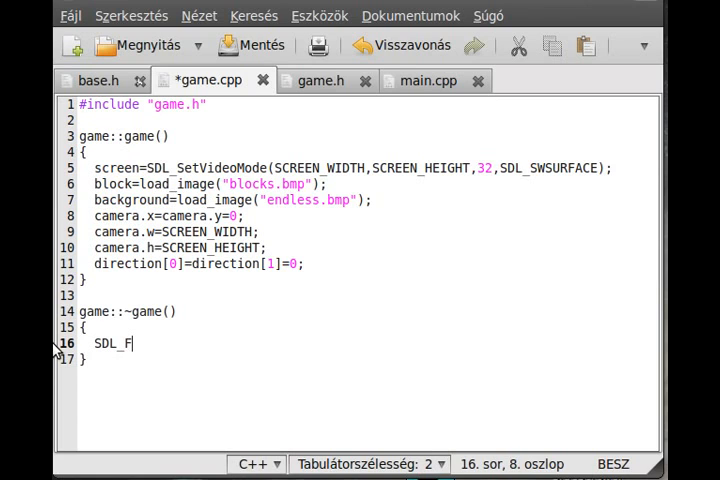
{"action": "type", "text": "reeISurfac"}
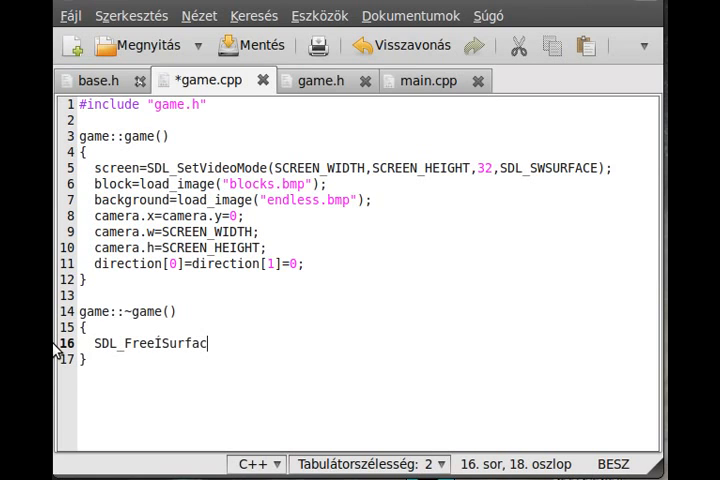
{"action": "type", "text": "e(s"}
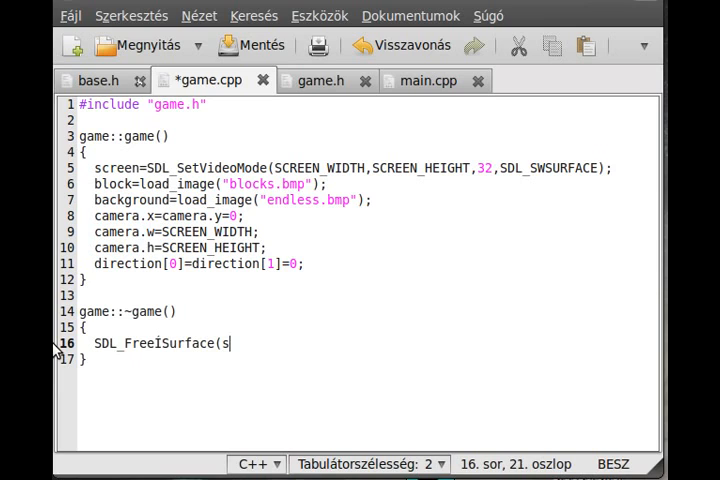
{"action": "type", "text": "lock);"}
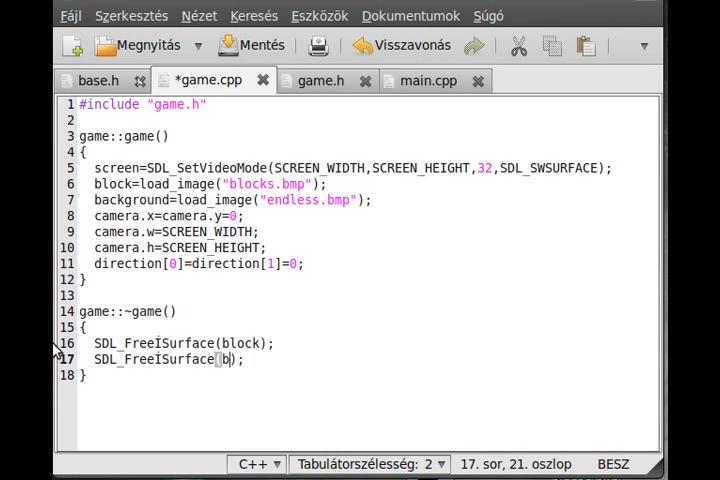
{"action": "type", "text": "ac"}
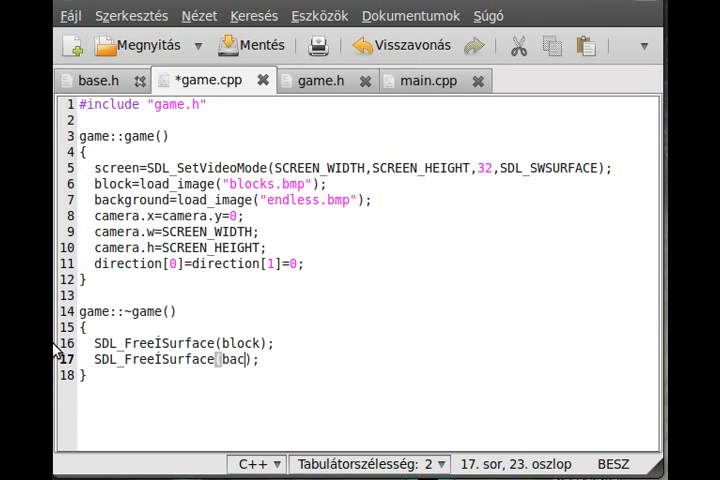
{"action": "type", "text": "kground"}
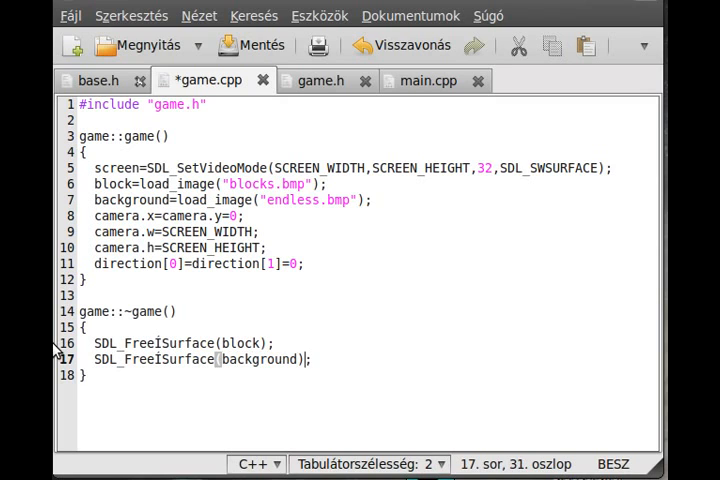
{"action": "type", "text": "SDL"}
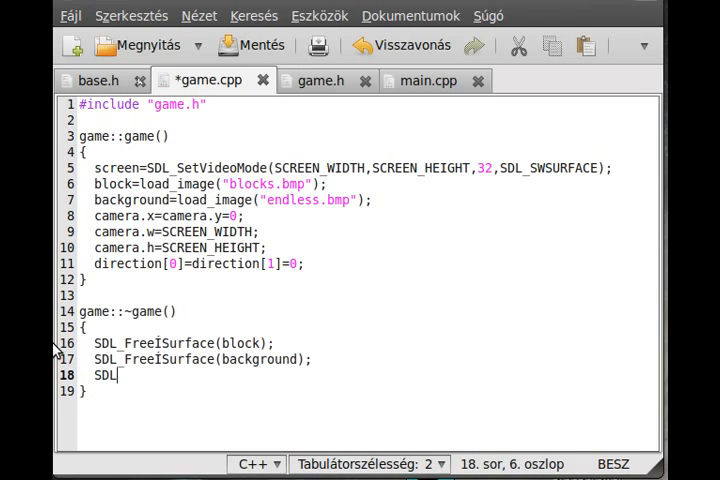
{"action": "type", "text": "_Quit();"}
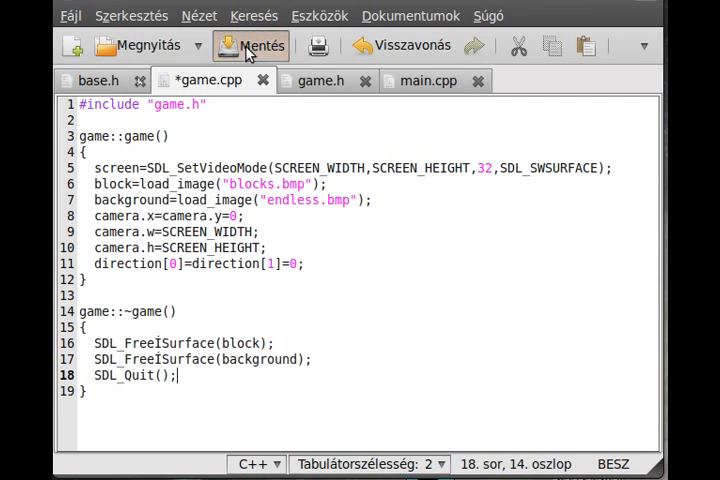
Save game.cpp with the destructor, check the game class in game.h, then come back
{"action": "left_click", "coordinate": [255, 45]}
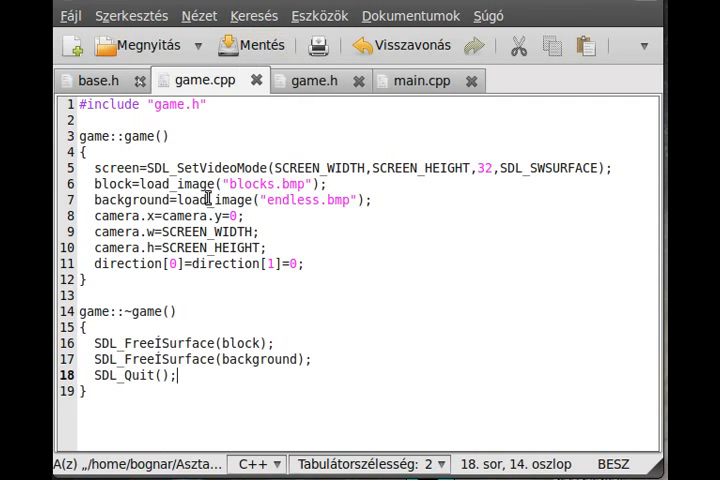
{"action": "left_click", "coordinate": [314, 80]}
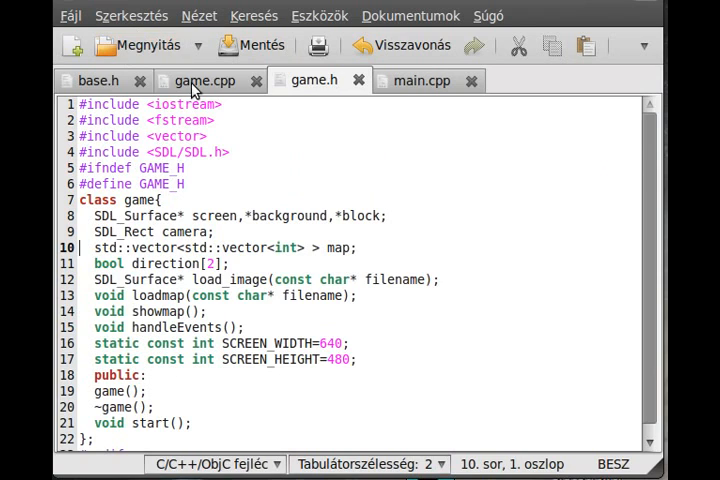
{"action": "left_click", "coordinate": [205, 80]}
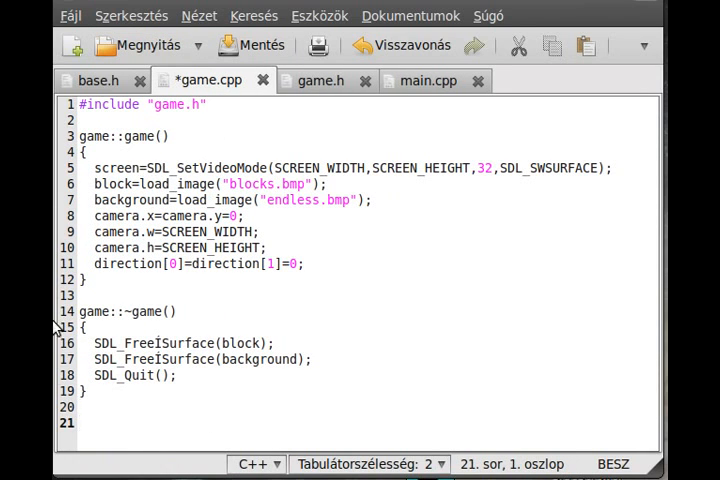
Write the SDL_Surface* game::load_image(const char* filename) signature, fixing the 'gamer' typo
{"action": "type", "text": "SDL_"}
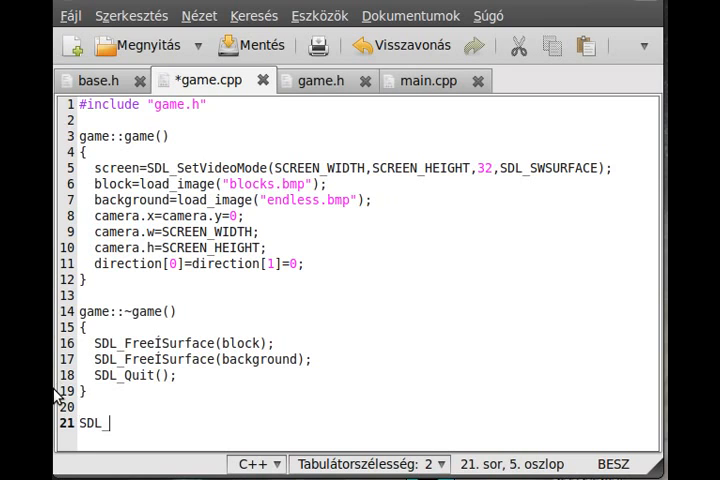
{"action": "type", "text": "Surface*"}
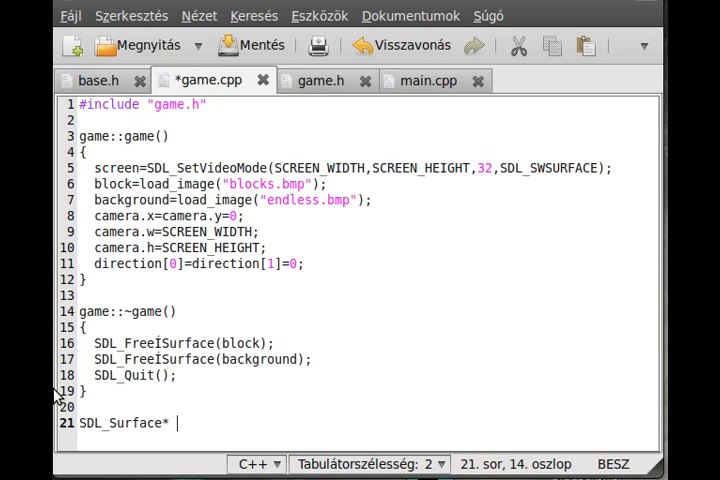
{"action": "type", "text": "gam"}
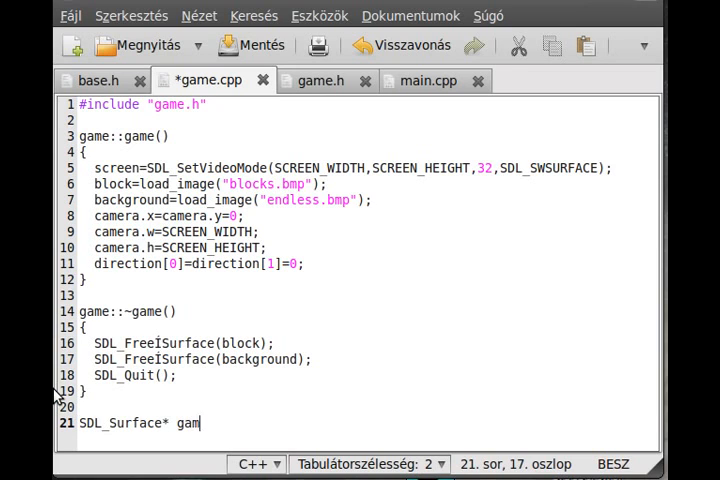
{"action": "type", "text": "er::"}
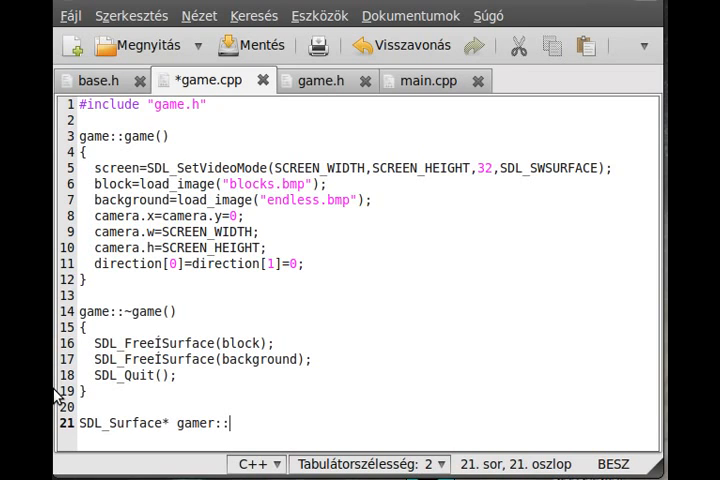
{"action": "key", "text": "BackSpace"}
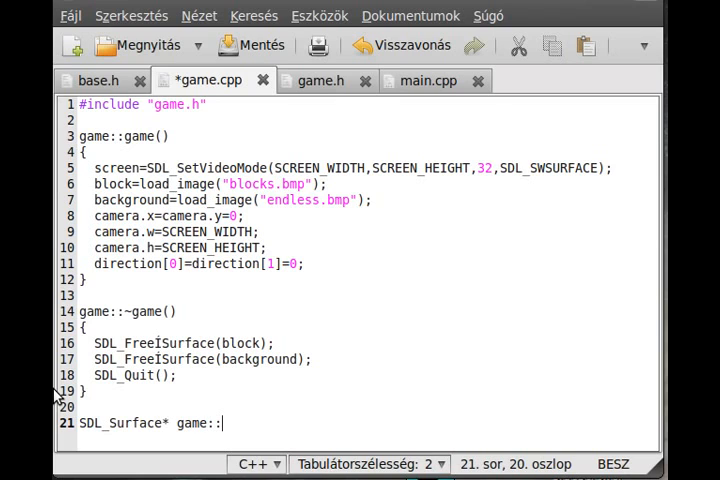
{"action": "type", "text": "load"}
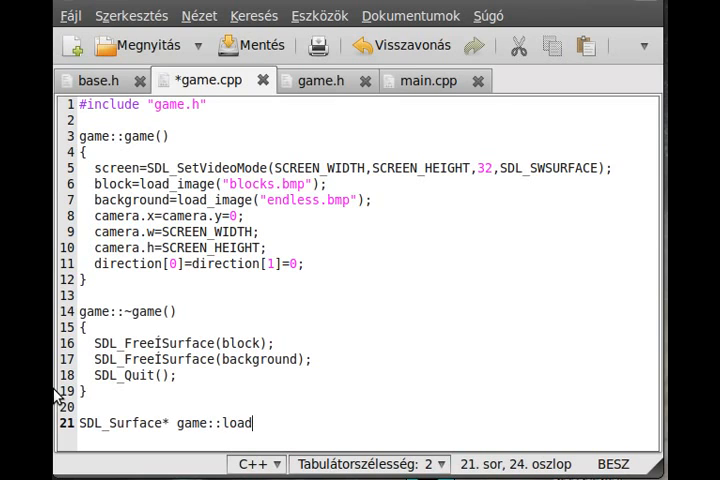
{"action": "type", "text": "_image("}
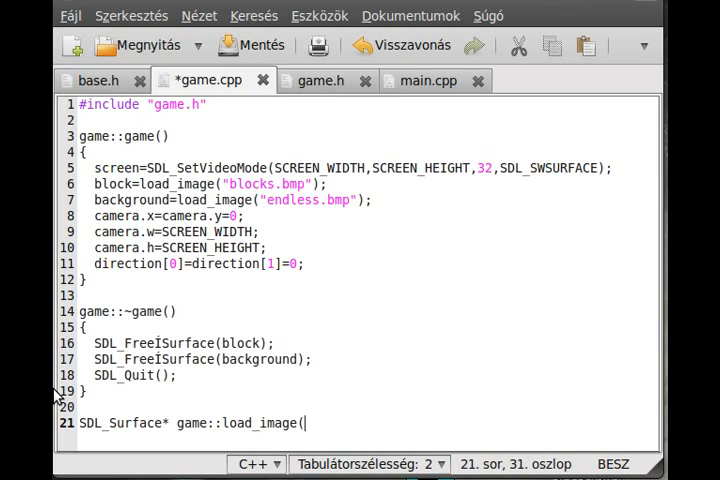
{"action": "type", "text": "const cha"}
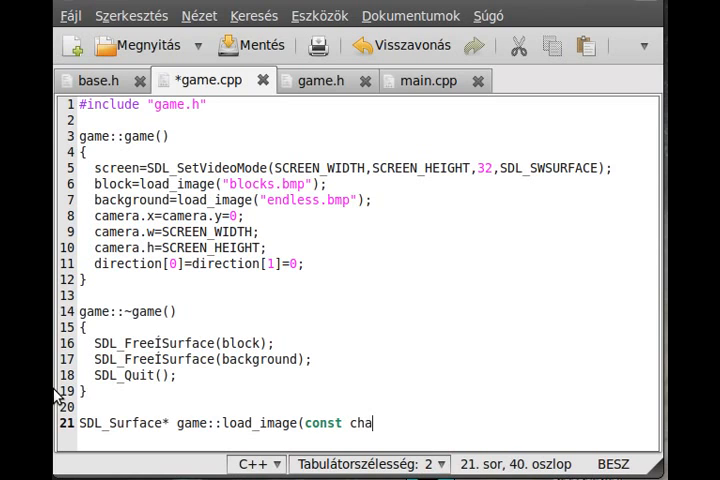
{"action": "type", "text": "r* filename"}
{"action": "type", "text": "{"}
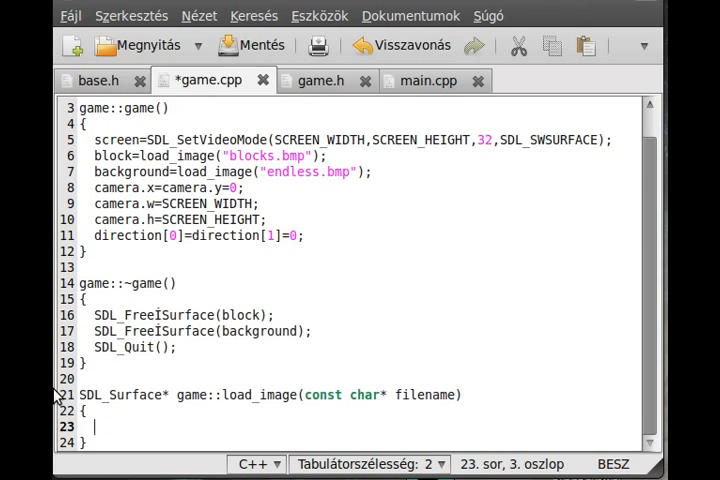
Load the bitmap with SDL_Surface* tmp=SDL_LoadBMP(filename); inside load_image
{"action": "type", "text": "SDL_"}
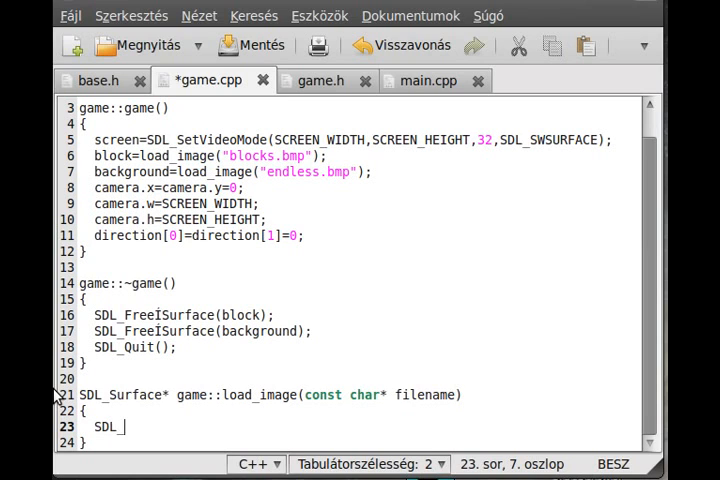
{"action": "type", "text": "Surface*"}
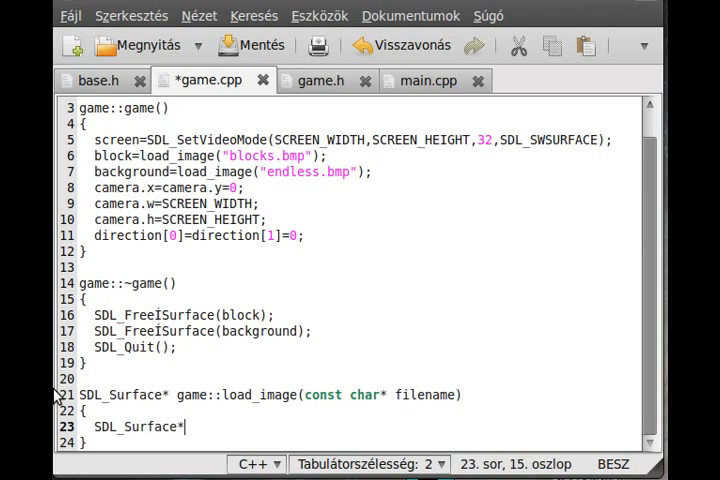
{"action": "type", "text": "tmp="}
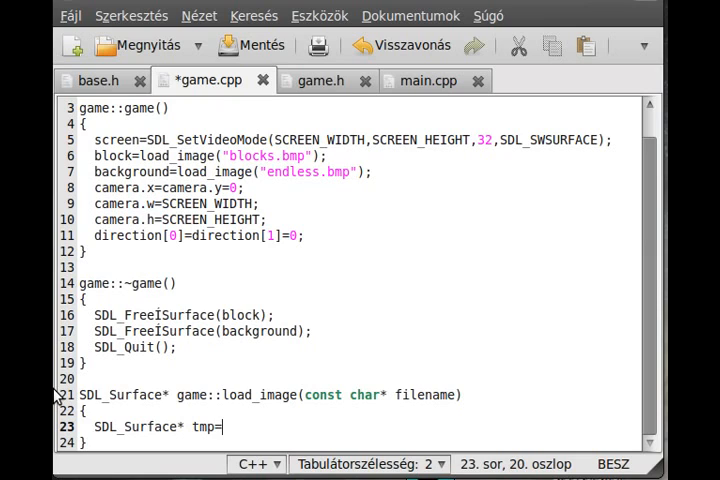
{"action": "type", "text": "load"}
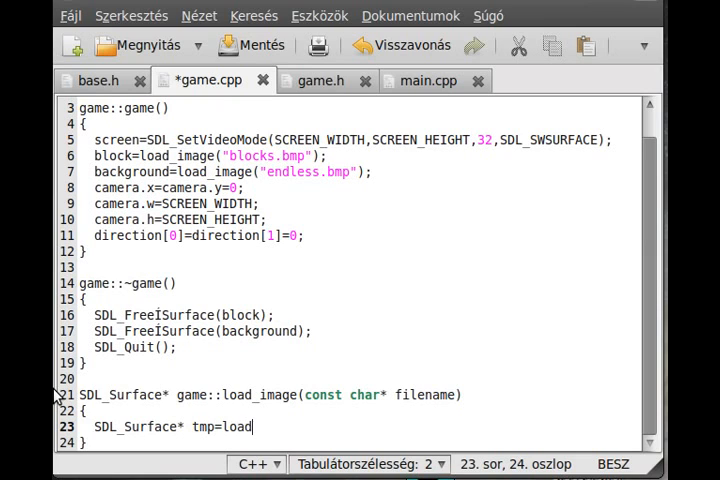
{"action": "type", "text": "SDL_"}
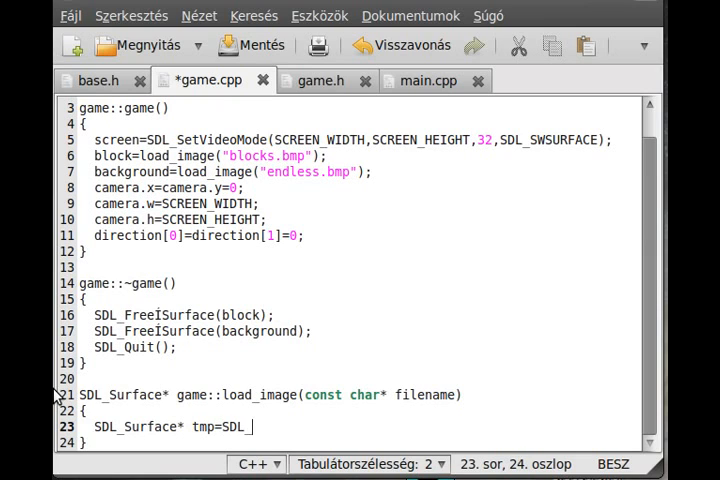
{"action": "type", "text": "LoadBMP"}
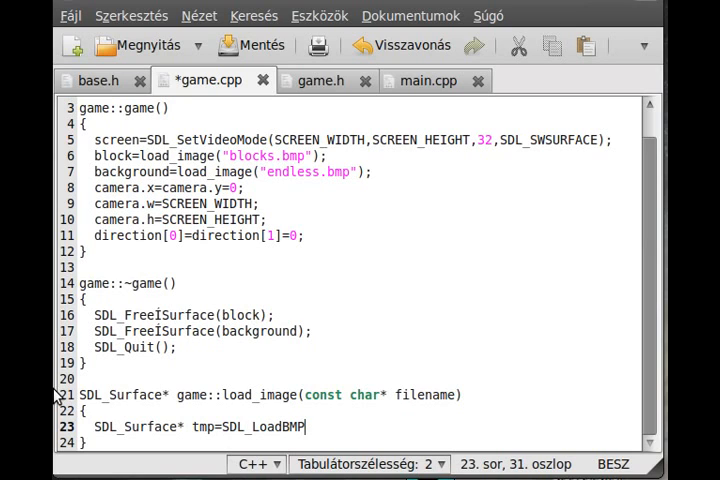
{"action": "type", "text": "\""}
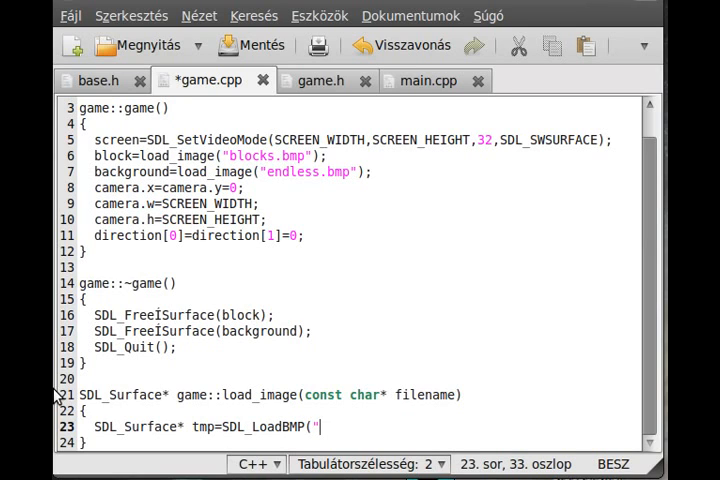
{"action": "type", "text": "filename);"}
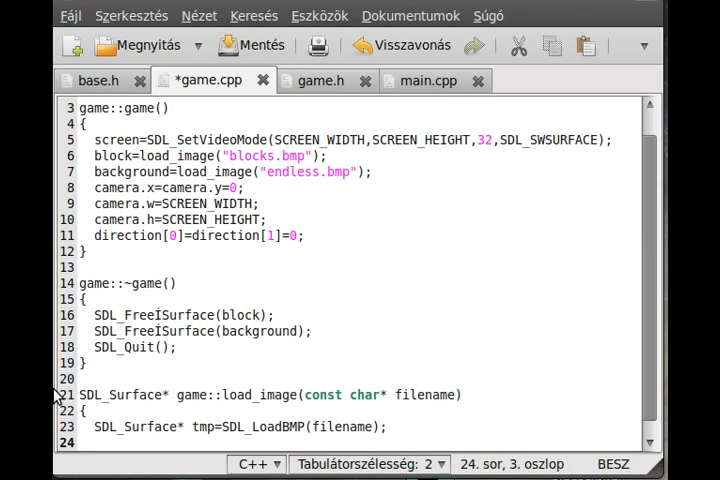
Add SDL_Surface* tmp2=SDL_DisplayFormat(tmp); to convert the bitmap to display format
{"action": "type", "text": "SDL_"}
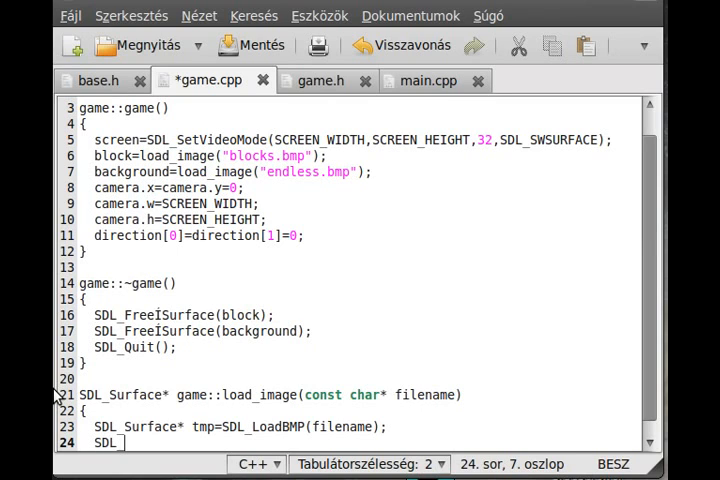
{"action": "type", "text": "Surface"}
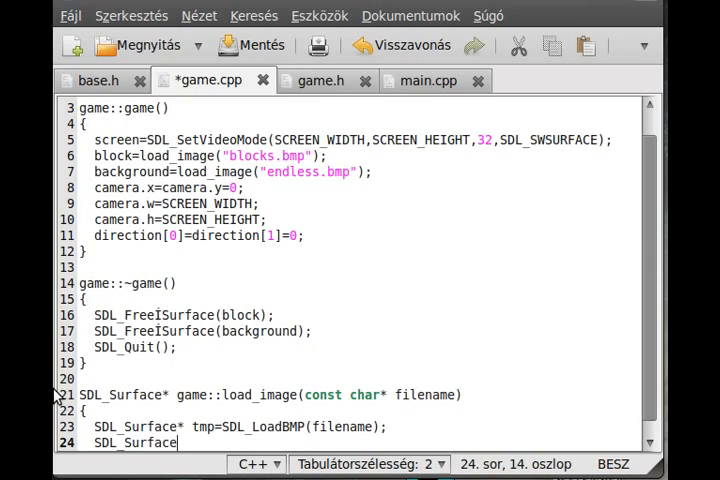
{"action": "type", "text": "tm"}
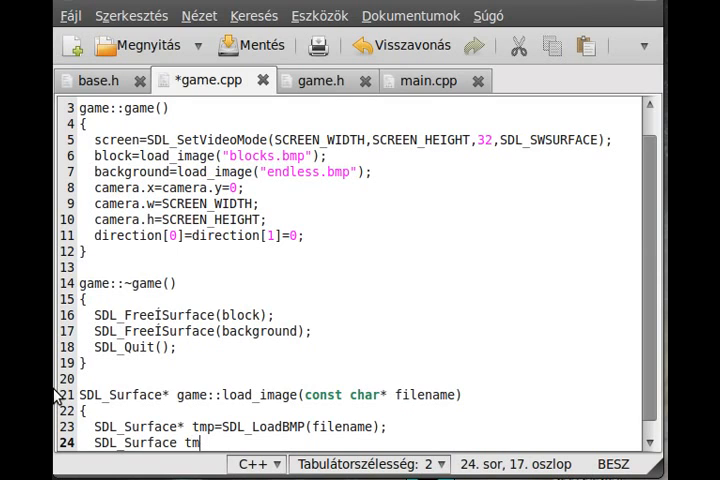
{"action": "type", "text": "p"}
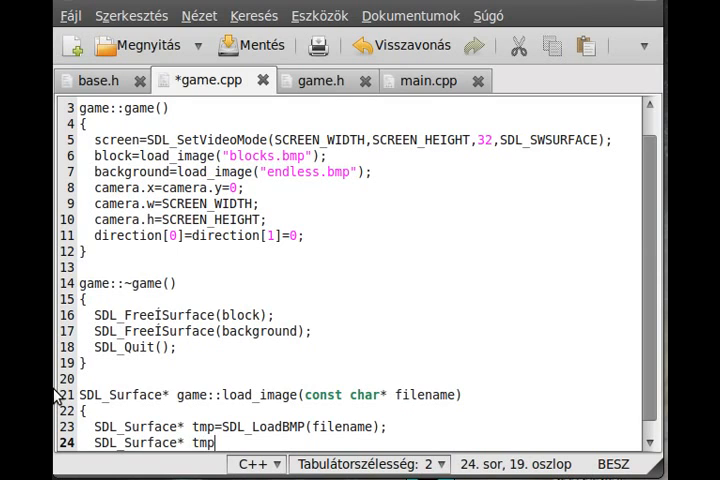
{"action": "type", "text": "2="}
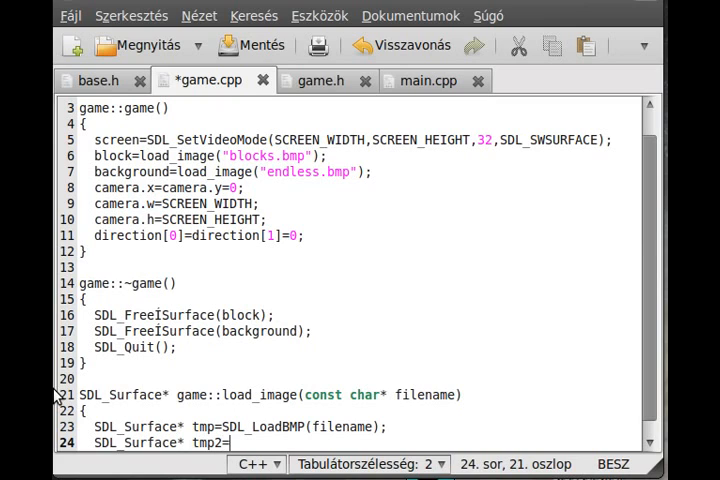
{"action": "type", "text": "SDL_Displa"}
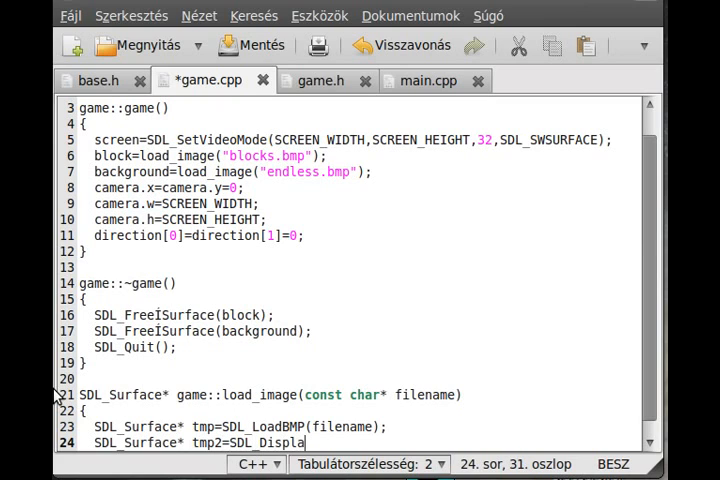
{"action": "type", "text": "yFormat"}
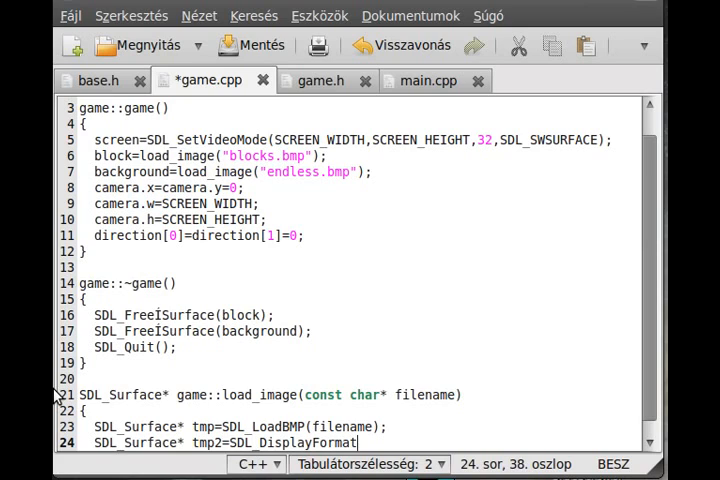
{"action": "type", "text": "("}
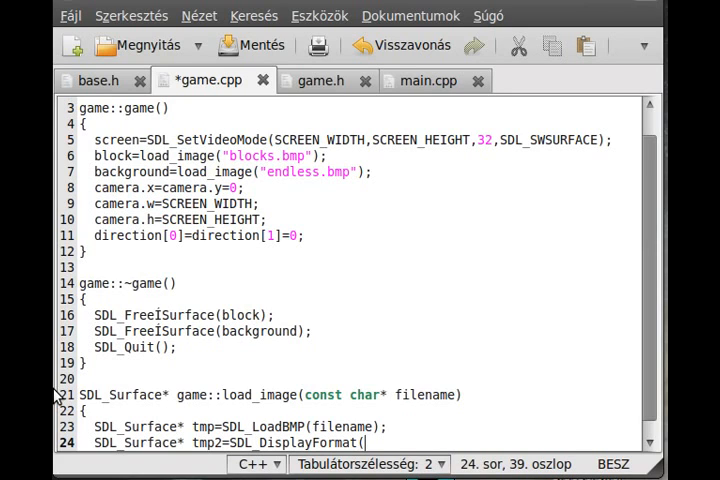
{"action": "type", "text": "tmp);"}
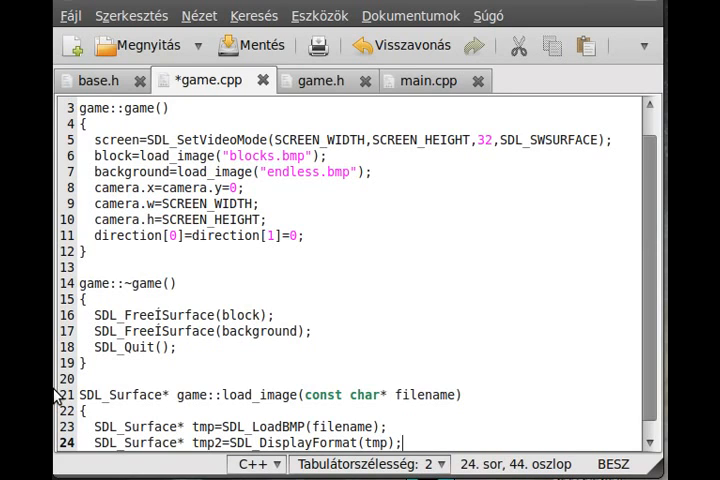
{"action": "mouse_move", "coordinate": [180, 470]}
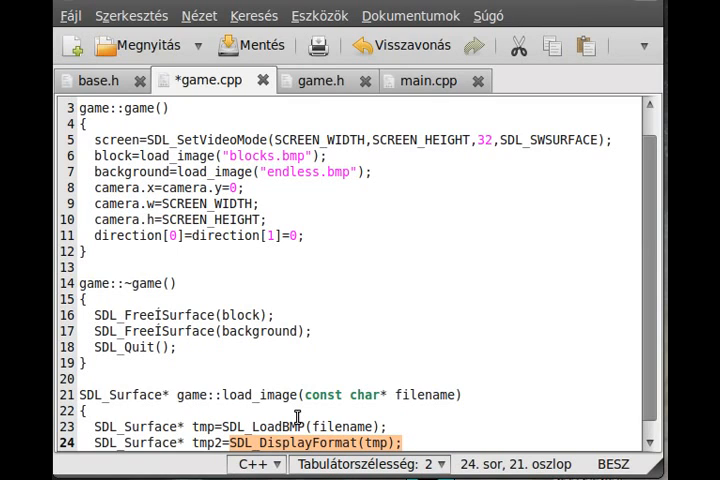
{"action": "mouse_move", "coordinate": [295, 415]}
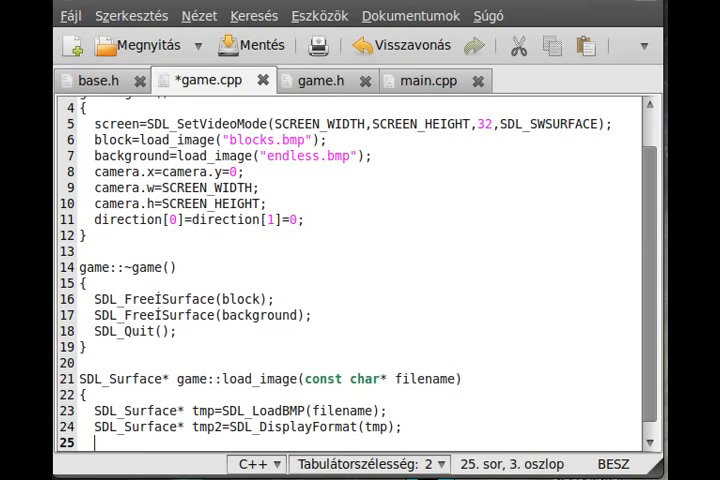
Add a commented-out SDL_SetColorKey(tmp2,SDL_SRCCOLORKEY,SDL_MapRGB(screen->format,0x00,0xff,0xff)); line
{"action": "type", "text": "SDL_SetC"}
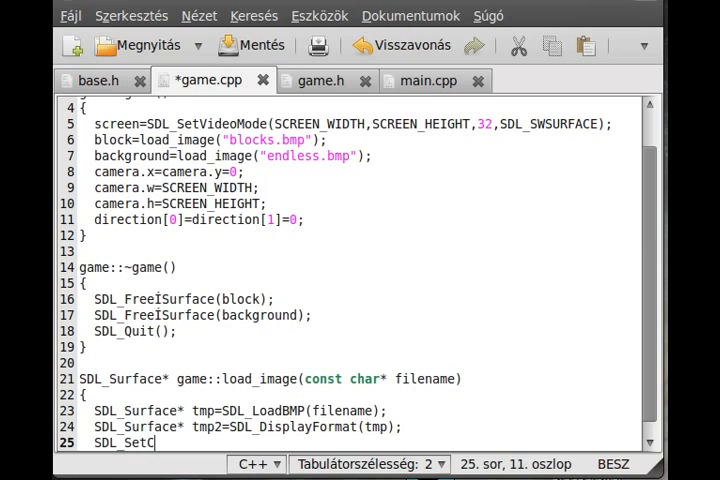
{"action": "type", "text": "olorKey("}
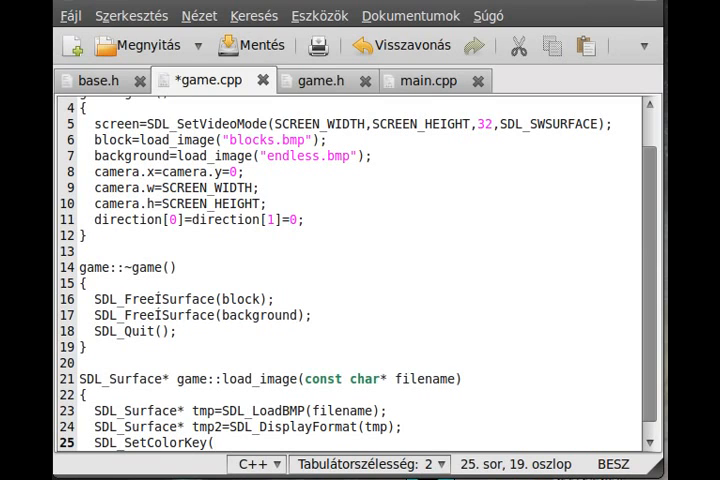
{"action": "type", "text": "tmp2,"}
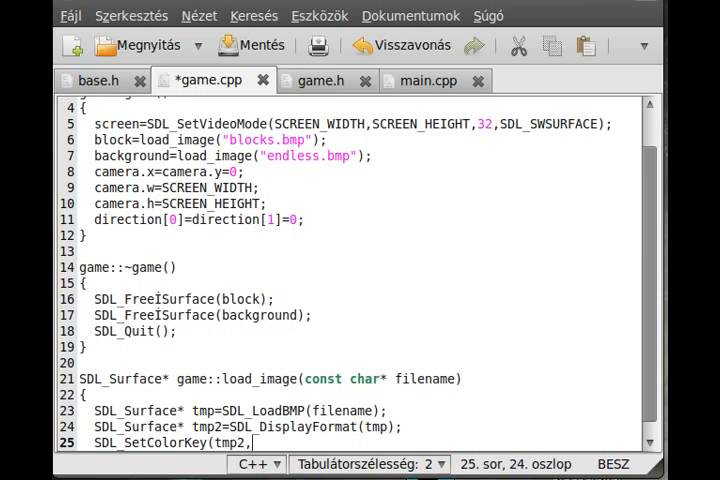
{"action": "type", "text": "SDL_S"}
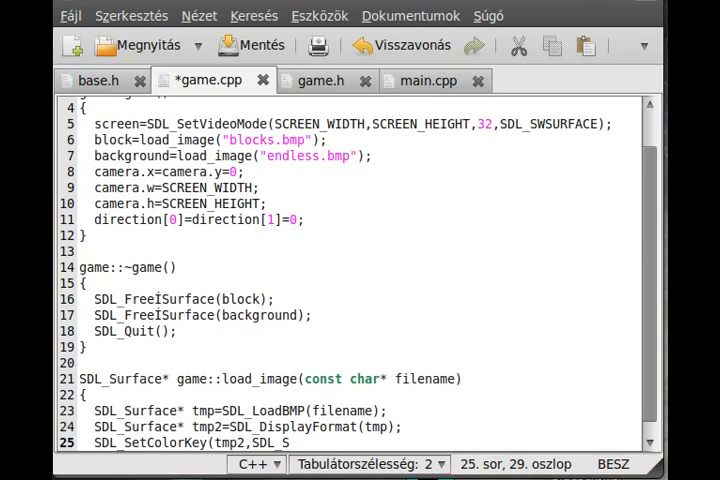
{"action": "type", "text": "RC"}
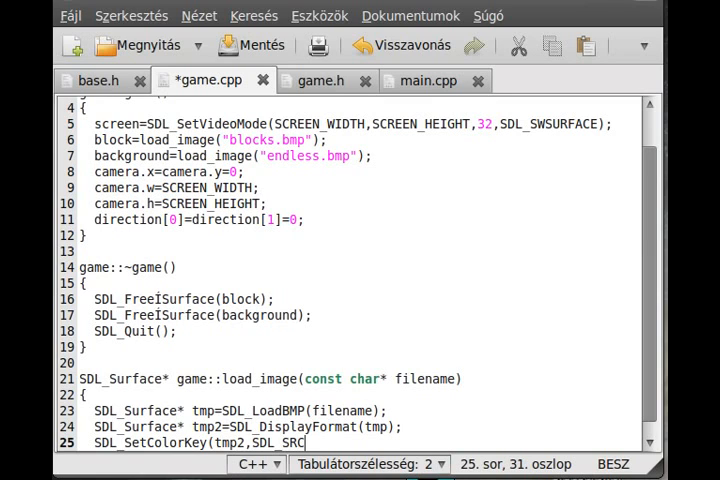
{"action": "type", "text": "COLORKEY"}
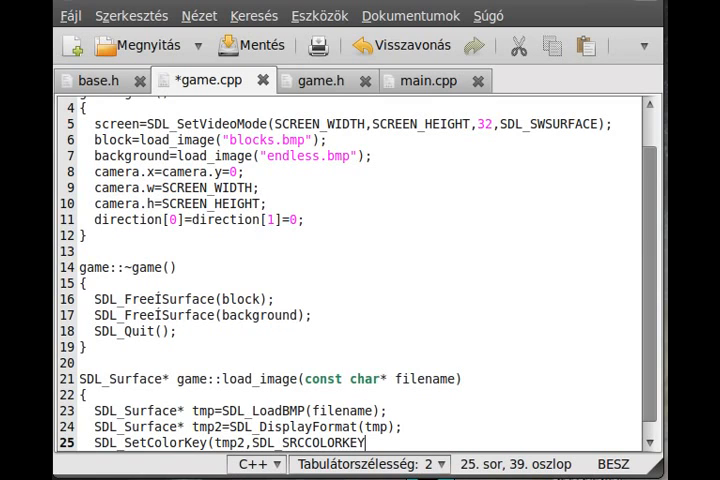
{"action": "type", "text": "SDL"}
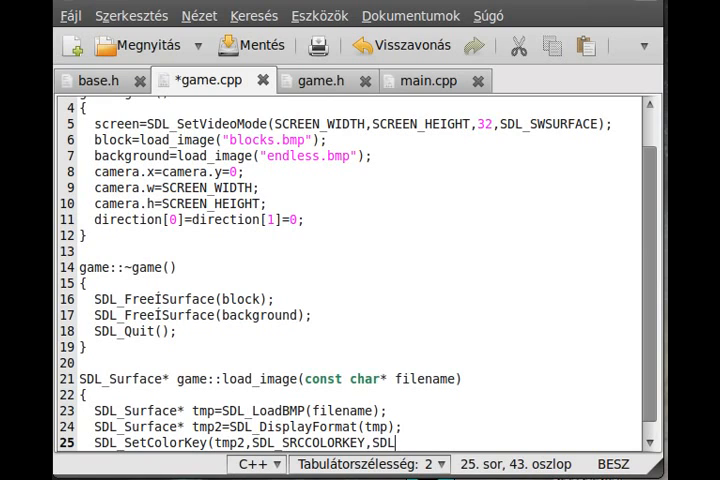
{"action": "type", "text": "_MapRGB"}
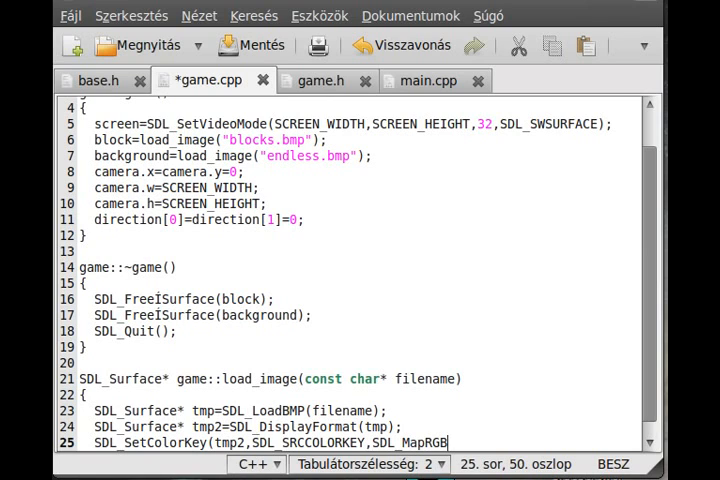
{"action": "type", "text": "(screen->"}
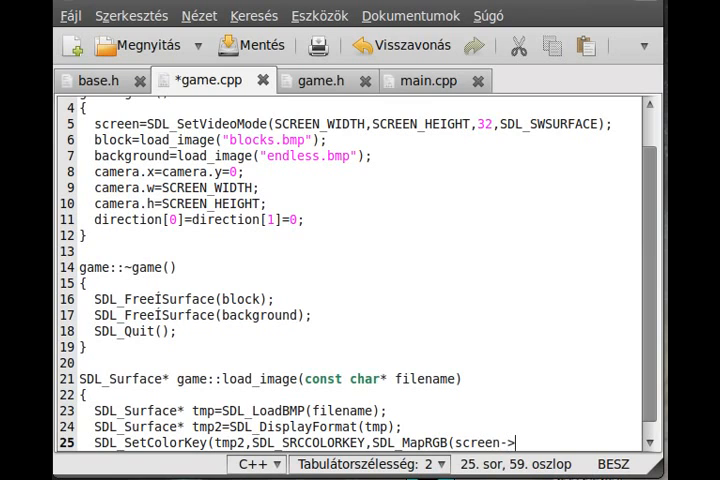
{"action": "type", "text": "format"}
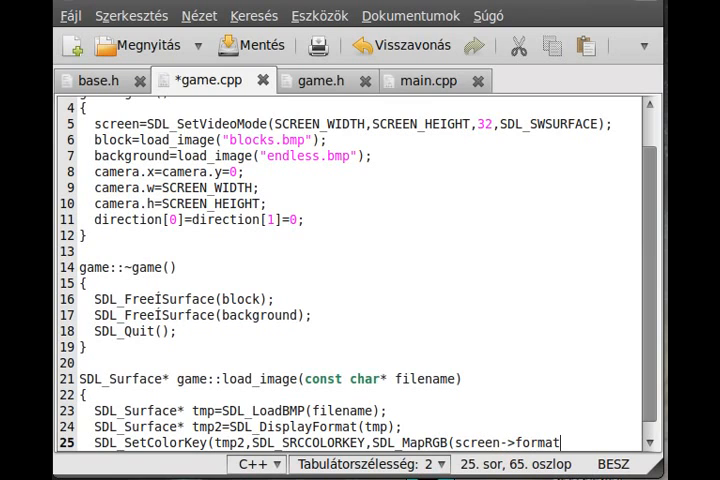
{"action": "type", "text": "0x00,0xff,0xff));"}
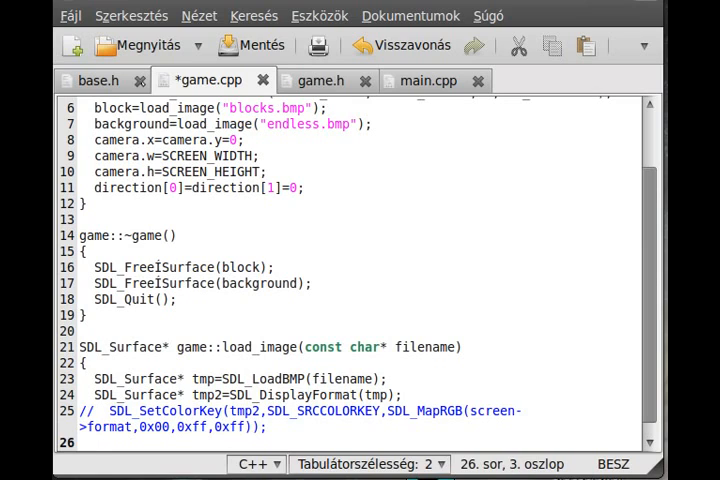
Add SDL_FreeSurface(tmp); and return tmp2; to the end of load_image
{"action": "type", "text": "SDL_Fre"}
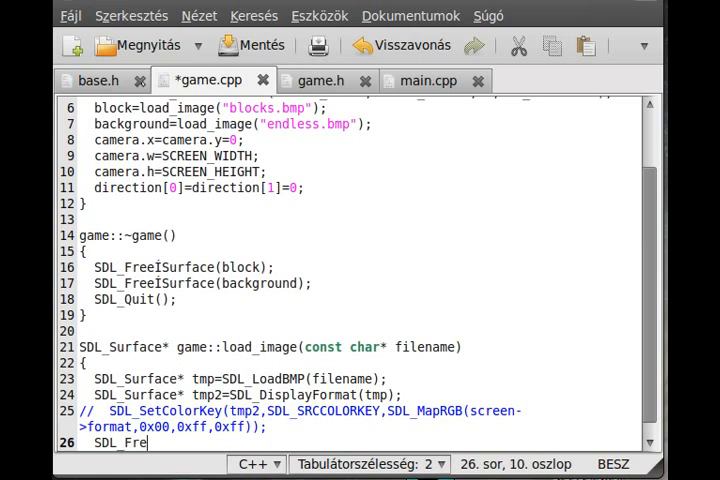
{"action": "type", "text": "eSurface(tmp);"}
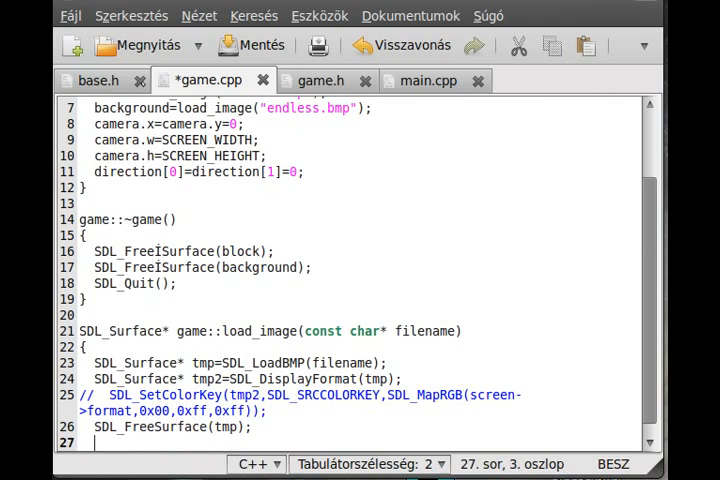
{"action": "type", "text": "r"}
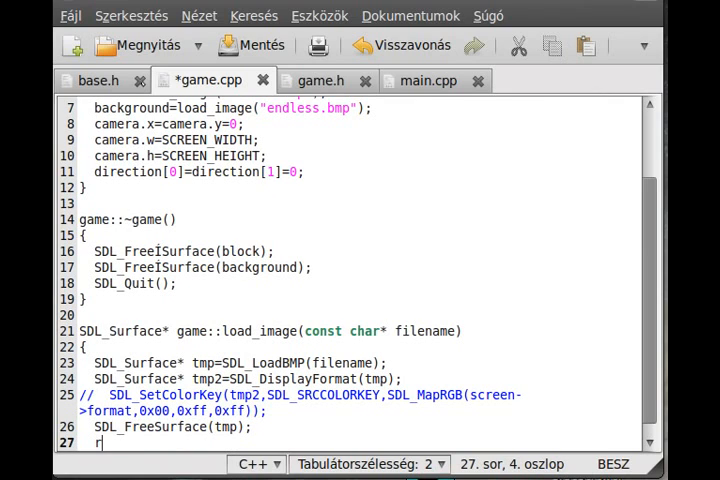
{"action": "type", "text": "eturn"}
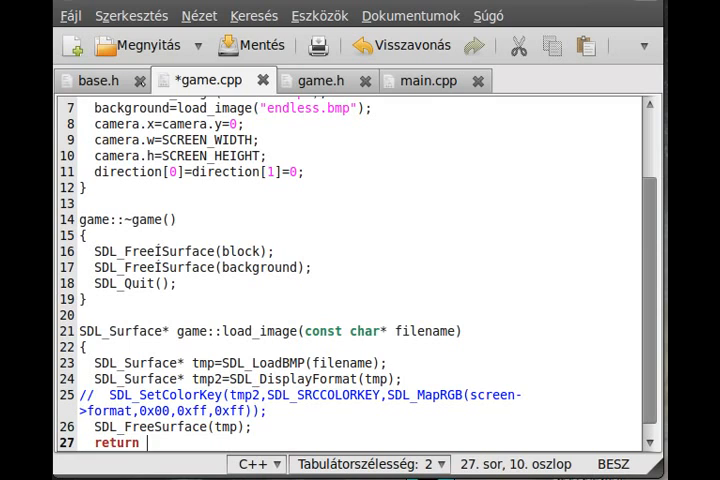
{"action": "type", "text": "tmp2;"}
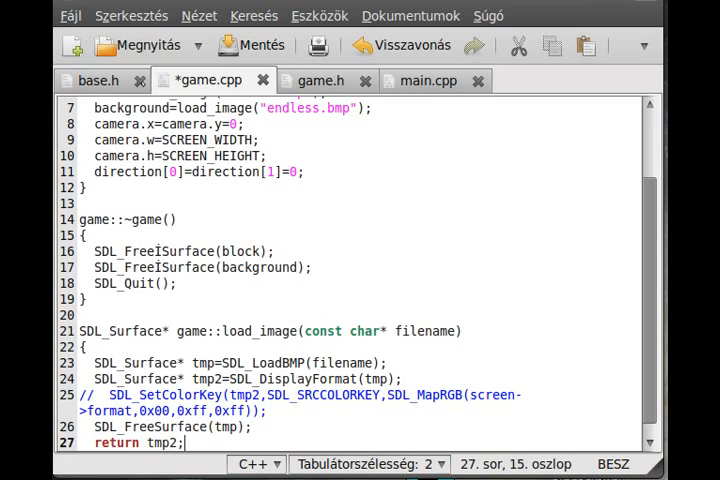
{"action": "mouse_move", "coordinate": [176, 462]}
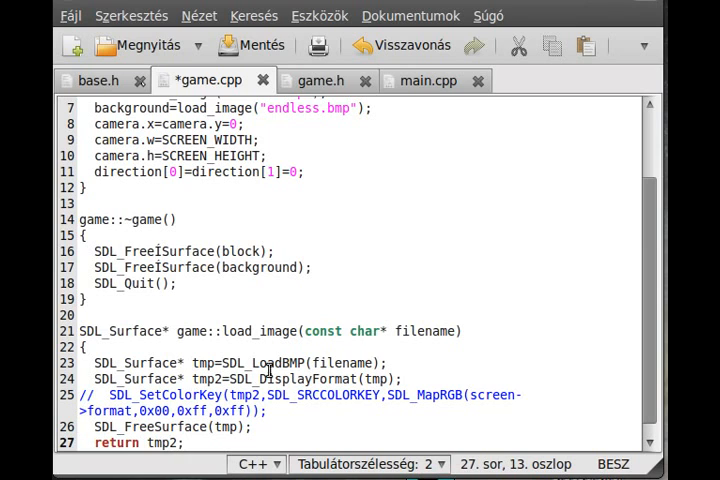
Fix the misspelled SDL_FreeSurface calls in ~game() and save game.cpp
{"action": "scroll", "scroll_direction": "up", "scroll_amount": 3}
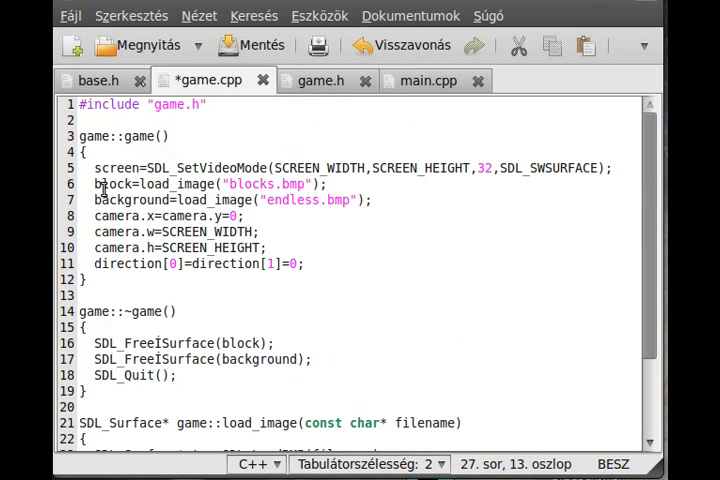
{"action": "double_click", "coordinate": [160, 343]}
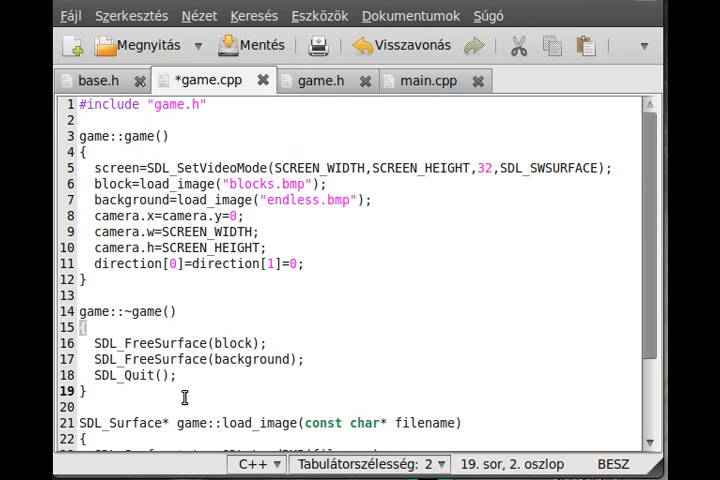
{"action": "left_click", "coordinate": [177, 374]}
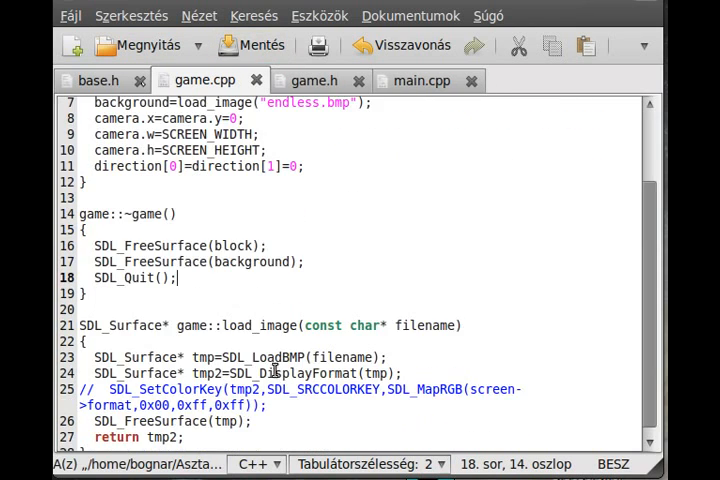
Review the game class declaration in game.h, then return to game.cpp
{"action": "scroll", "scroll_direction": "down", "scroll_amount": 3}
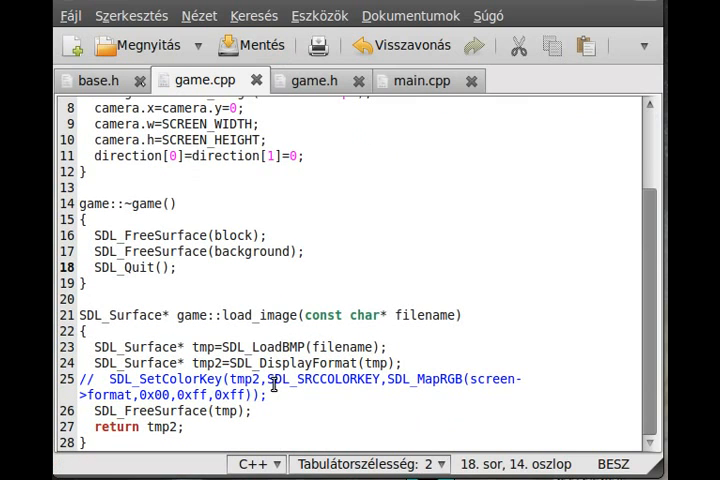
{"action": "left_click", "coordinate": [313, 80]}
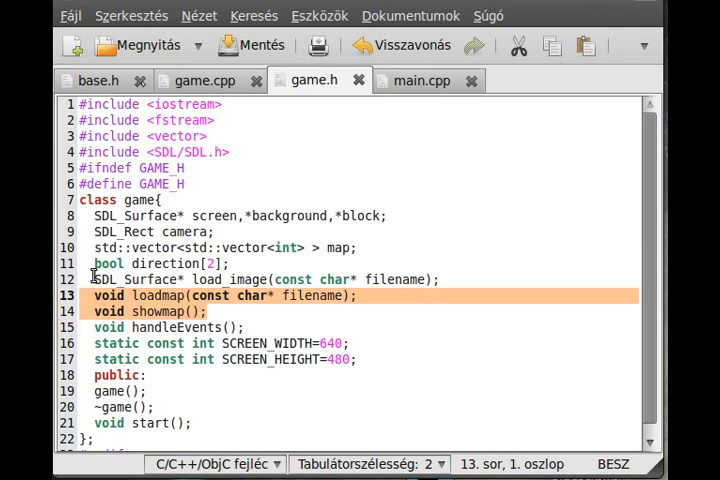
{"action": "left_click", "coordinate": [230, 327]}
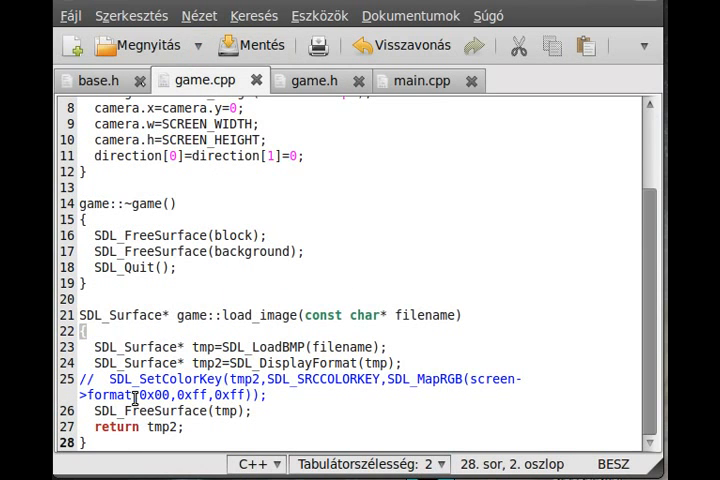
Turn line 31 into the game::handleEvents() definition and declare SDL_Event event;
{"action": "type", "text": "void handleEvents();"}
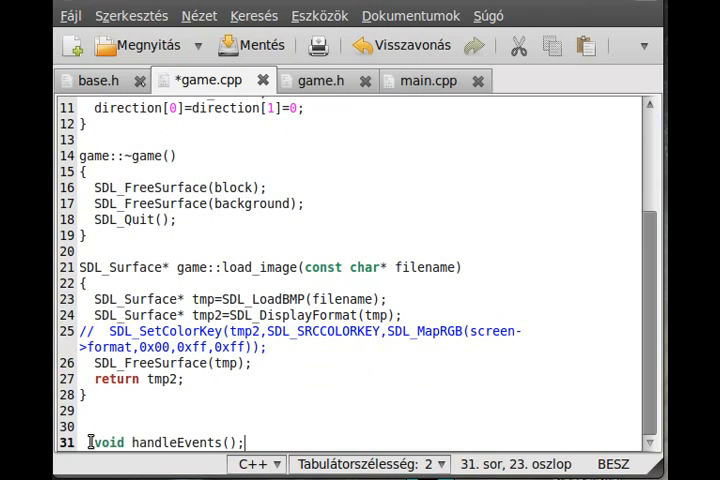
{"action": "left_click", "coordinate": [215, 417]}
{"action": "type", "text": "game::"}
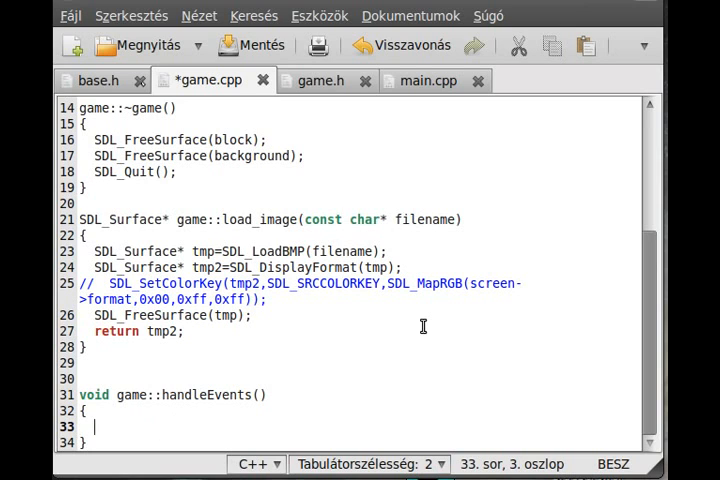
{"action": "type", "text": "SDL_Event"}
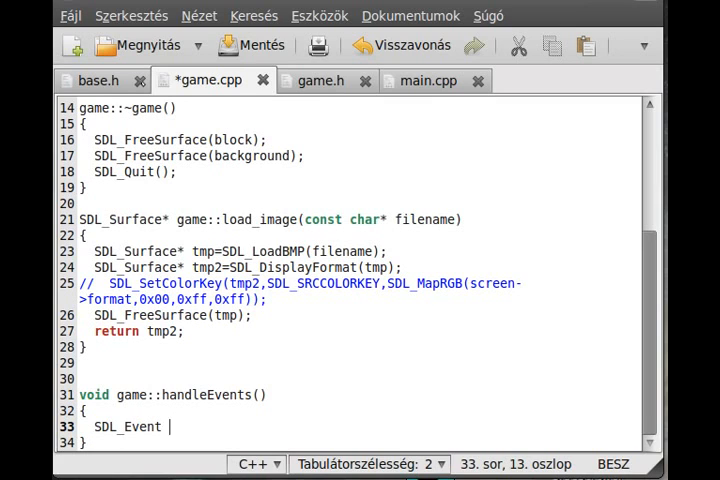
{"action": "type", "text": "event;"}
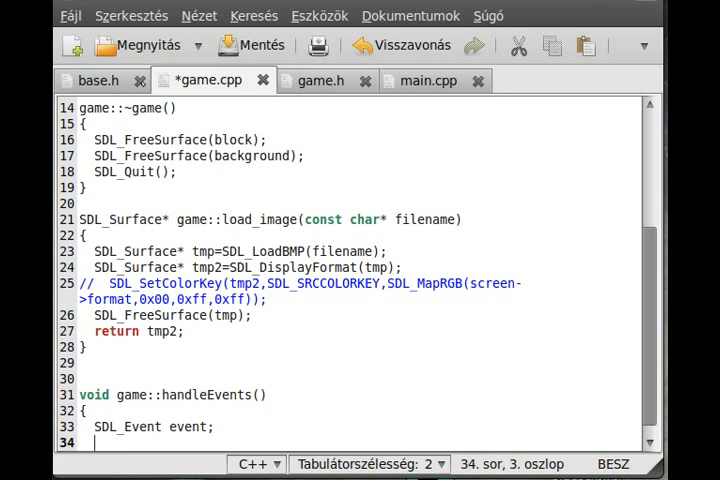
Add a while(SDL_PollEvent(&event)) loop containing a switch(event.type) block
{"action": "type", "text": "while(S"}
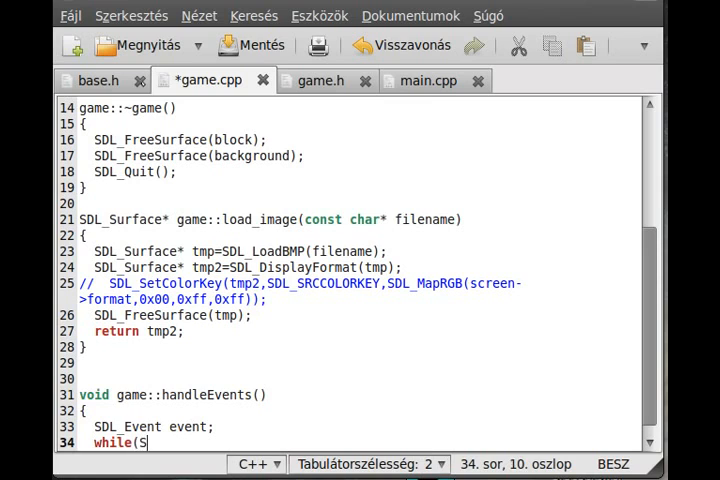
{"action": "type", "text": "DL_PollEvent(&"}
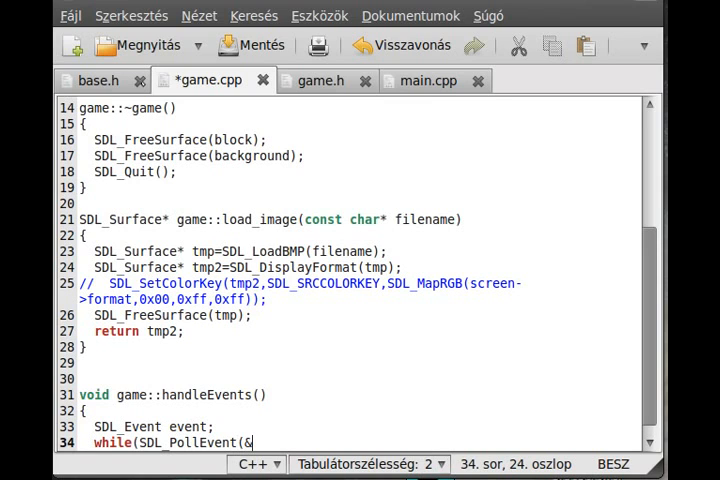
{"action": "type", "text": "event))"}
{"action": "type", "text": "{"}
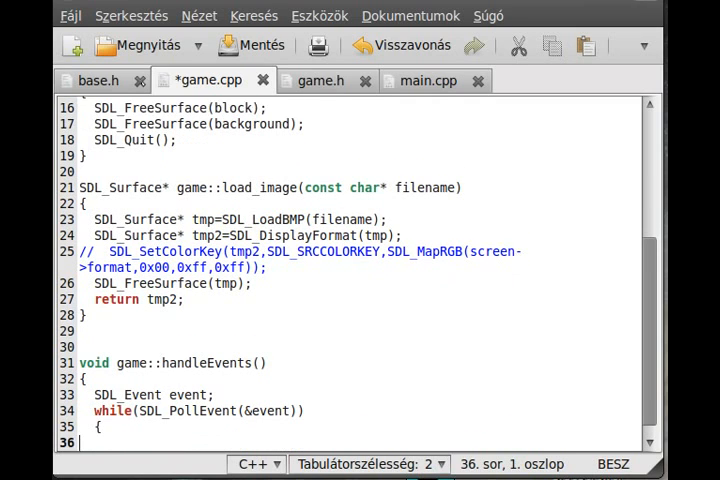
{"action": "type", "text": "}"}
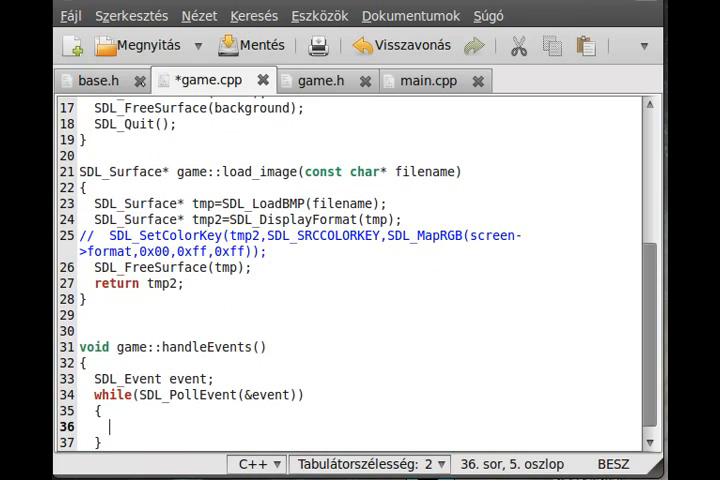
{"action": "type", "text": "switch(even"}
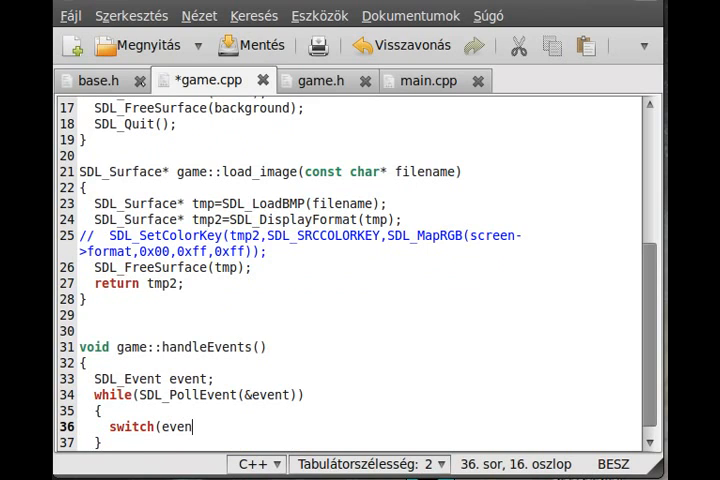
{"action": "type", "text": "t.type)"}
{"action": "type", "text": "{"}
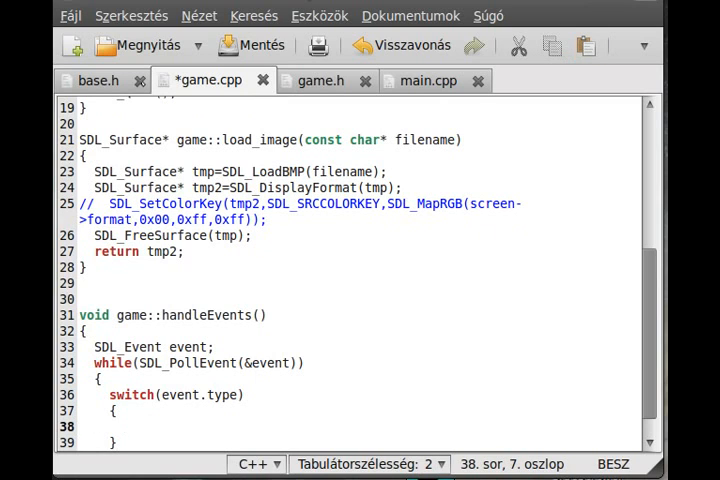
Declare bool running; in game.h and set running=true; in the game constructor
{"action": "left_click", "coordinate": [321, 80]}
{"action": "type", "text": "bool"}
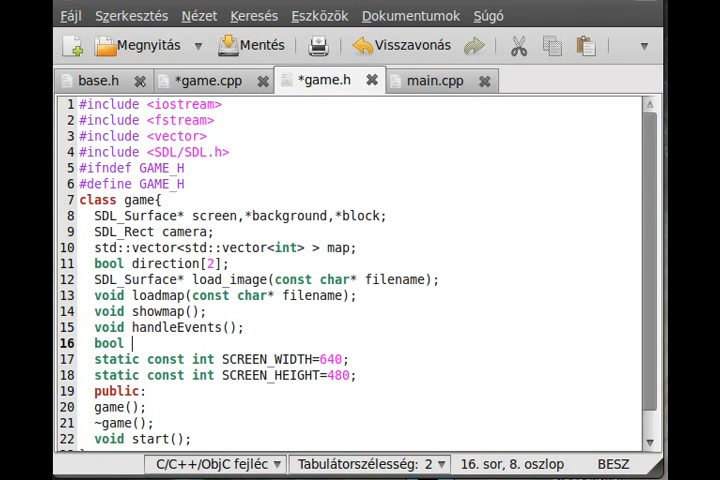
{"action": "type", "text": "running;"}
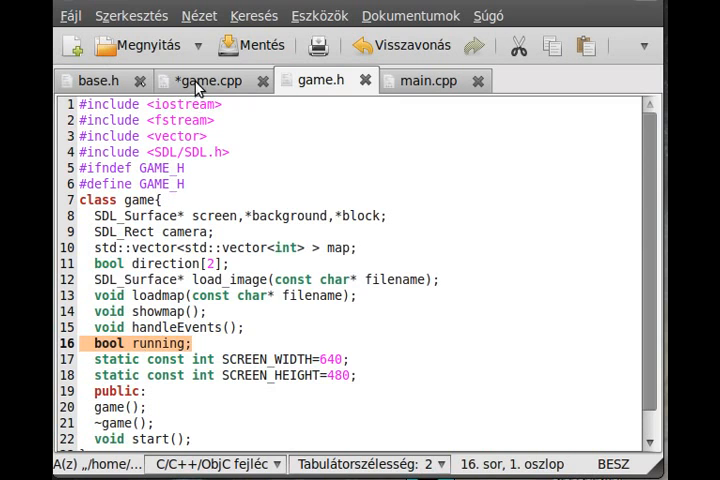
{"action": "left_click", "coordinate": [207, 80]}
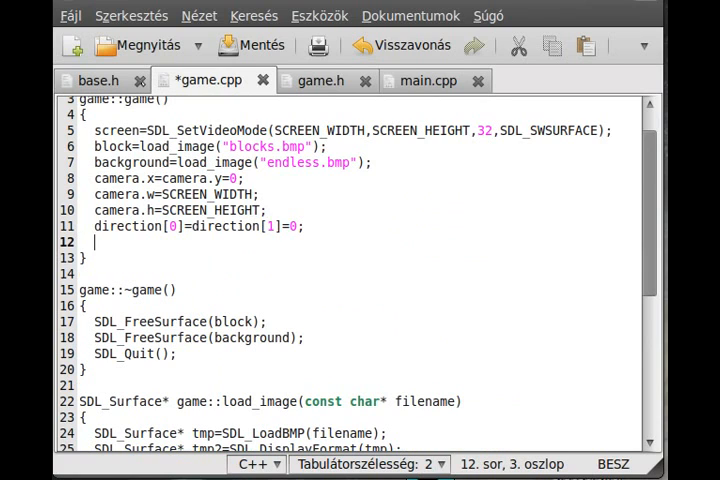
{"action": "type", "text": "running=true;"}
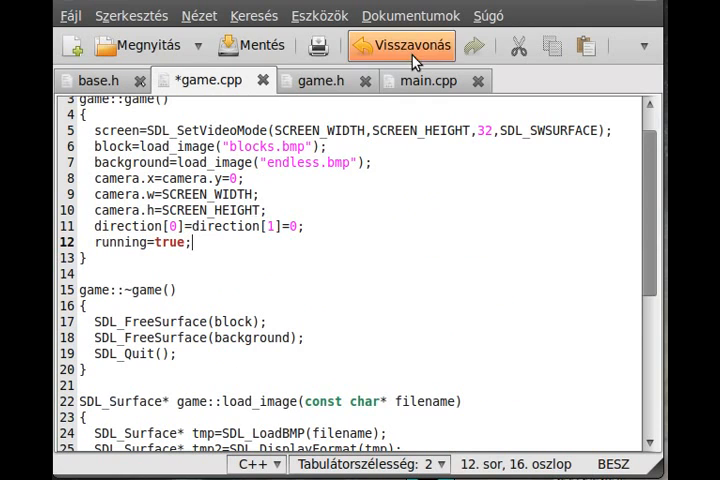
{"action": "left_click", "coordinate": [402, 45]}
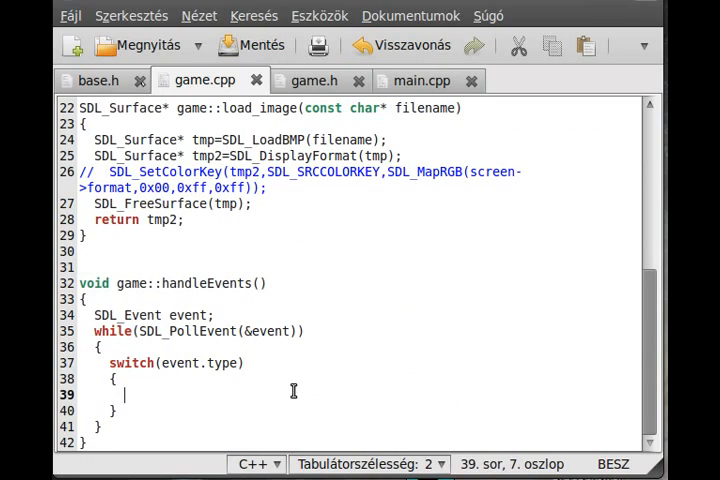
Add case SDL_QUIT: with running=false; and return; inside the switch, fixing typos
{"action": "type", "text": "SDL"}
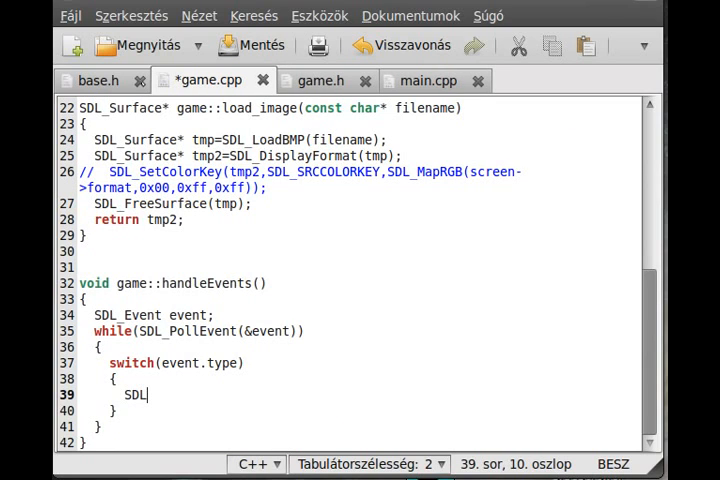
{"action": "key", "text": "BackSpace"}
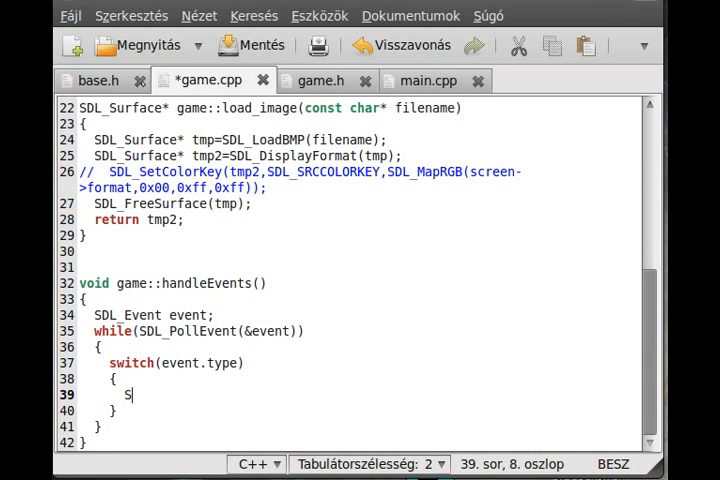
{"action": "type", "text": "as"}
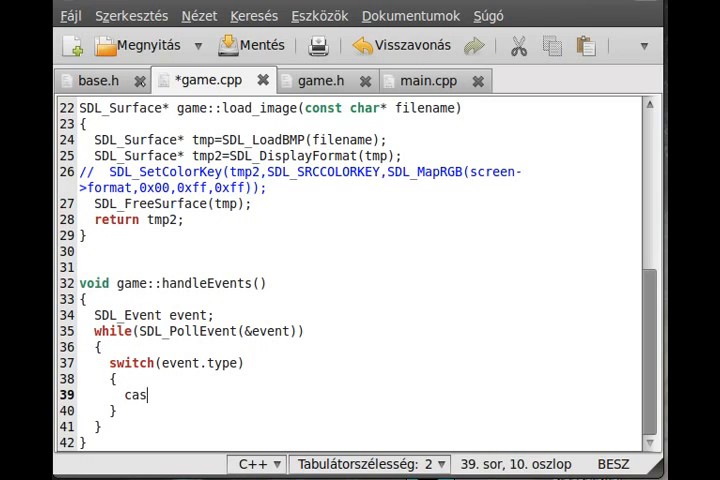
{"action": "type", "text": "e SDL_WQU"}
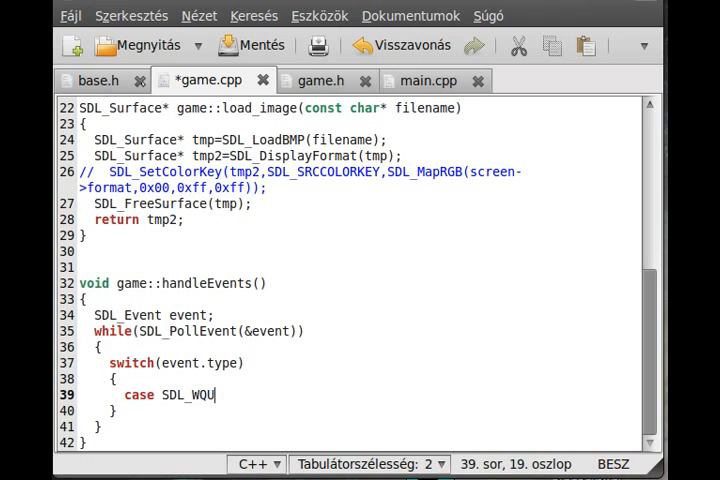
{"action": "type", "text": "IT:"}
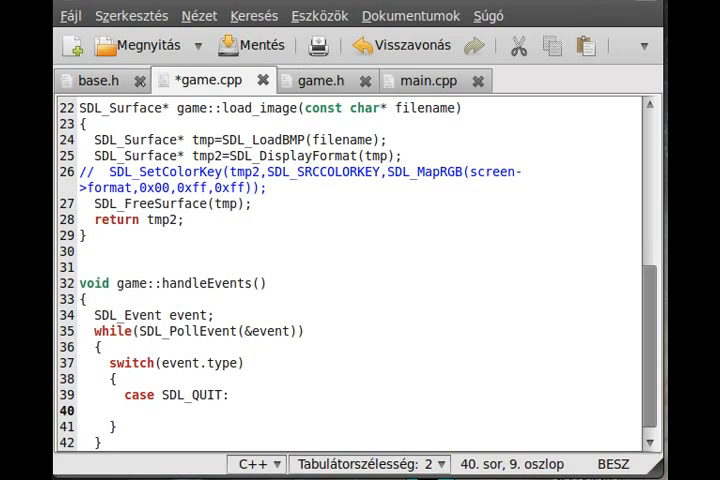
{"action": "type", "text": "runn"}
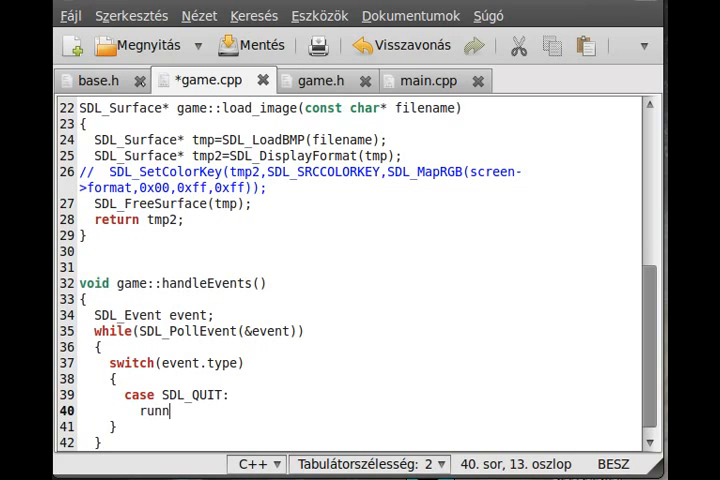
{"action": "type", "text": "ing=false;"}
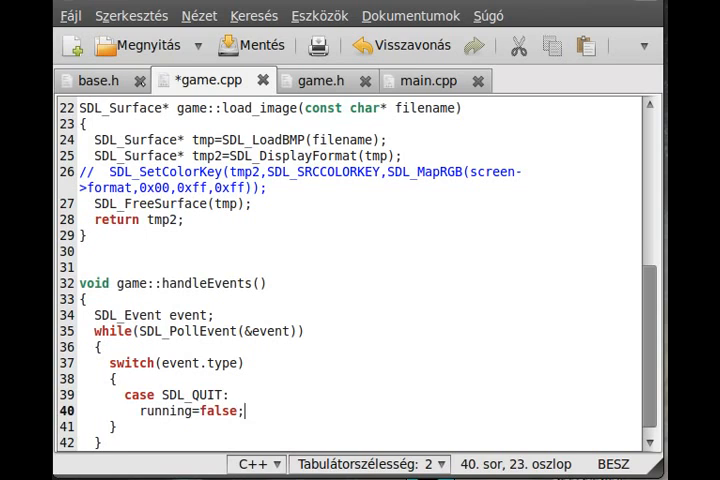
{"action": "type", "text": "return;"}
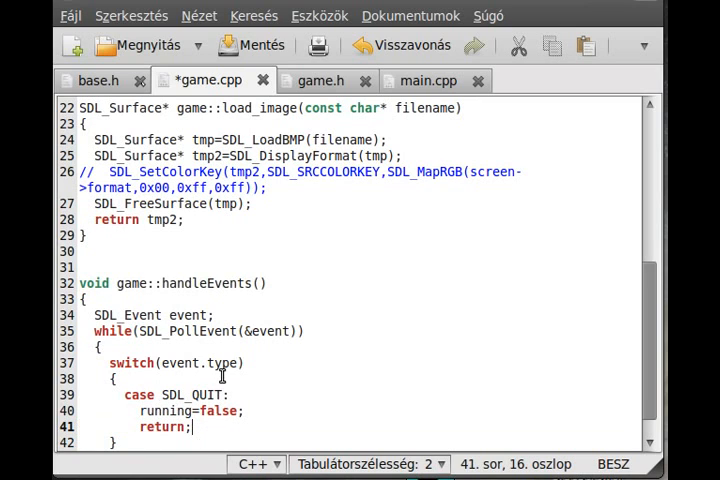
{"action": "mouse_move", "coordinate": [323, 289]}
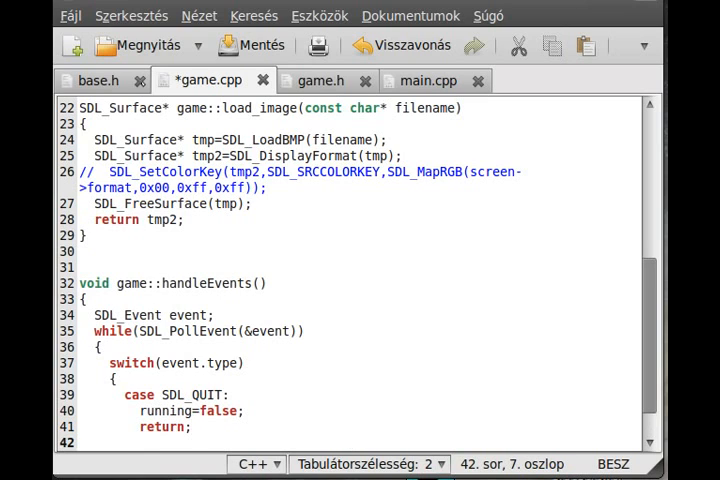
Add case SDL_KEYDOWN: containing switch(event.key.kysym.sym) with empty braces
{"action": "type", "text": "case S"}
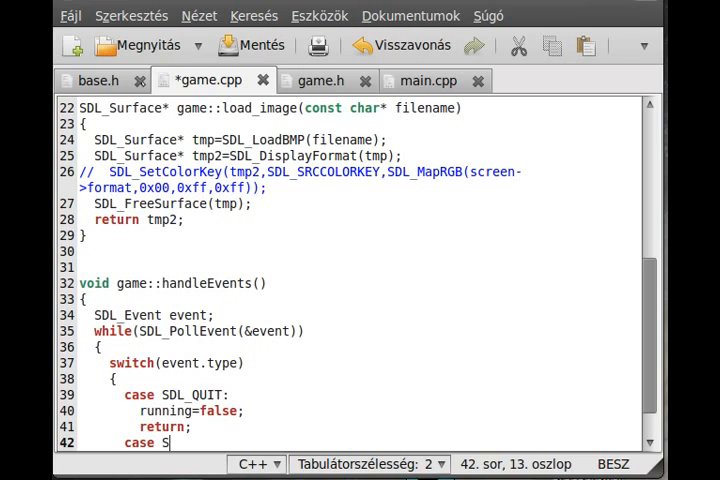
{"action": "type", "text": "DL_"}
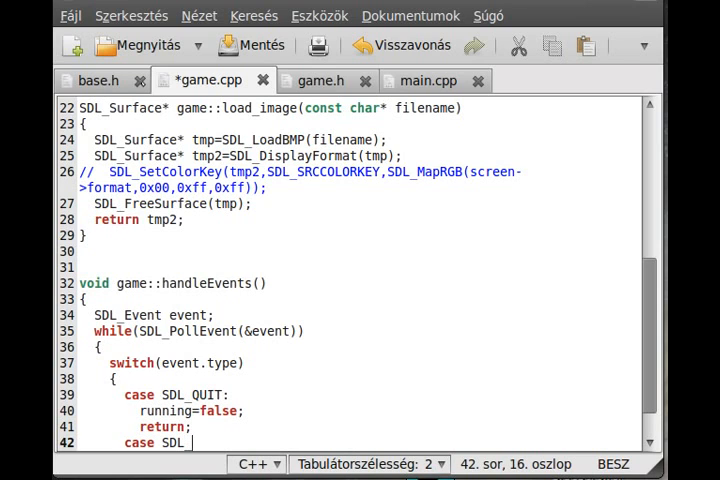
{"action": "type", "text": "KEYDOWN:"}
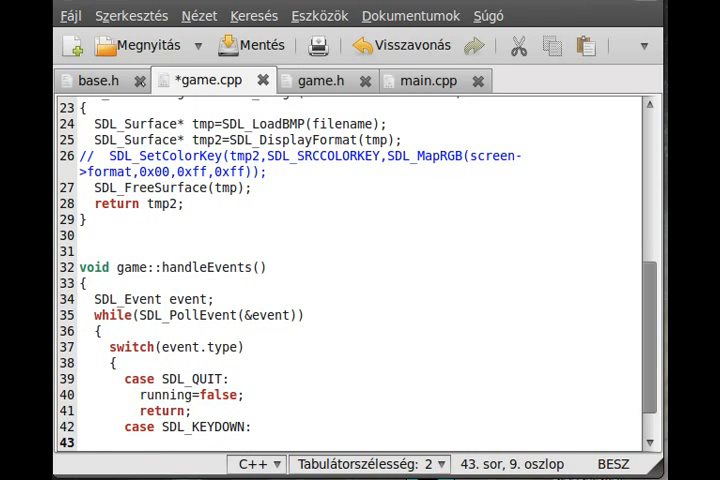
{"action": "type", "text": "sw"}
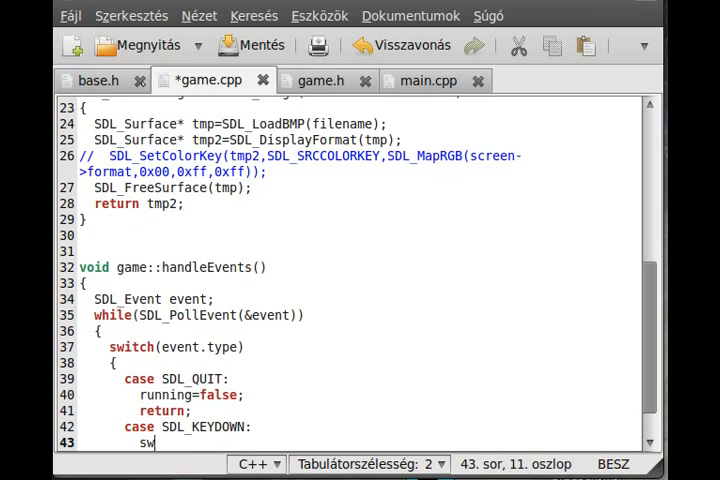
{"action": "type", "text": "itch("}
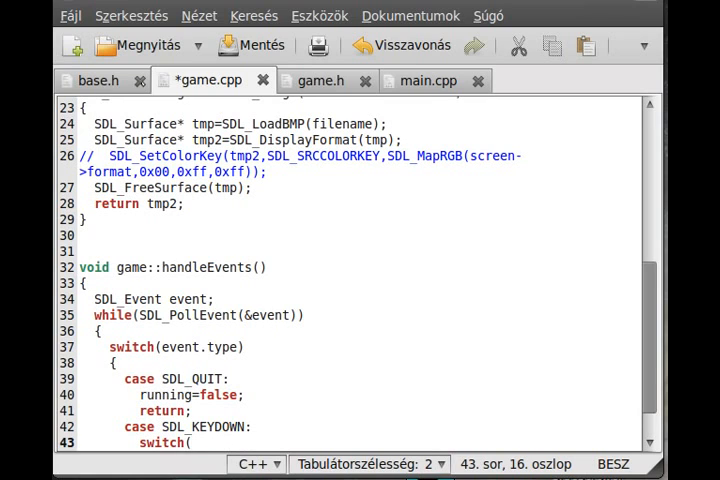
{"action": "type", "text": "event.key.k"}
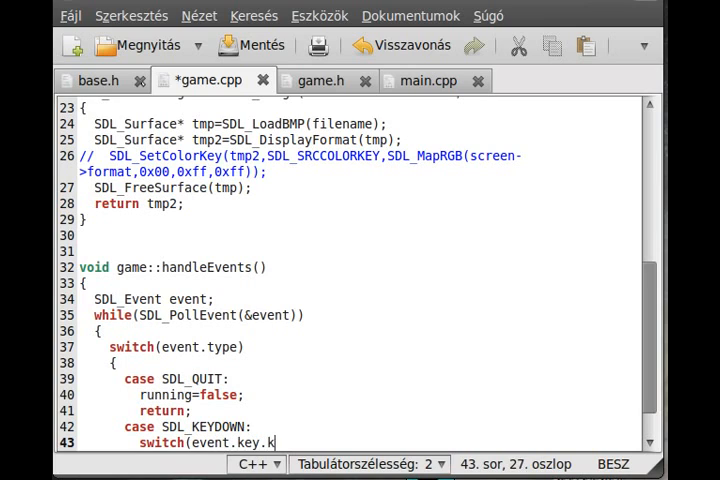
{"action": "type", "text": "ysym.sym"}
{"action": "type", "text": "{"}
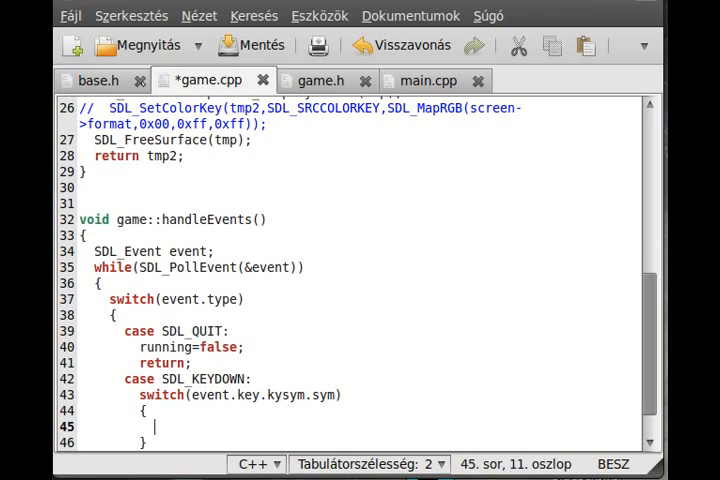
Add a case SDLK_LEFT that sets direction[0]=1 and breaks
{"action": "type", "text": "case SDLK_"}
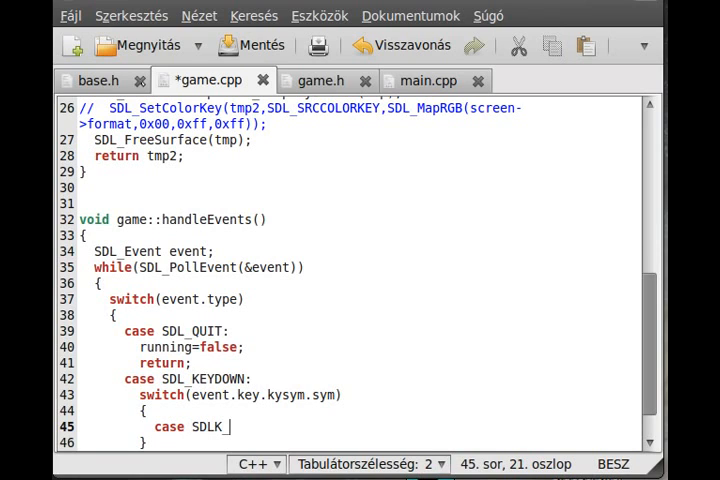
{"action": "type", "text": "LEFT"}
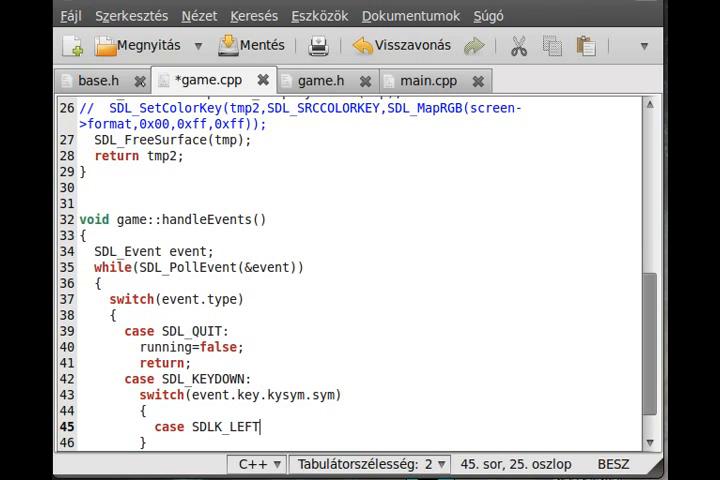
{"action": "key", "text": "Return"}
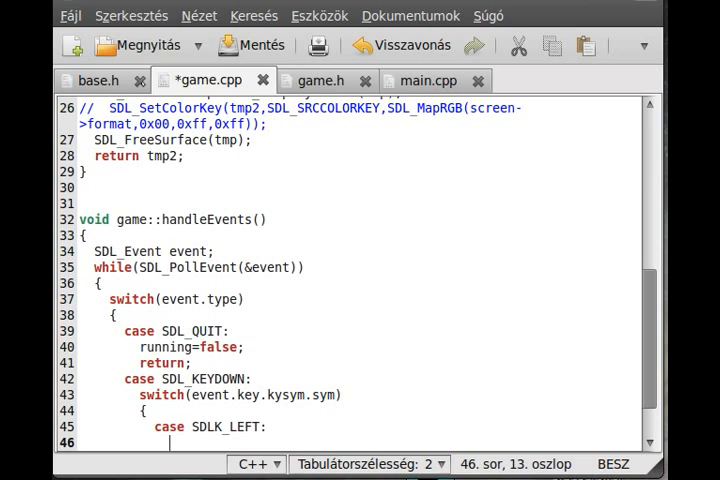
{"action": "type", "text": "direction"}
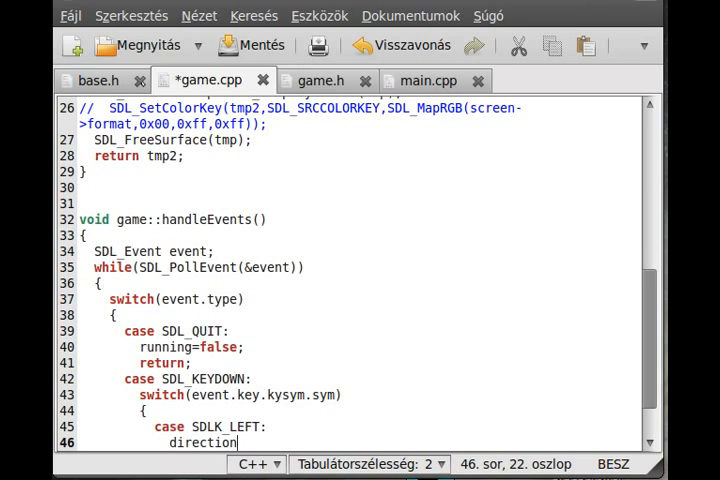
{"action": "type", "text": "[0]="}
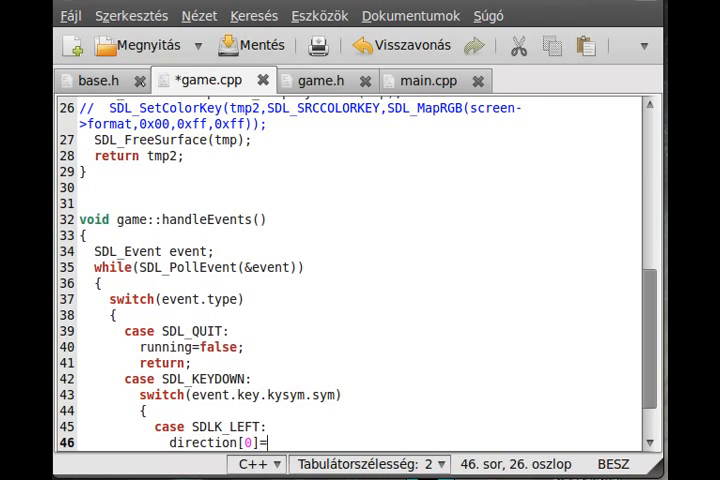
{"action": "type", "text": "1;"}
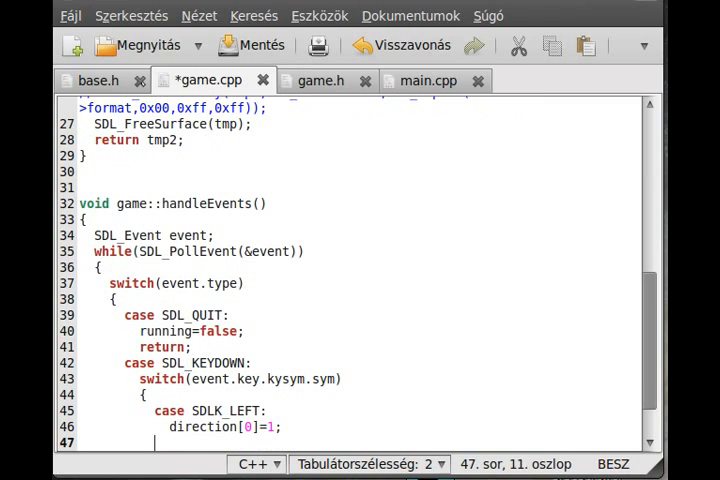
{"action": "type", "text": "break;"}
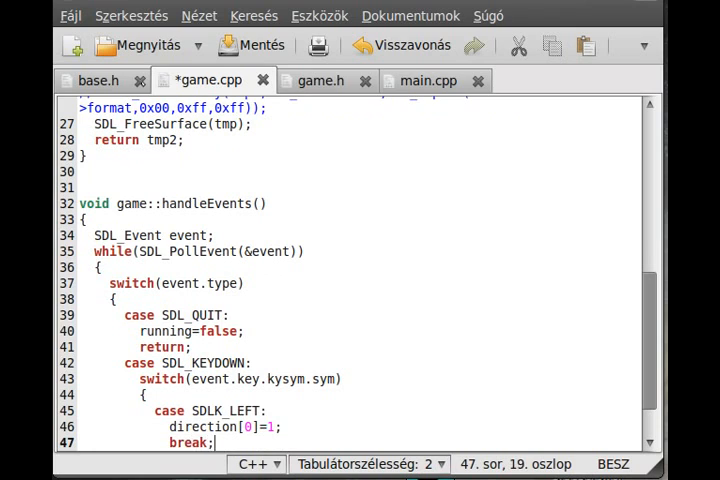
Add the SDLK_RIGHT case setting direction[1]=1, followed by break;
{"action": "type", "text": "case SDLK_RIGHT:"}
{"action": "type", "text": "direction[0]=1;"}
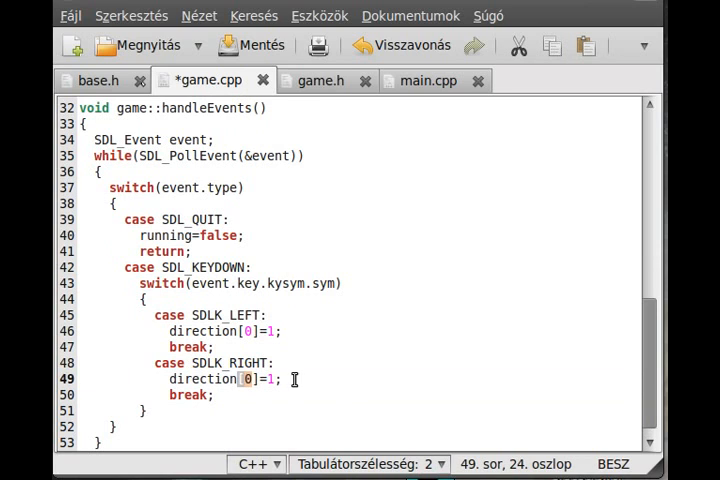
{"action": "type", "text": "1"}
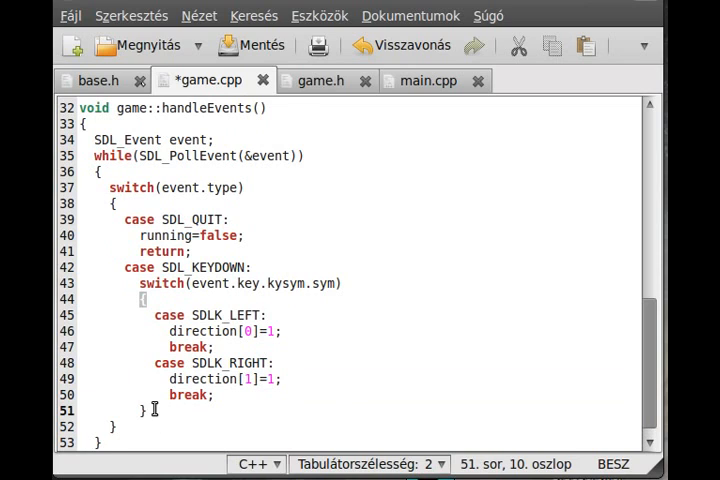
{"action": "type", "text": "bre"}
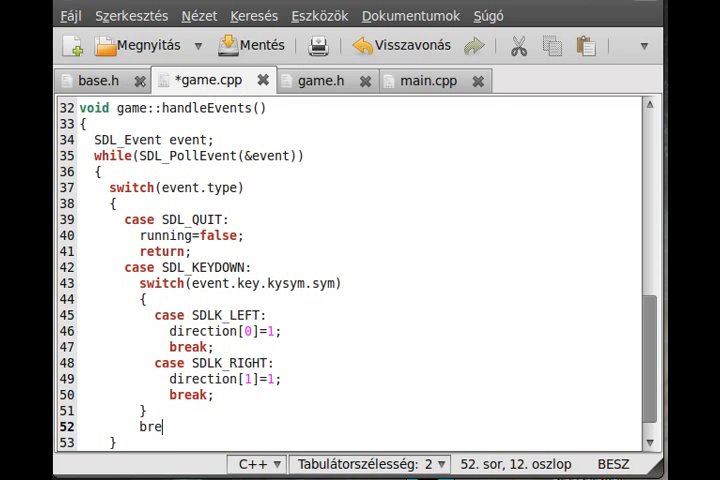
{"action": "type", "text": "ak;"}
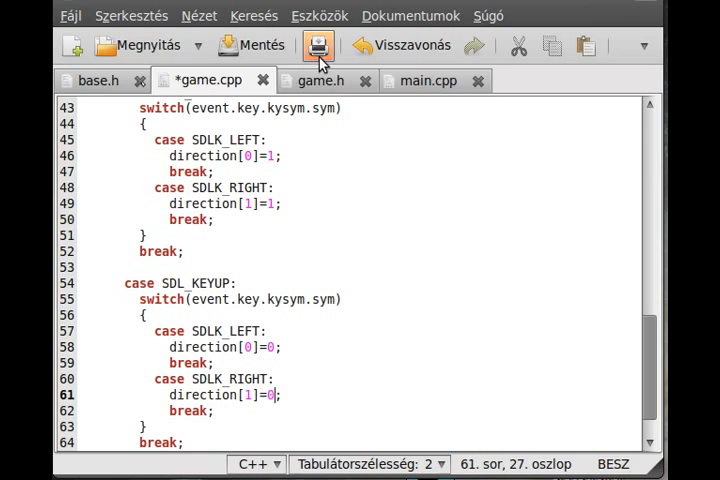
Save game.cpp and scroll down past the end of handleEvents
{"action": "left_click", "coordinate": [318, 46]}
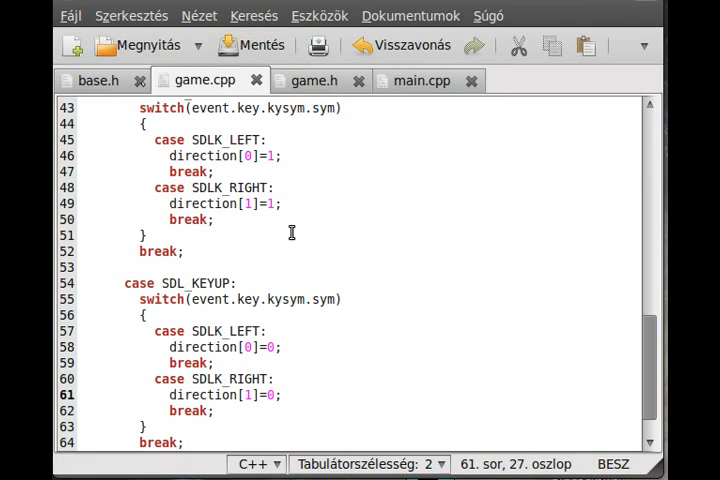
{"action": "scroll", "scroll_direction": "down", "scroll_amount": 3}
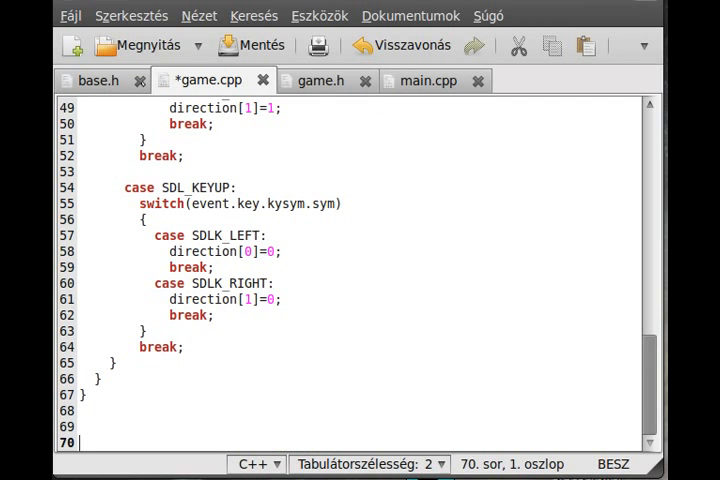
{"action": "mouse_move", "coordinate": [308, 90]}
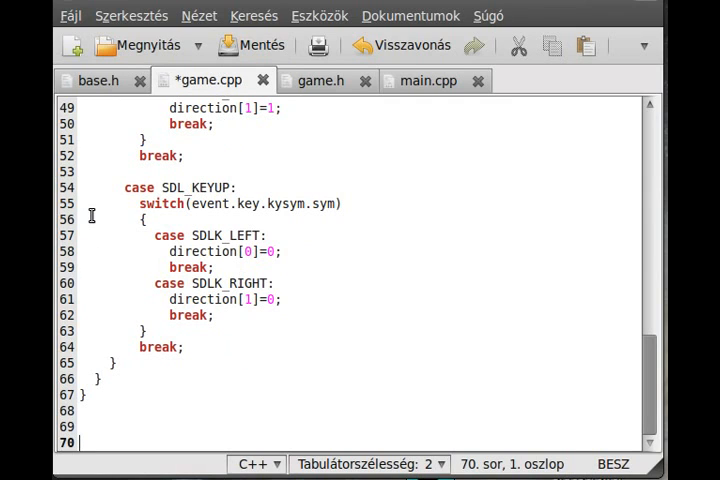
{"action": "mouse_move", "coordinate": [457, 359]}
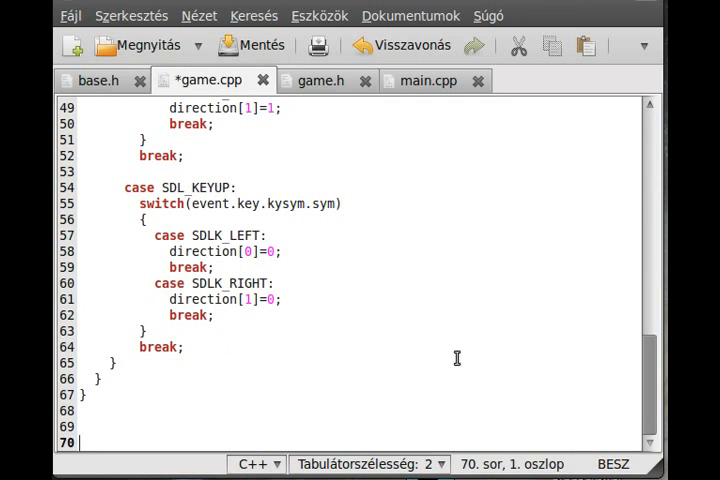
{"action": "mouse_move", "coordinate": [430, 390]}
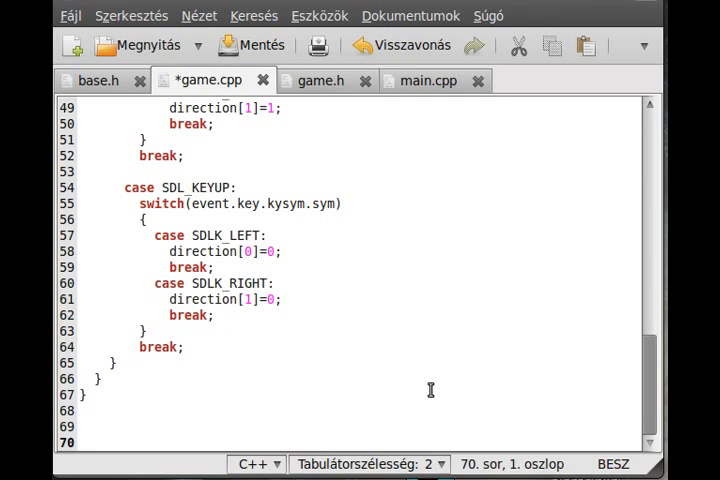
Write void game::start() containing while(running) calling handleEvents();
{"action": "type", "text": "void"}
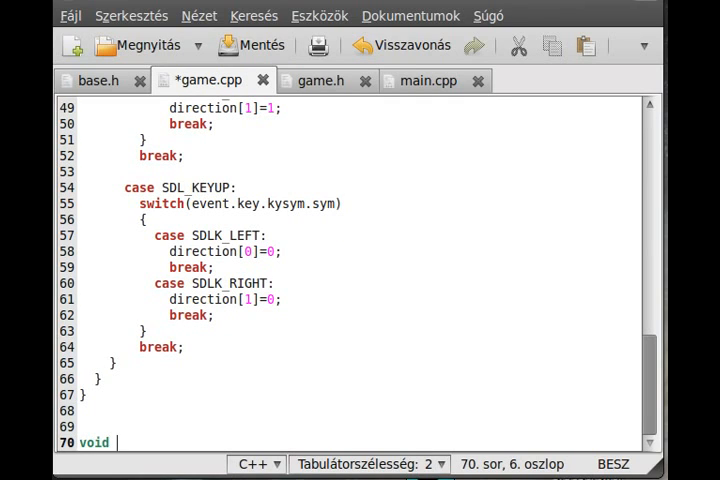
{"action": "type", "text": "game::"}
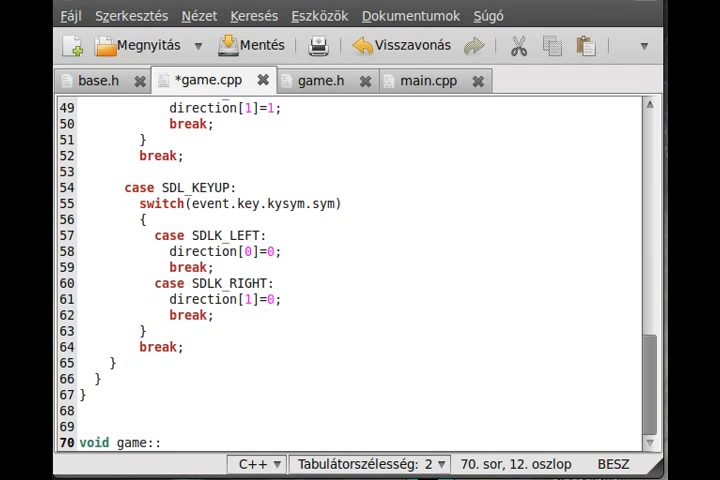
{"action": "type", "text": "start()"}
{"action": "type", "text": "{"}
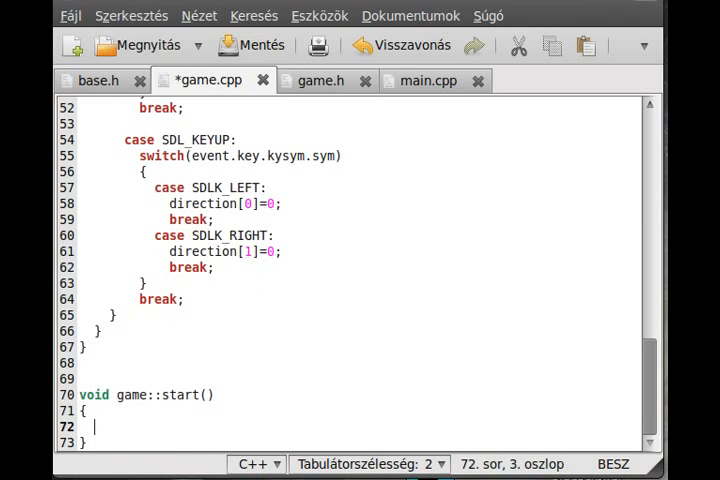
{"action": "mouse_move", "coordinate": [601, 320]}
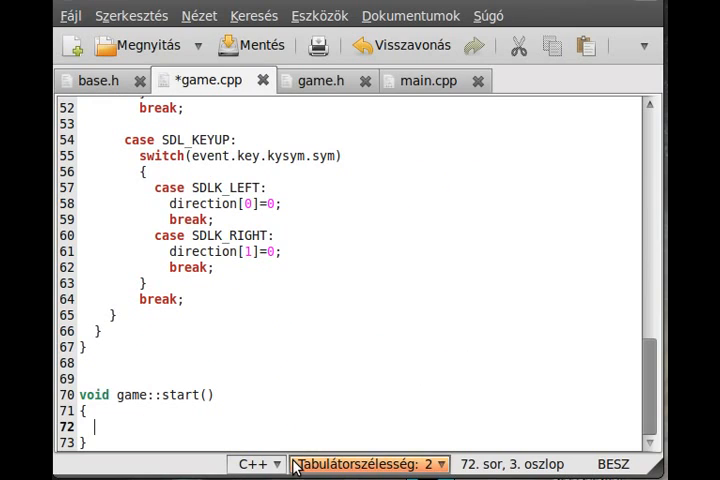
{"action": "type", "text": "while("}
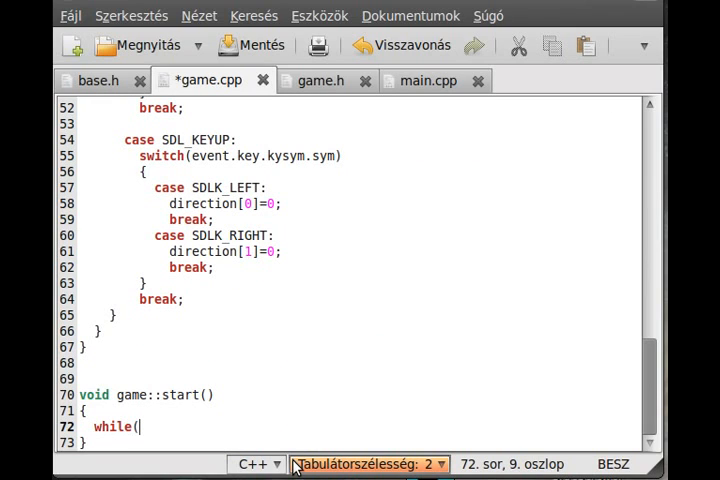
{"action": "type", "text": "running"}
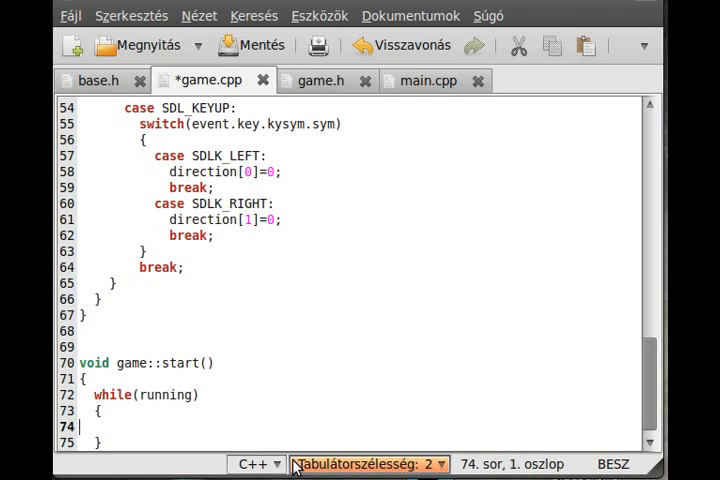
{"action": "type", "text": "handle"}
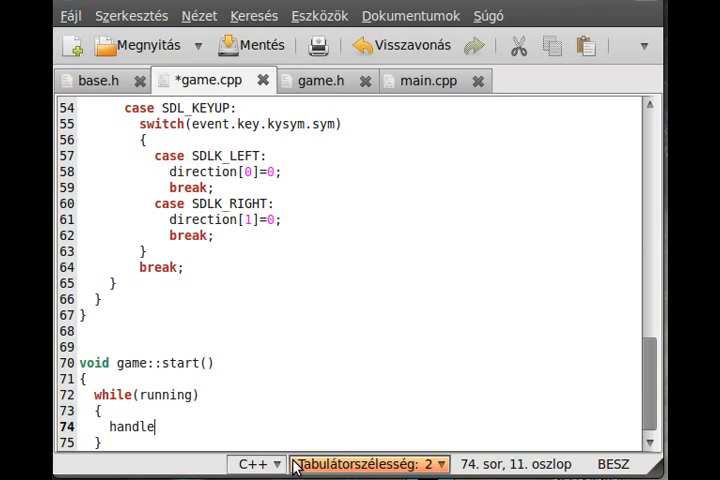
{"action": "type", "text": "Eventas"}
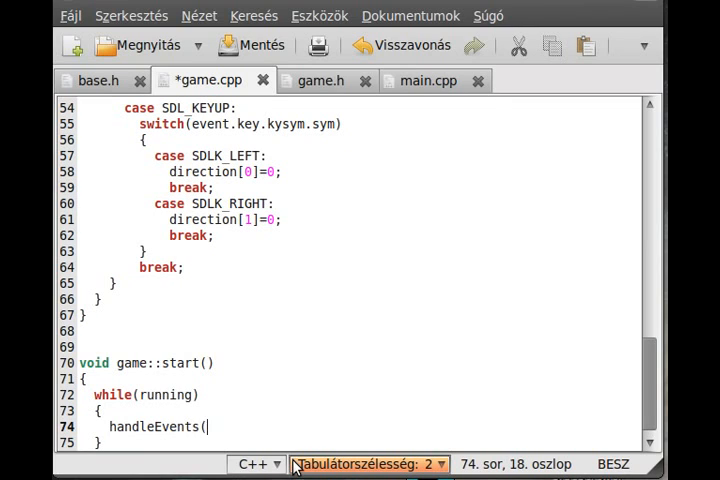
{"action": "type", "text": ");"}
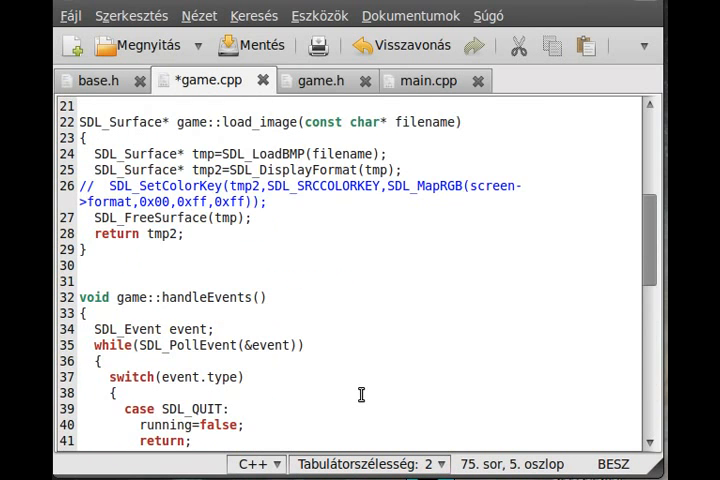
{"action": "scroll", "scroll_direction": "up", "scroll_amount": 3}
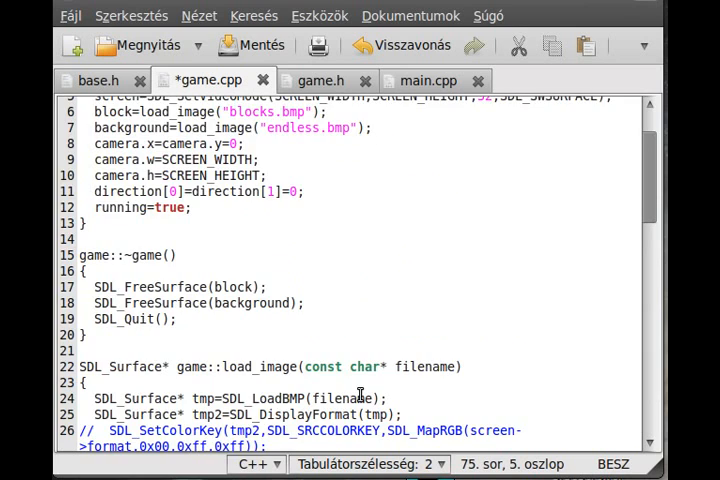
{"action": "scroll", "scroll_direction": "down", "scroll_amount": 3}
{"action": "type", "text": "handleEvents();"}
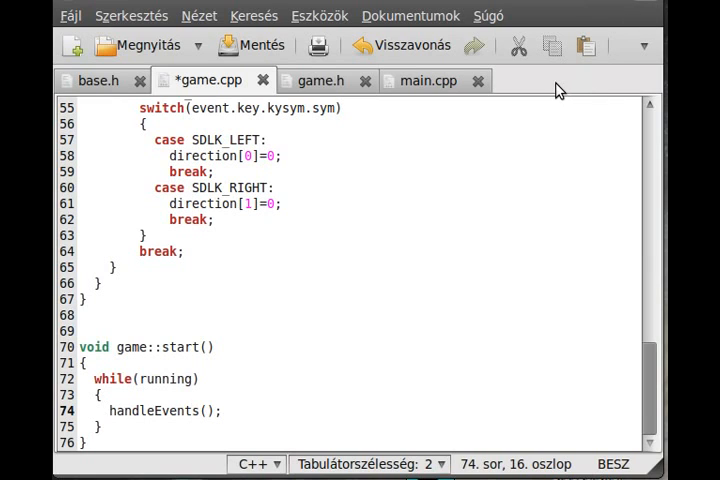
{"action": "mouse_move", "coordinate": [321, 324]}
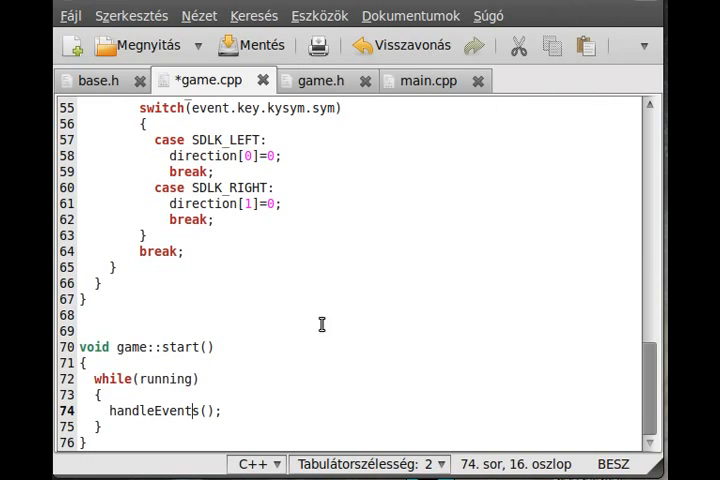